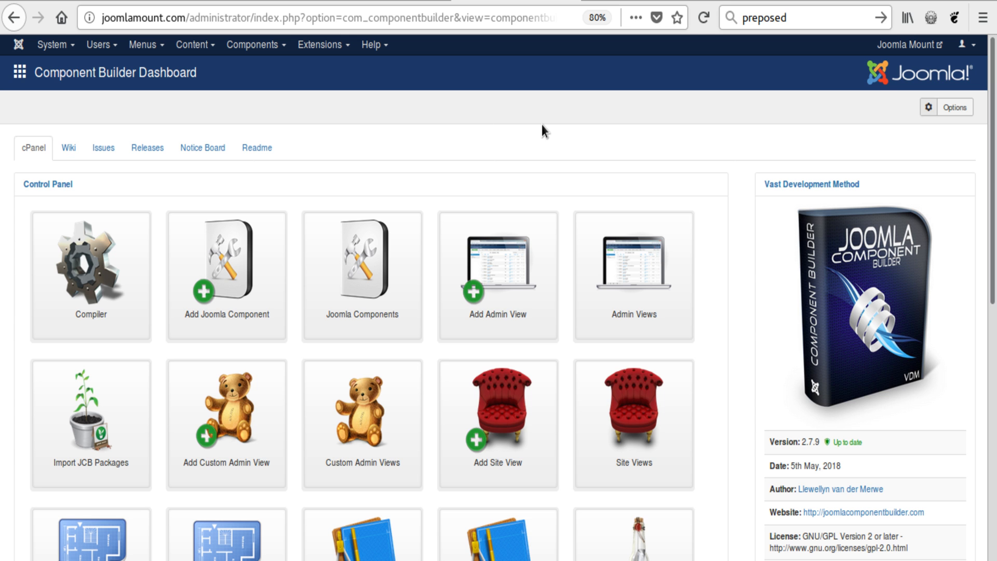
mouse_move(246, 352)
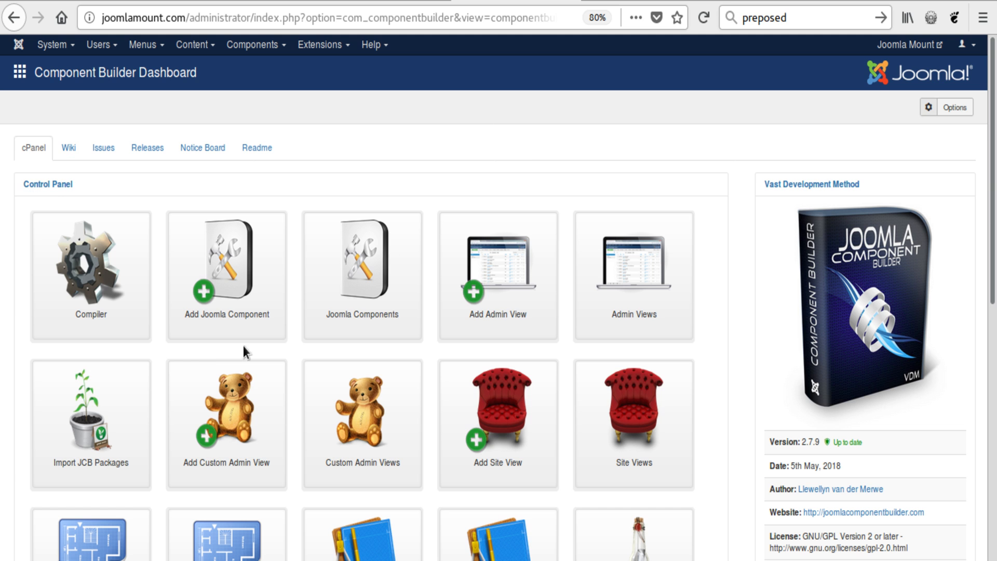
mouse_move(94, 429)
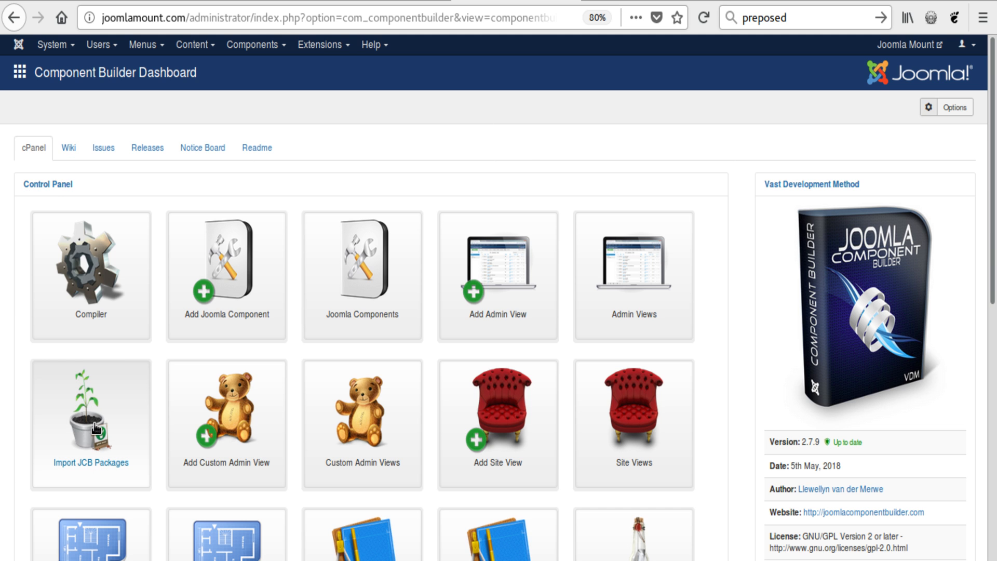
mouse_move(226, 378)
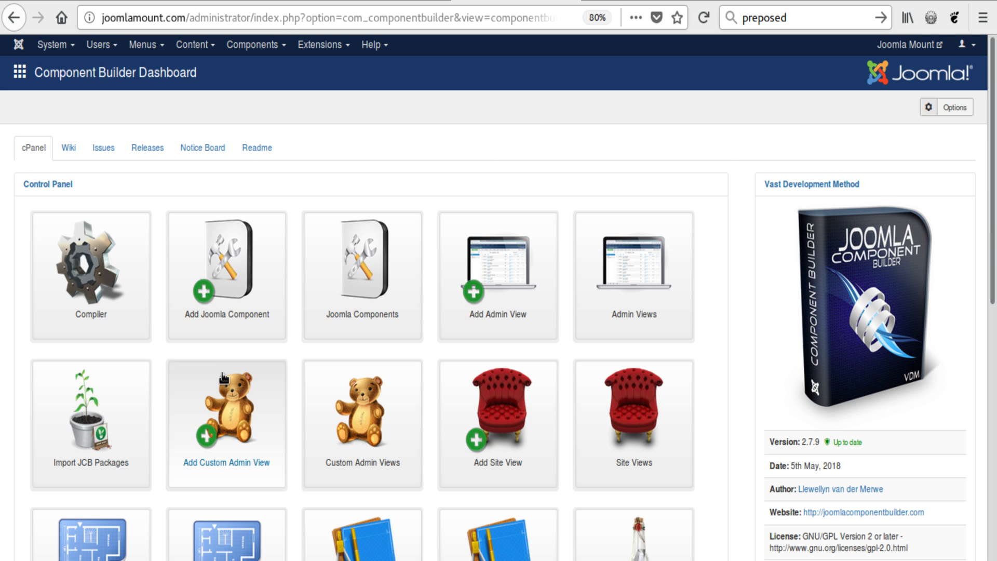
mouse_move(369, 324)
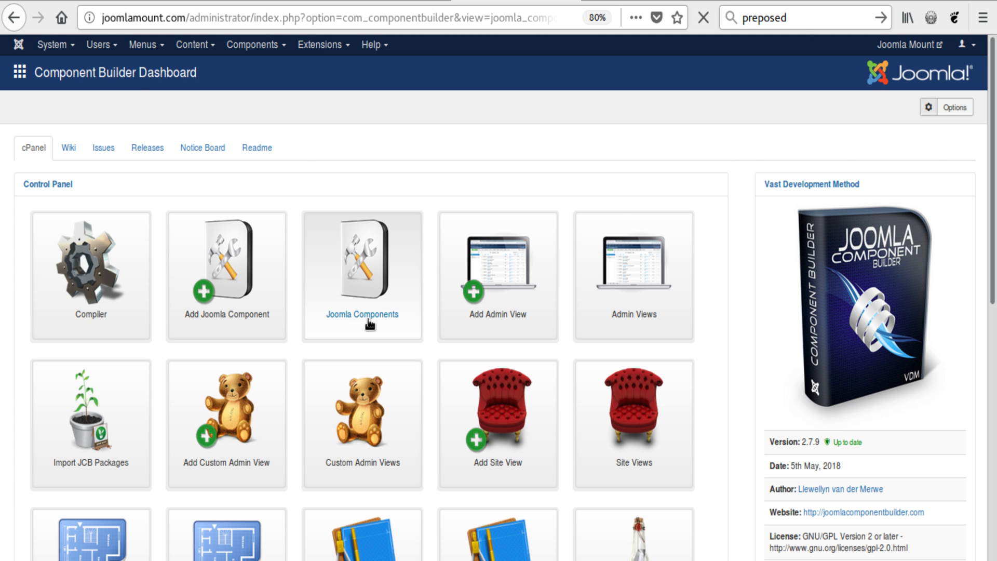
Step: Reach the JCB Package Import page from Joomla Components, review its import tabs, then go to Options
click(361, 259)
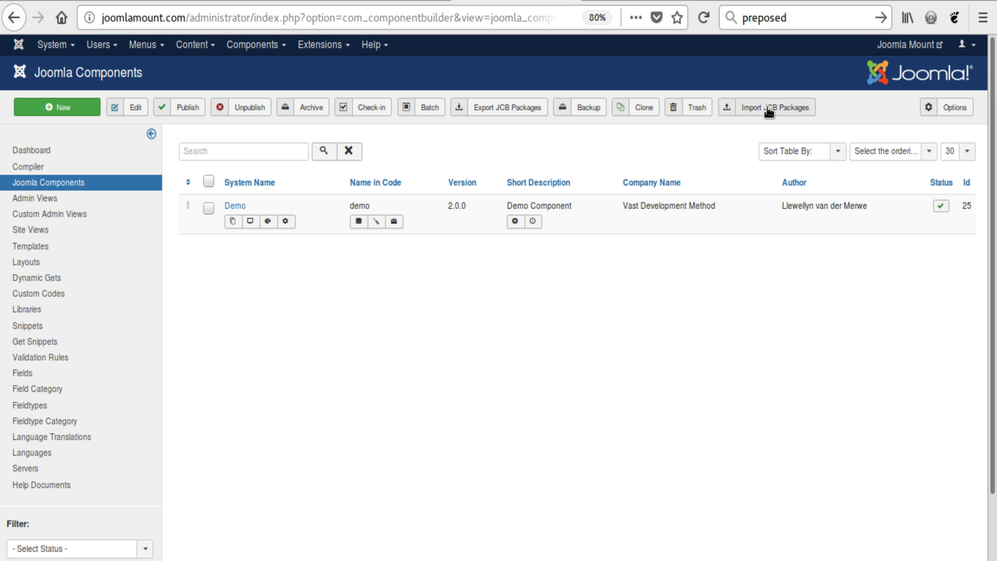
click(773, 107)
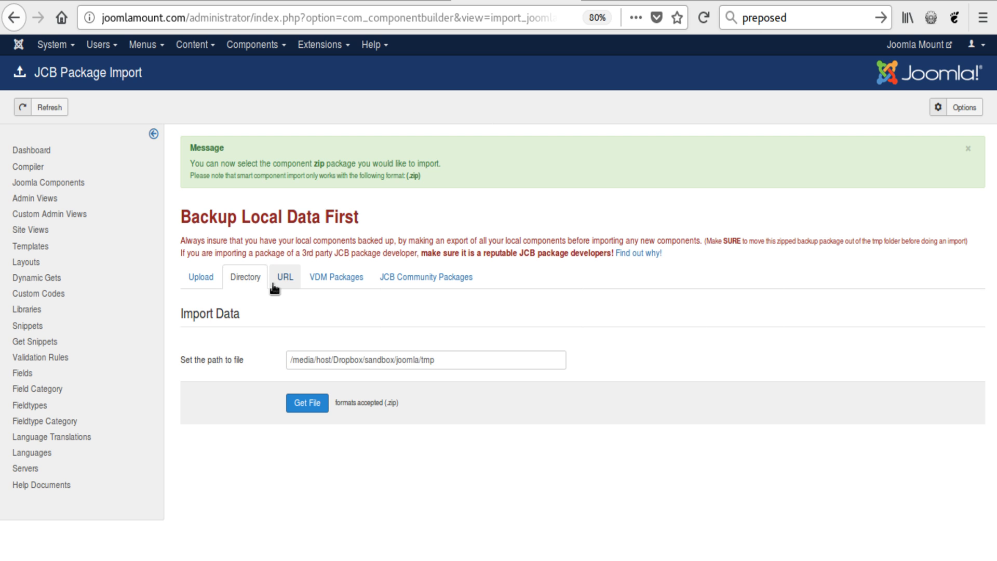
click(199, 276)
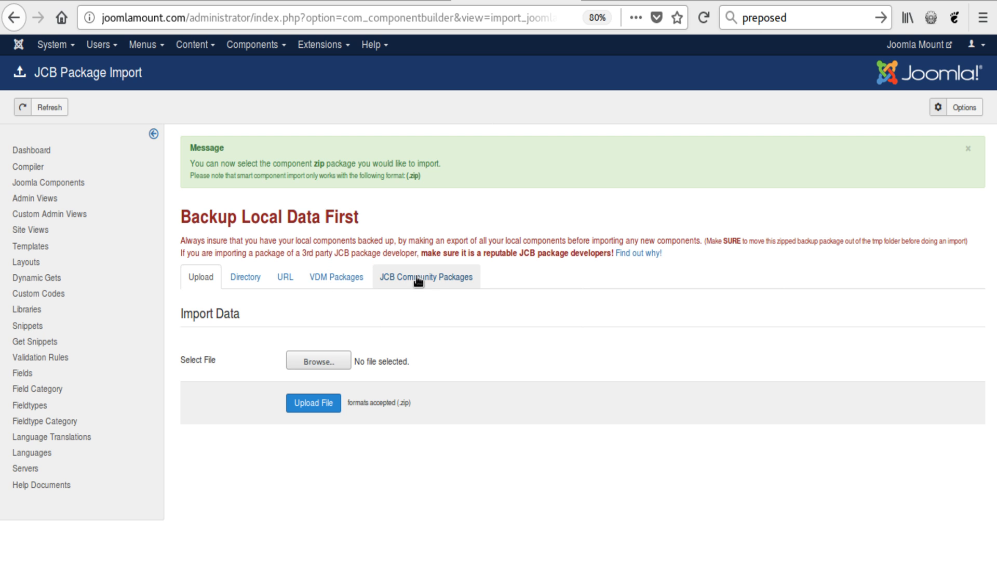
mouse_move(963, 107)
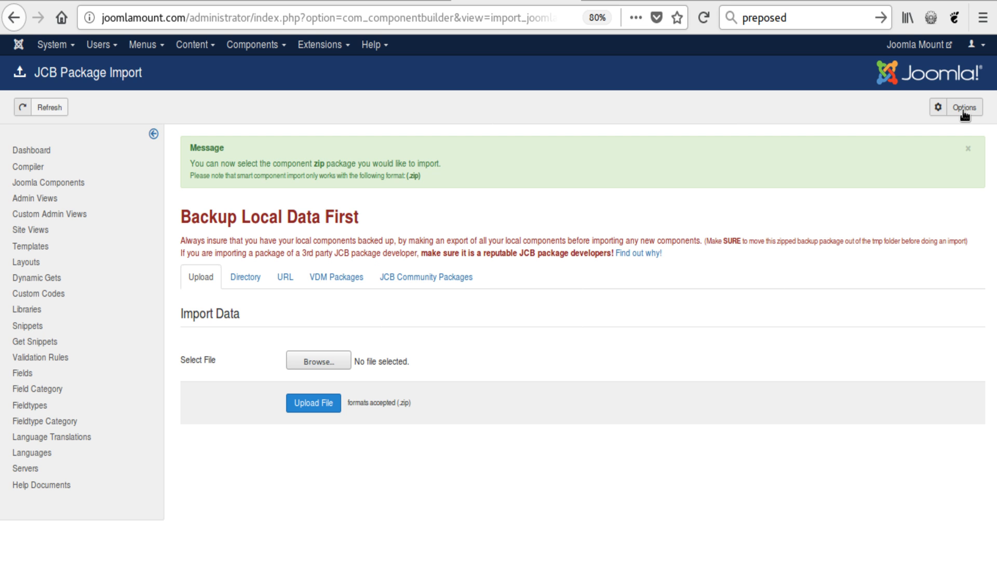
click(963, 107)
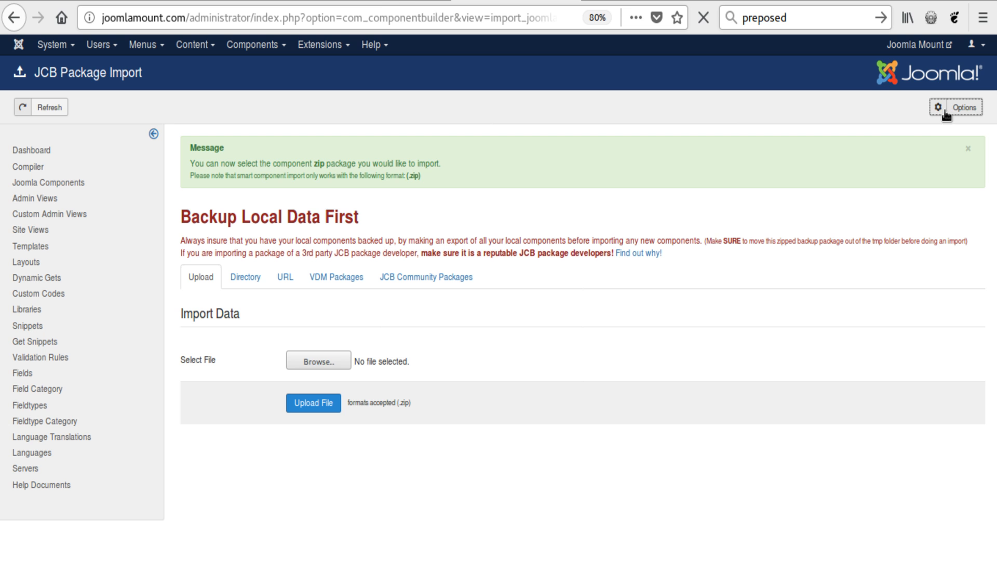
click(955, 107)
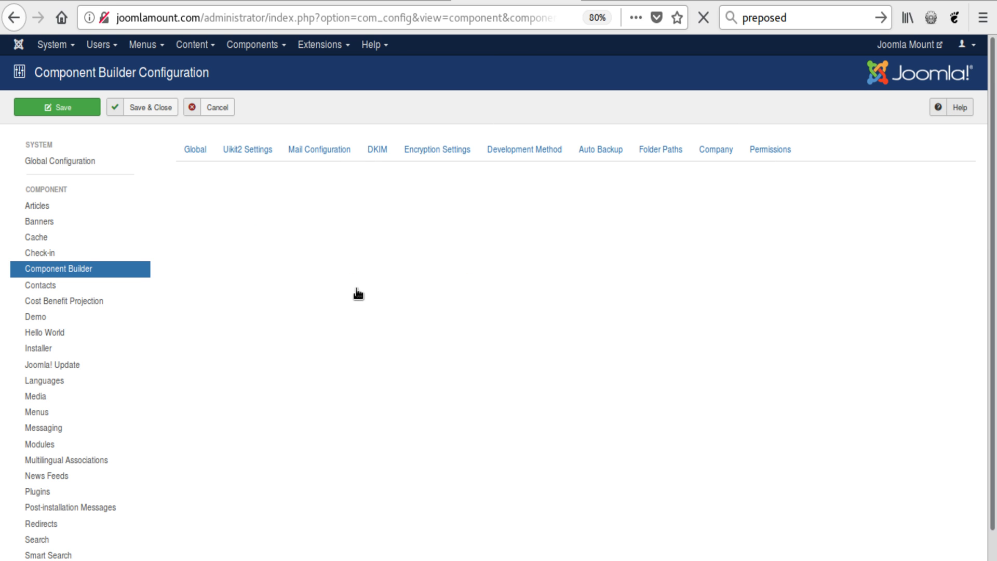
mouse_move(214, 174)
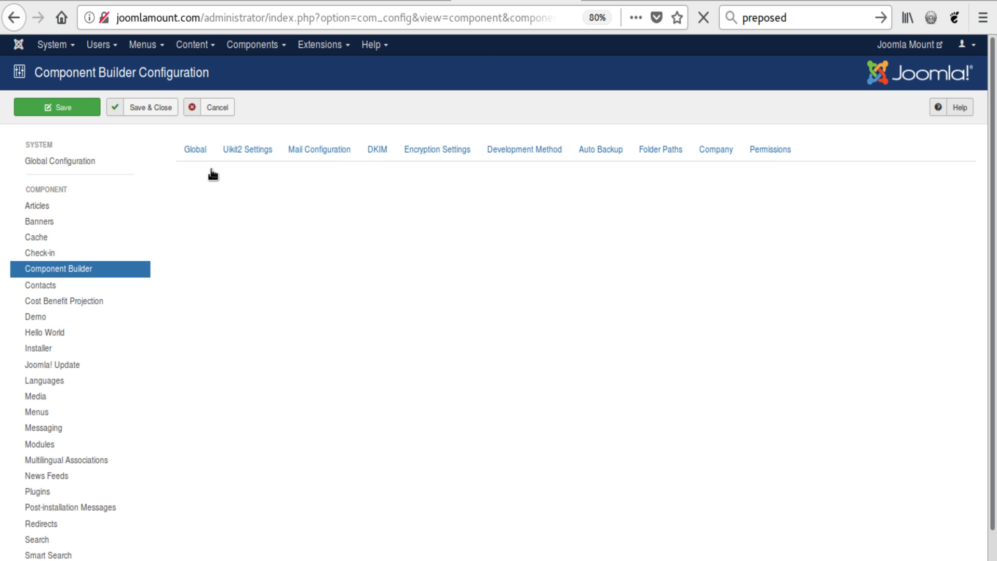
click(194, 148)
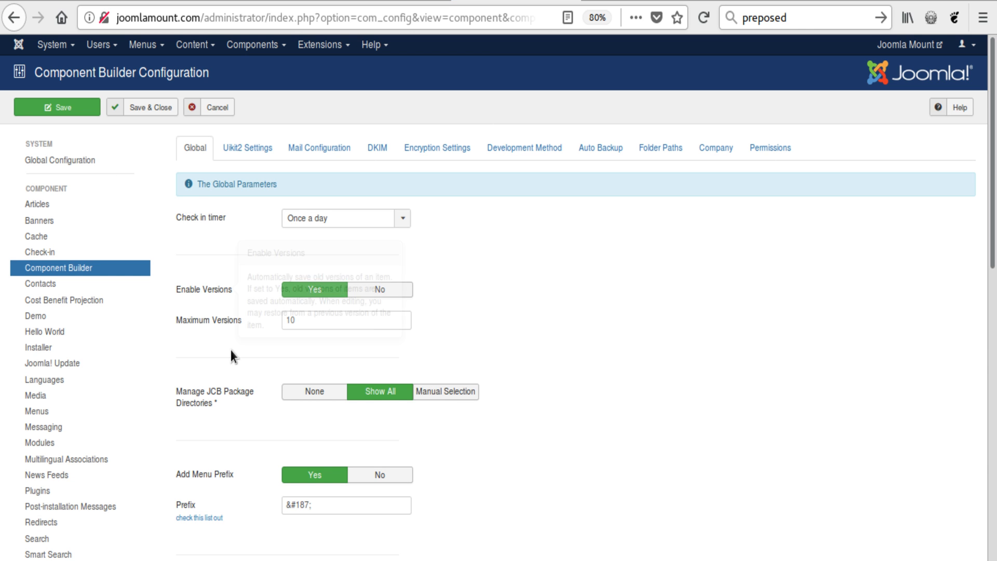
mouse_move(194, 409)
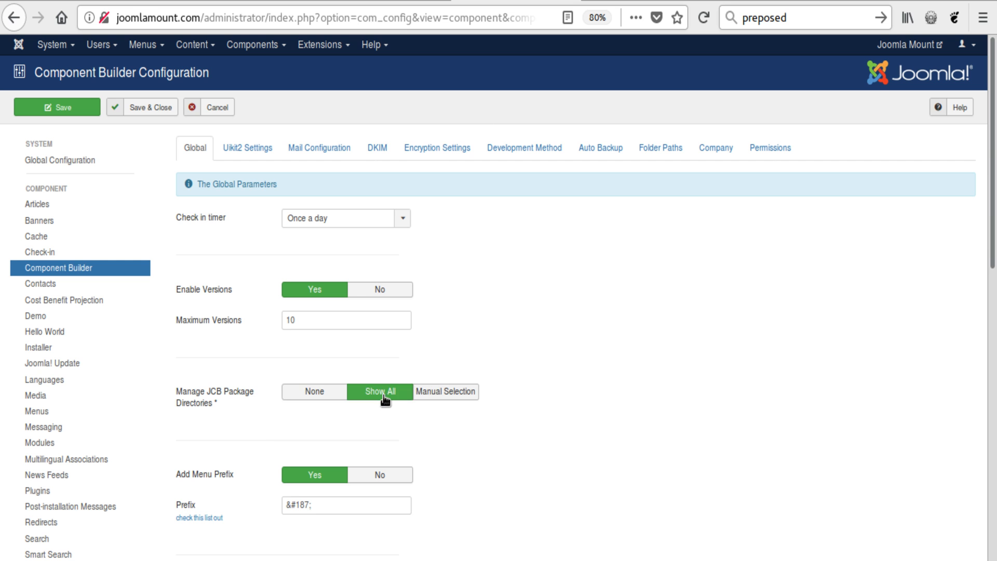
click(313, 392)
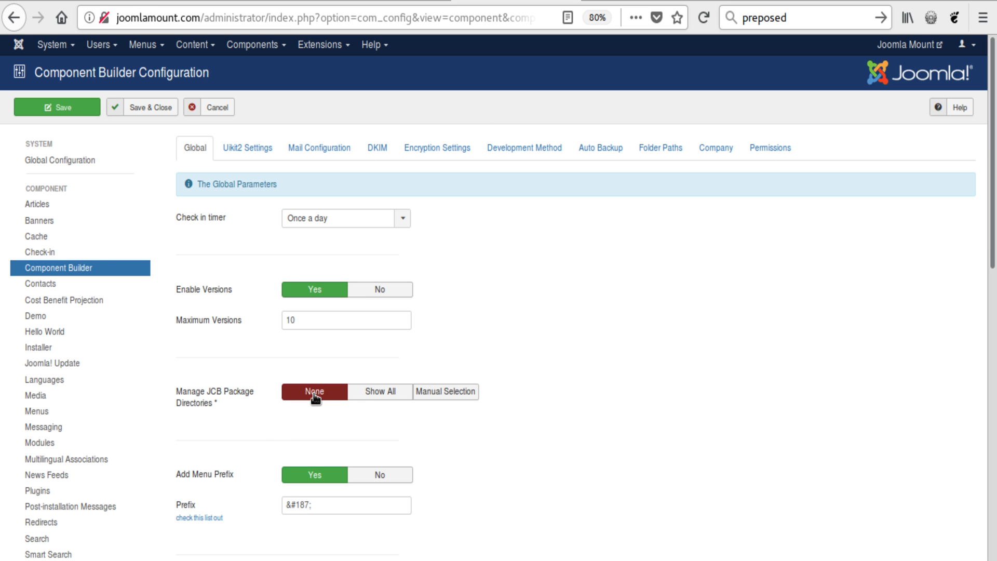
click(445, 391)
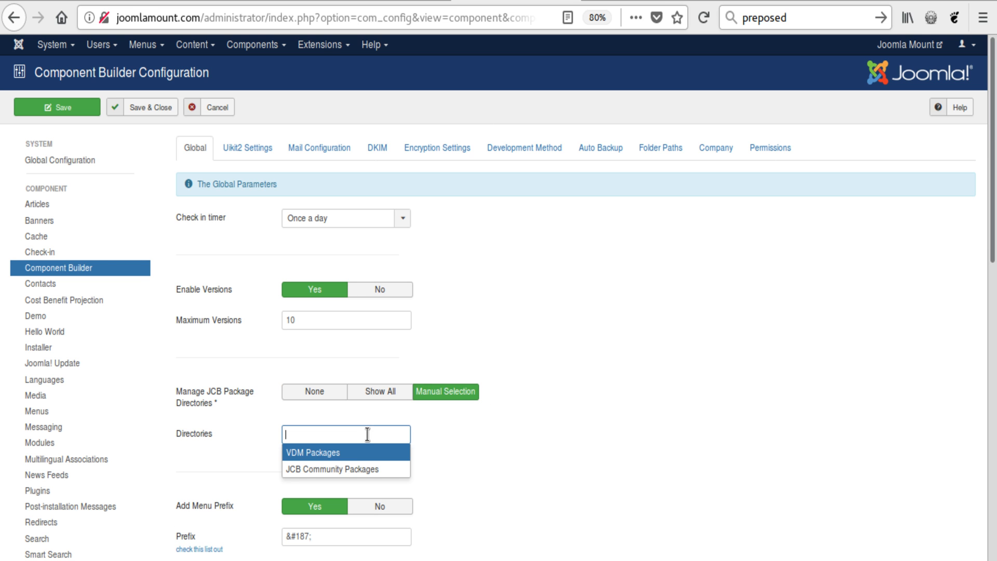
mouse_move(347, 468)
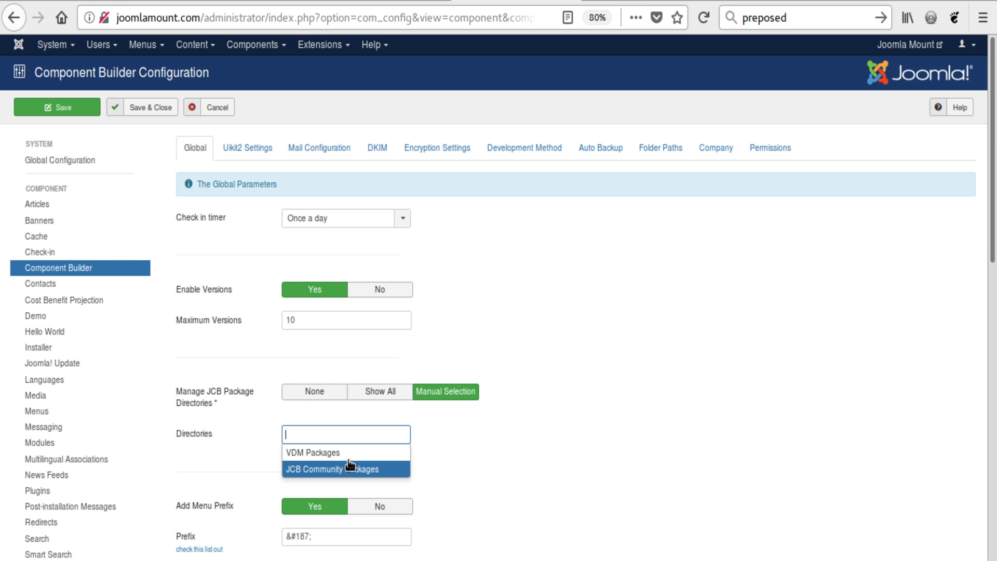
click(379, 391)
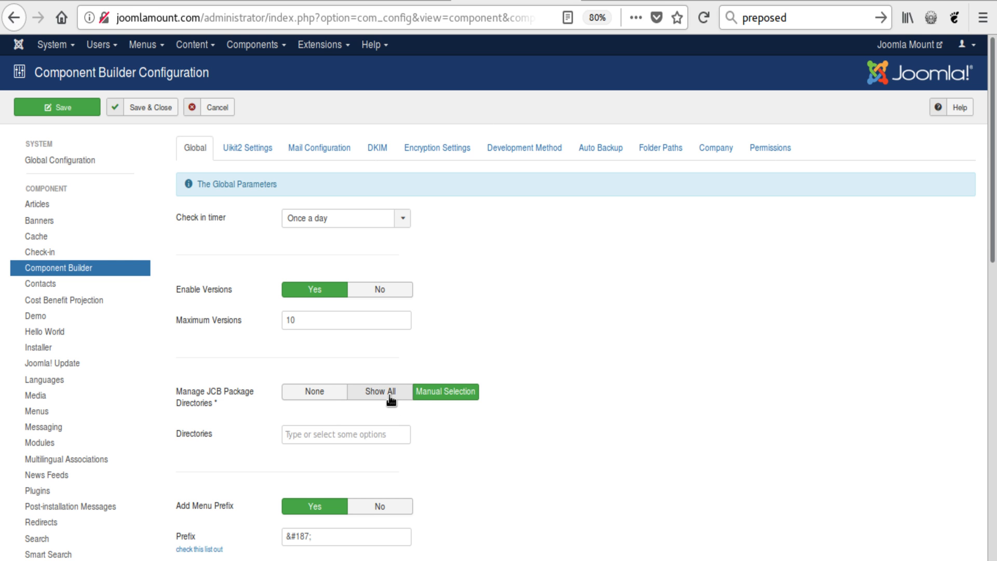
click(314, 391)
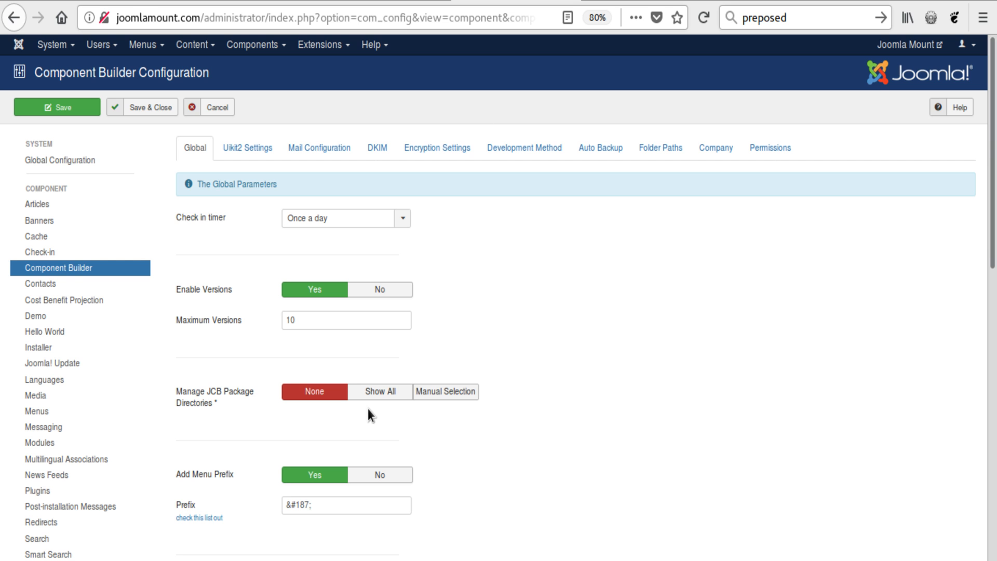
click(379, 391)
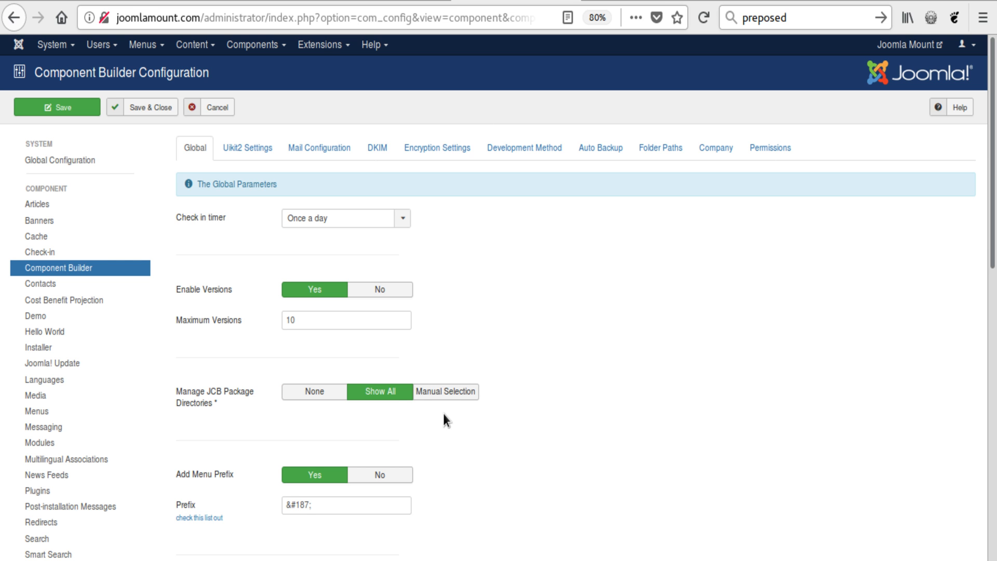
mouse_move(219, 395)
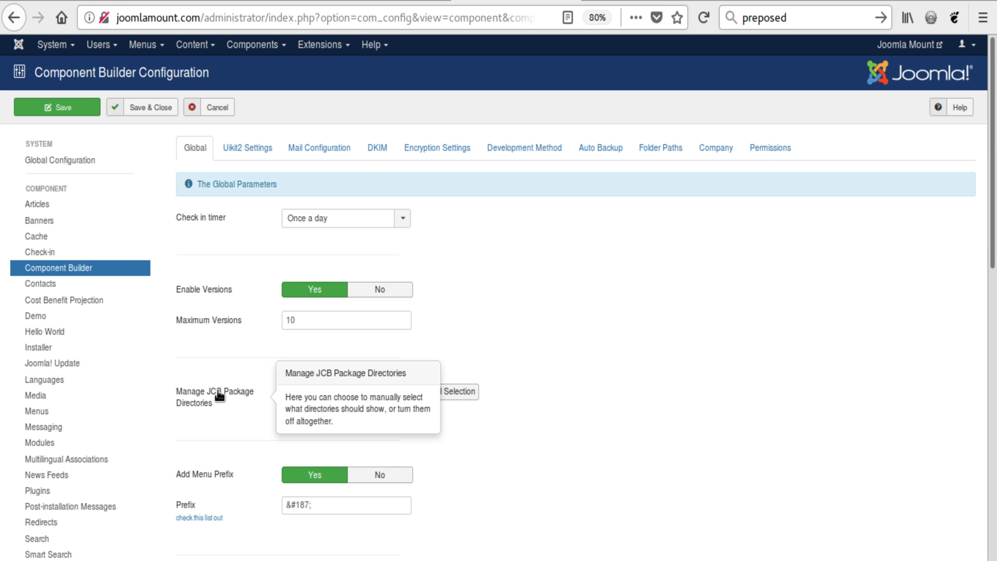
mouse_move(299, 101)
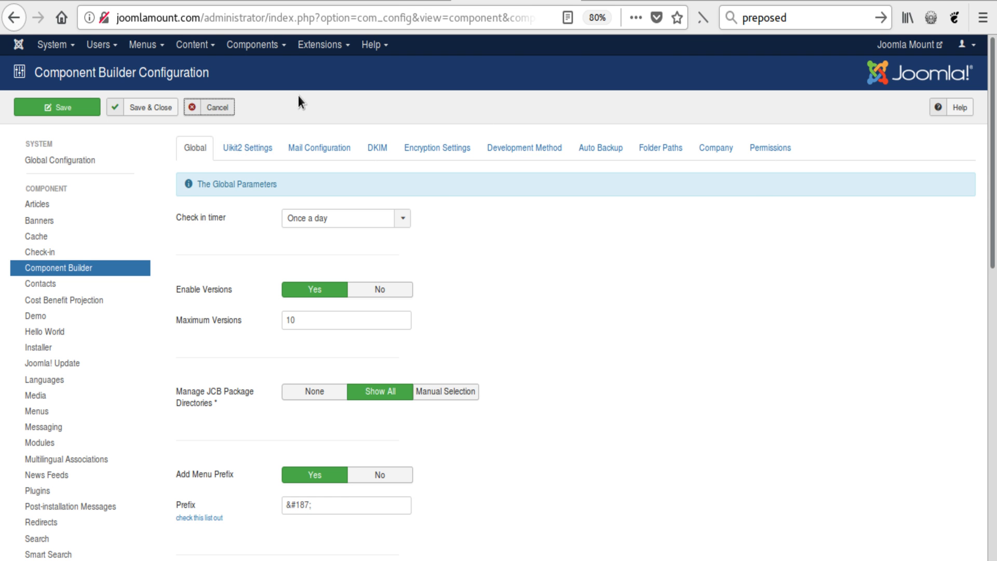
Step: Cancel the settings, return to Import JCB Packages and show the URL import method
click(209, 106)
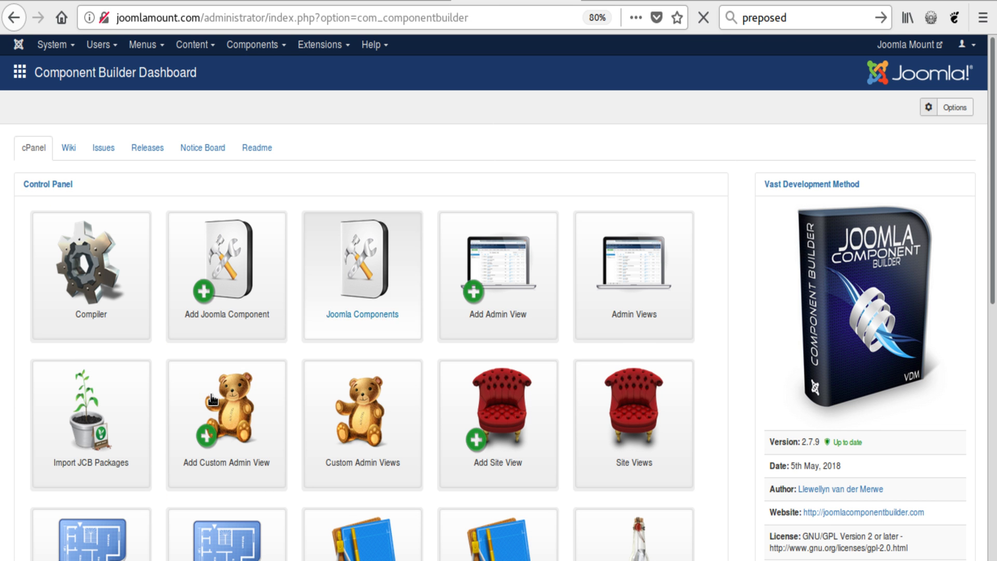
click(90, 413)
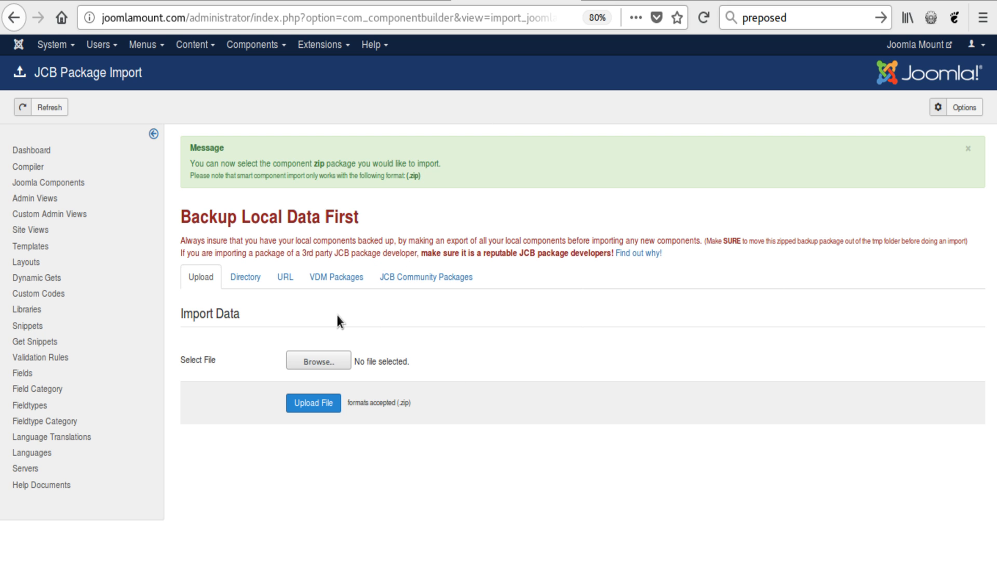
mouse_move(325, 339)
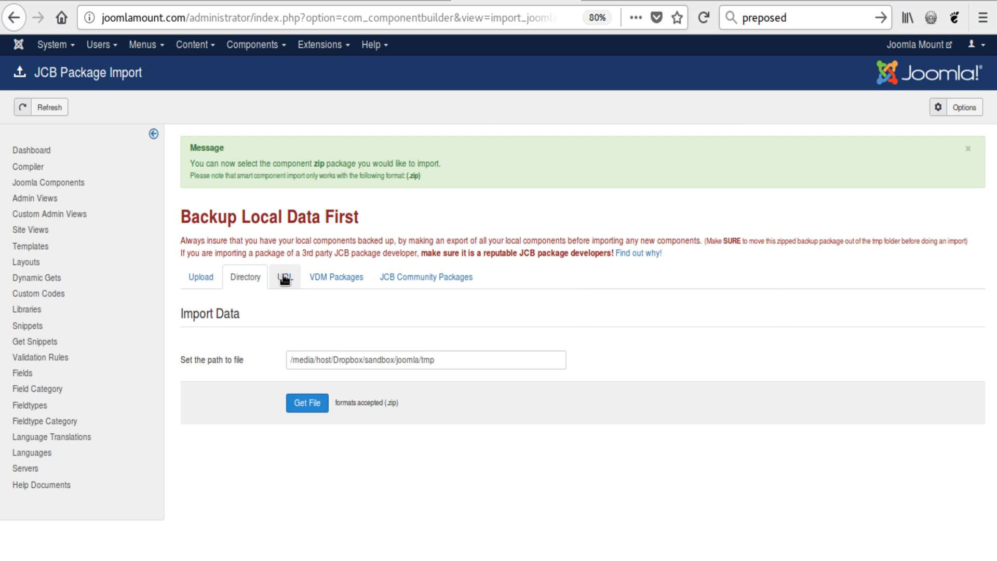
click(284, 276)
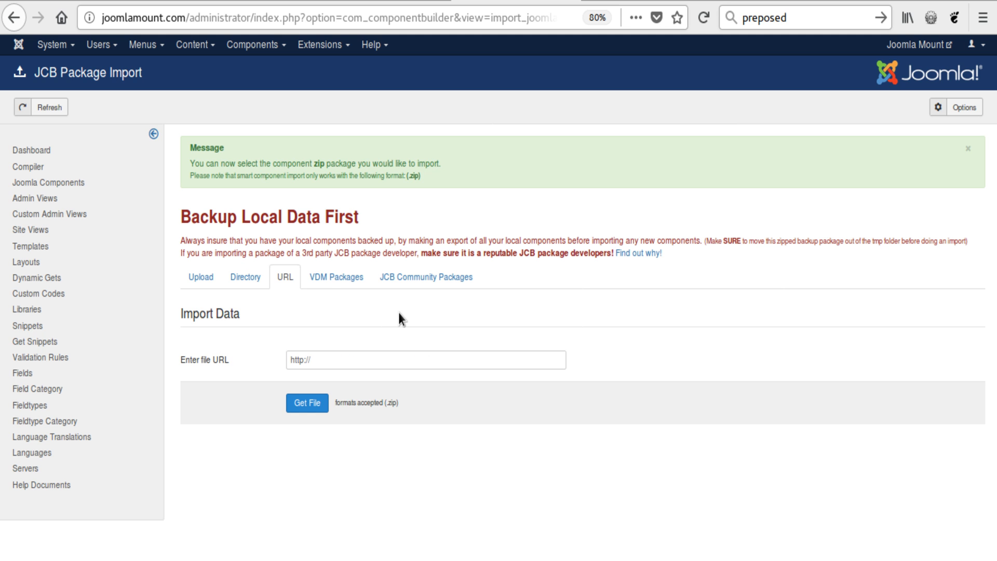
mouse_move(245, 276)
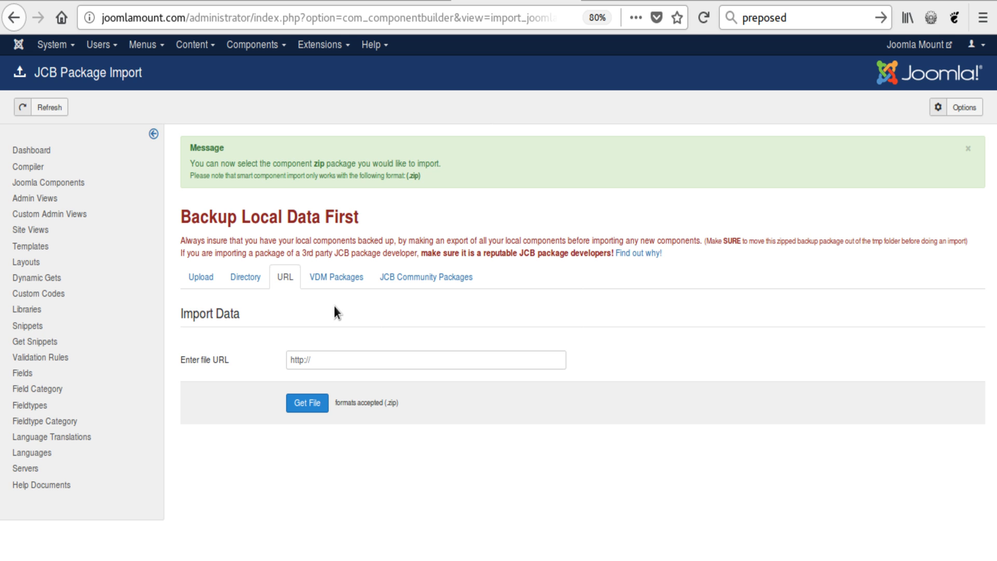
Step: Browse the VDM Packages and JCB Community Packages sections, list the community packages, and settle on VDM Packages
click(335, 276)
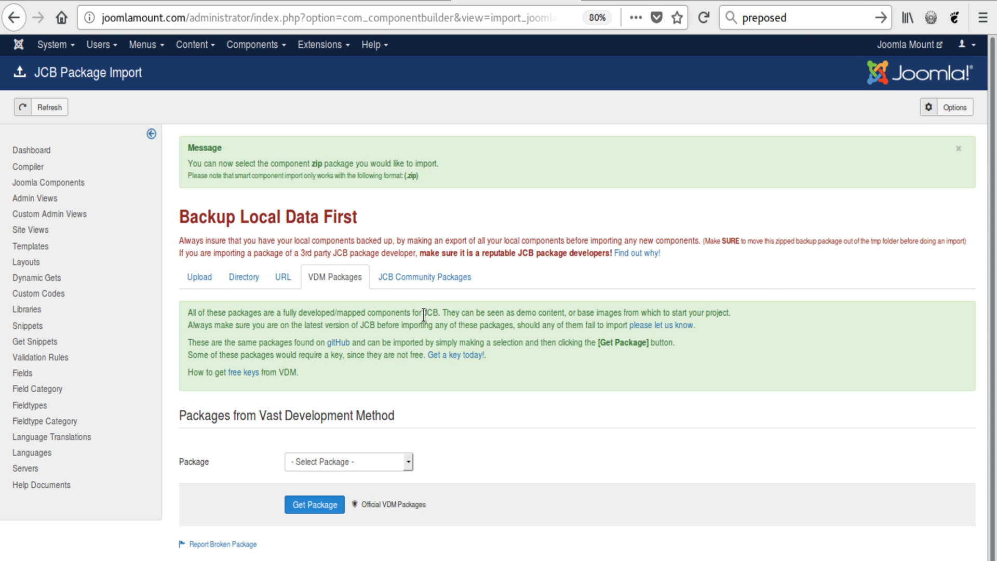
mouse_move(424, 276)
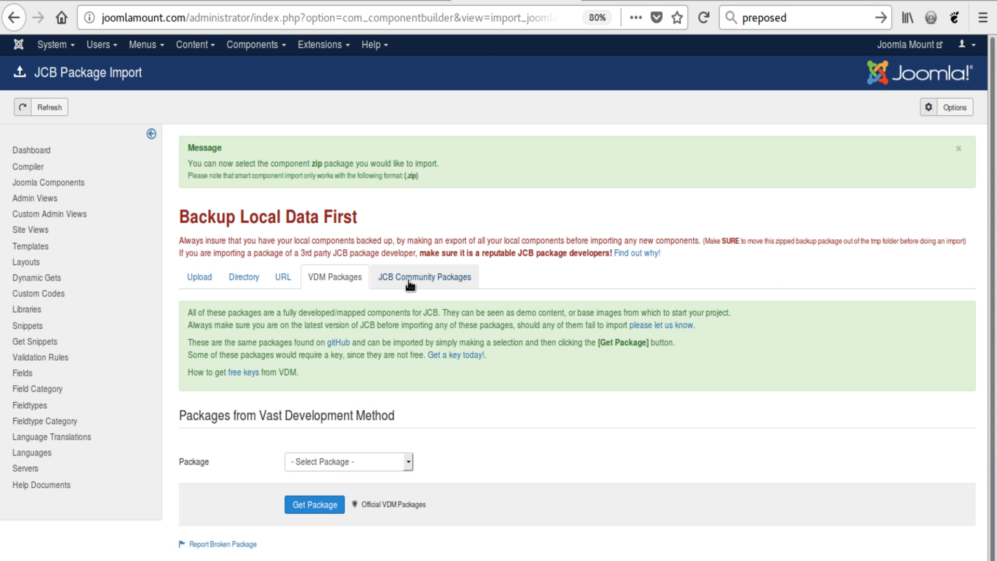
click(424, 276)
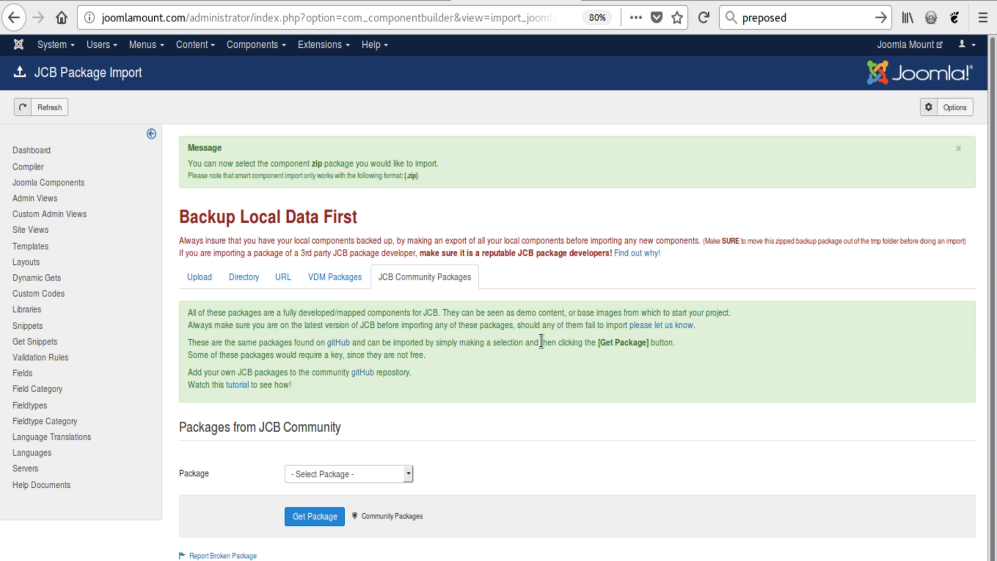
click(334, 276)
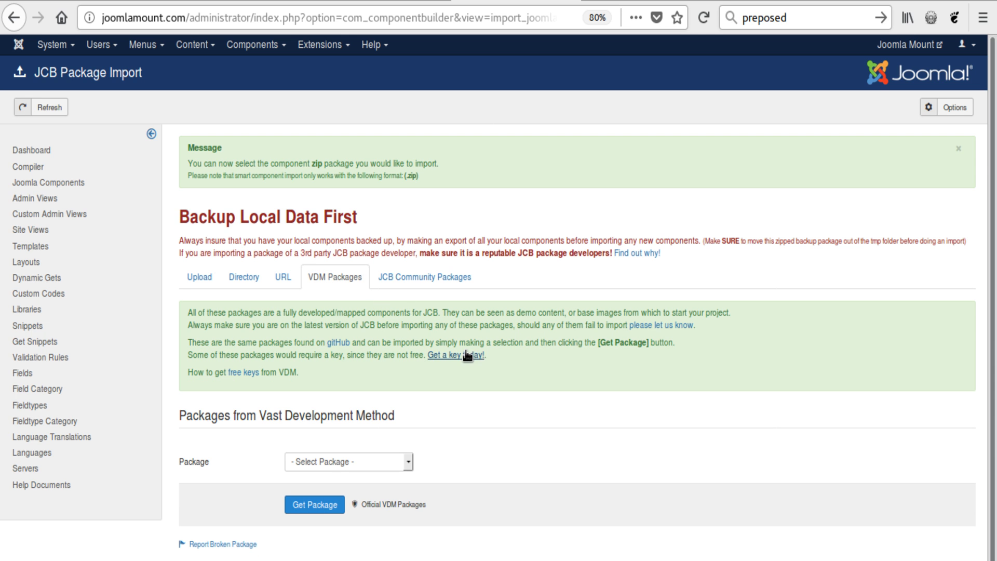
mouse_move(521, 345)
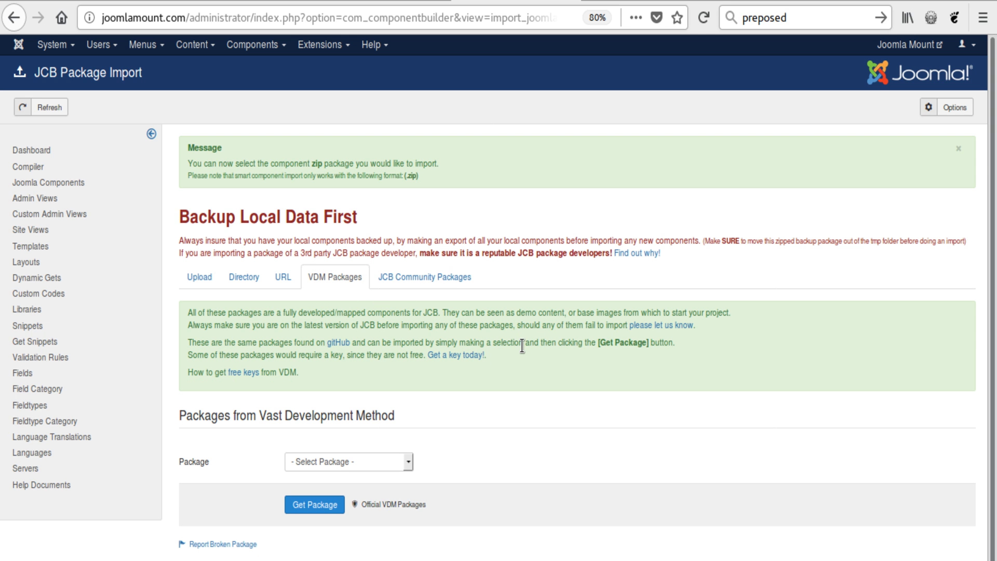
mouse_move(528, 367)
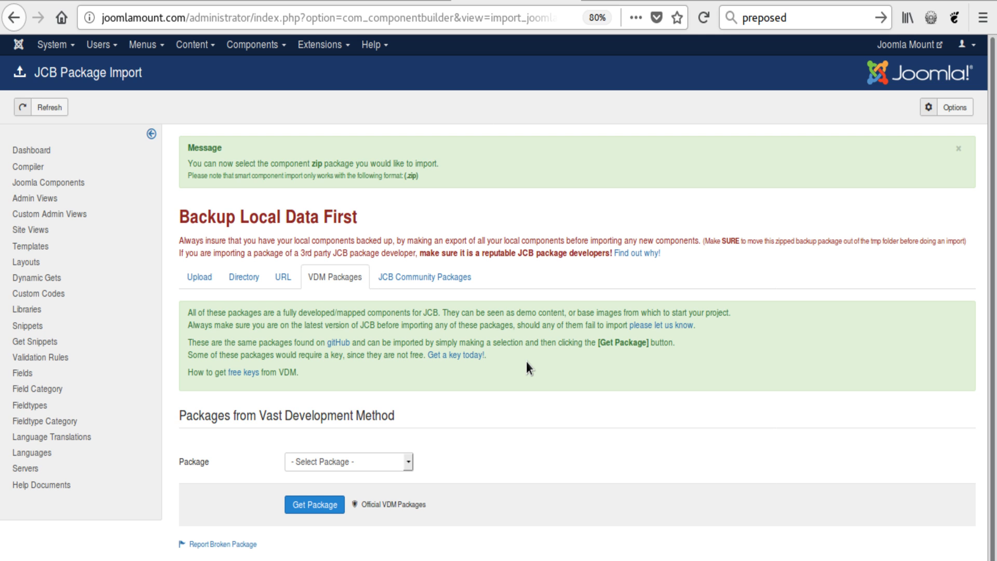
mouse_move(523, 367)
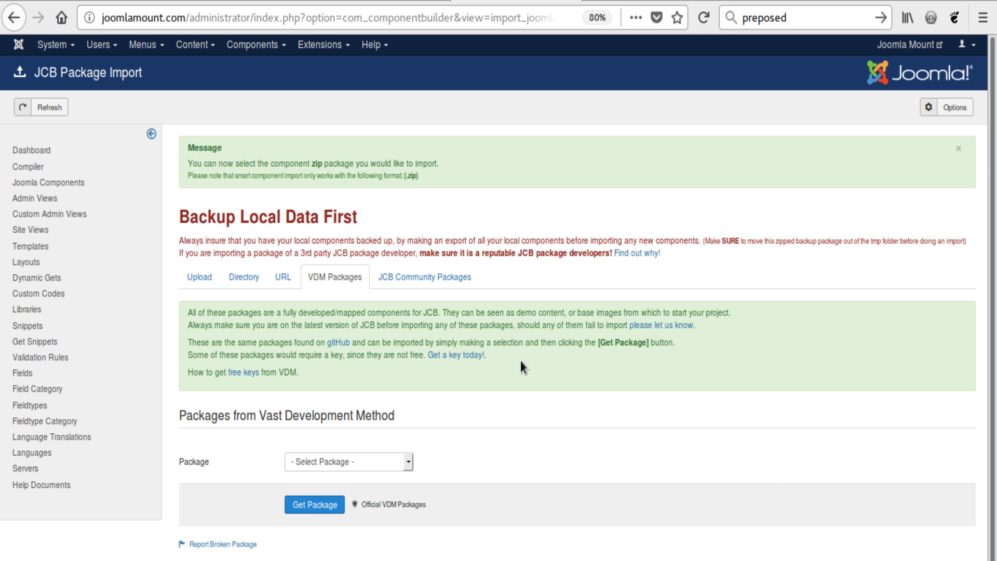
click(424, 276)
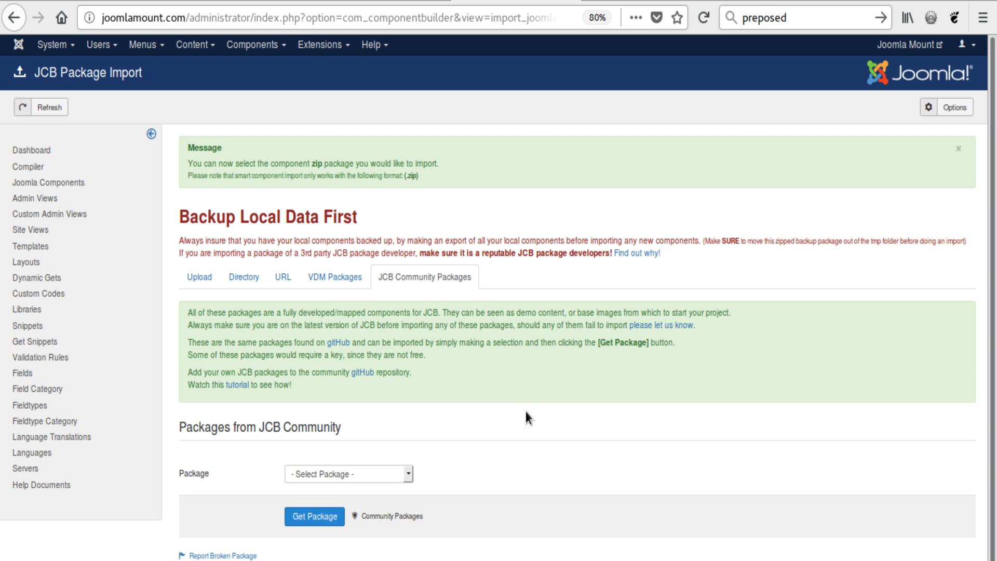
mouse_move(395, 419)
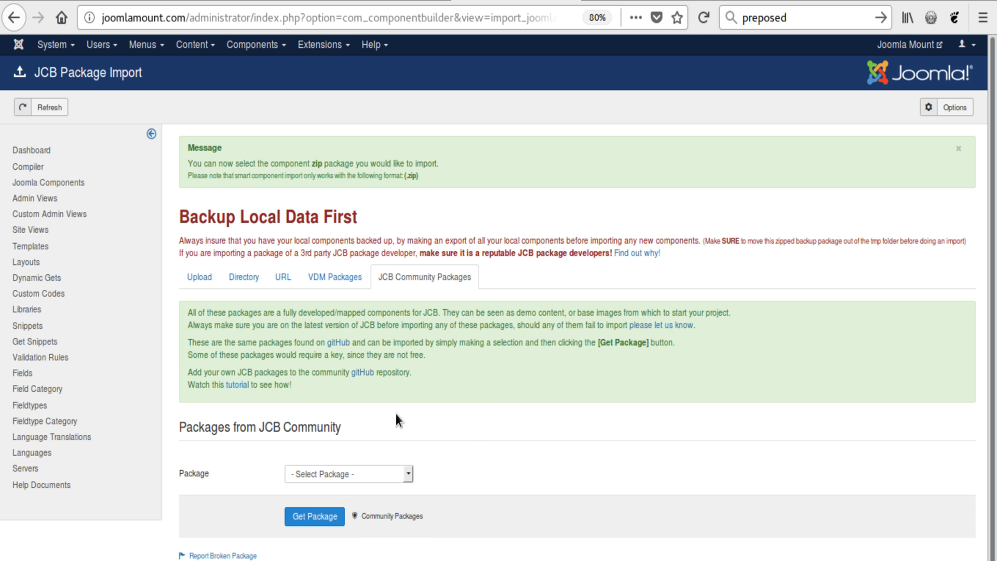
mouse_move(238, 386)
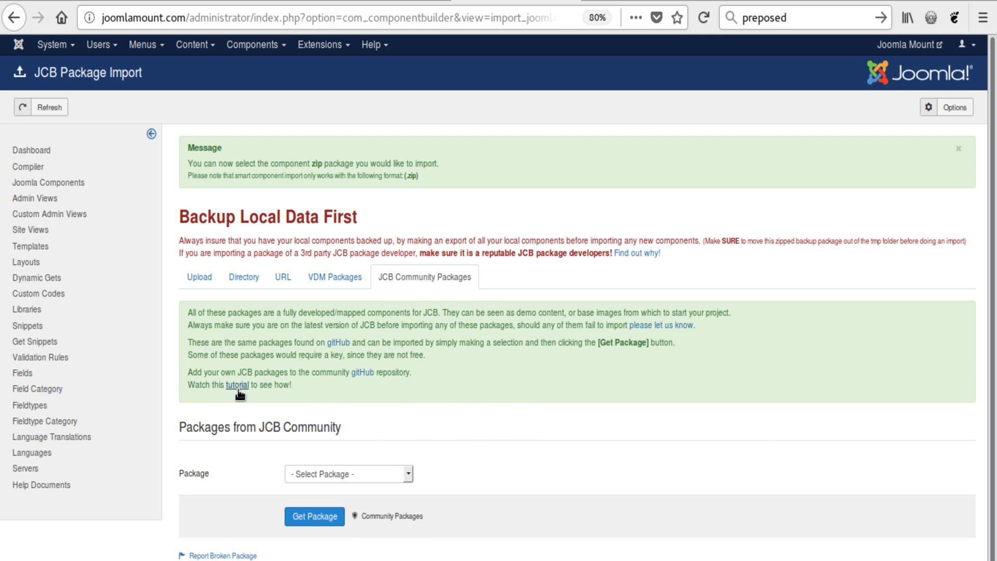
mouse_move(239, 384)
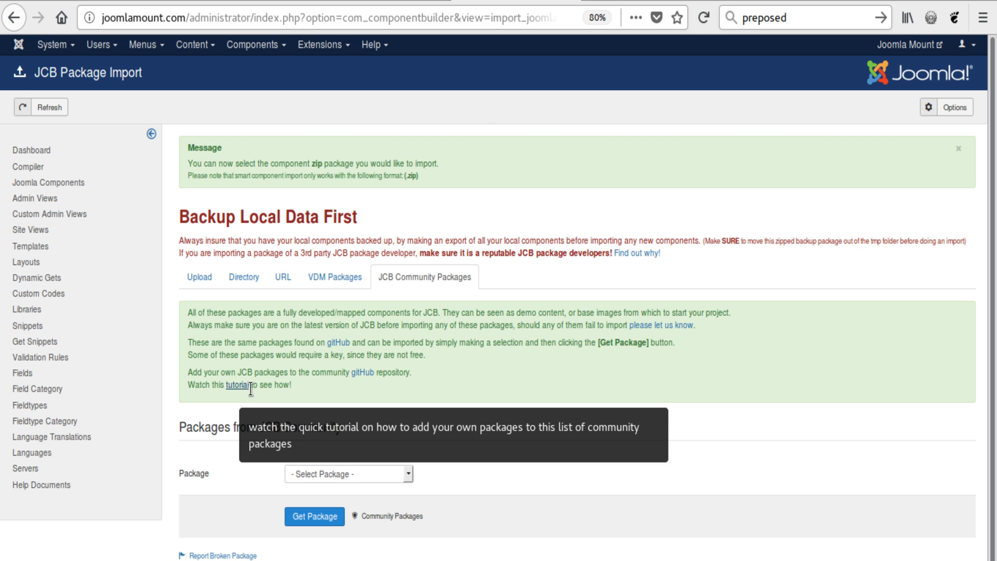
mouse_move(289, 381)
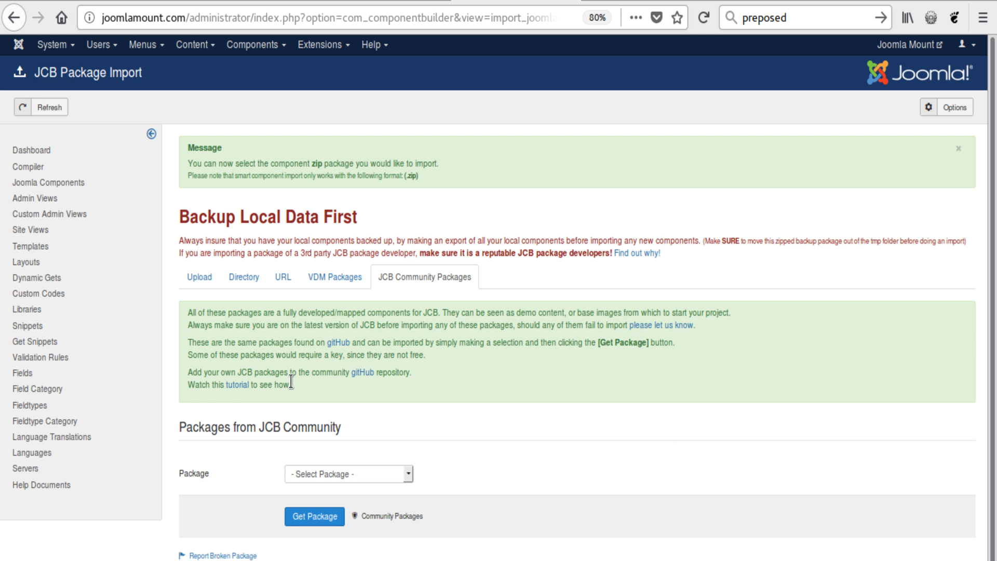
mouse_move(454, 362)
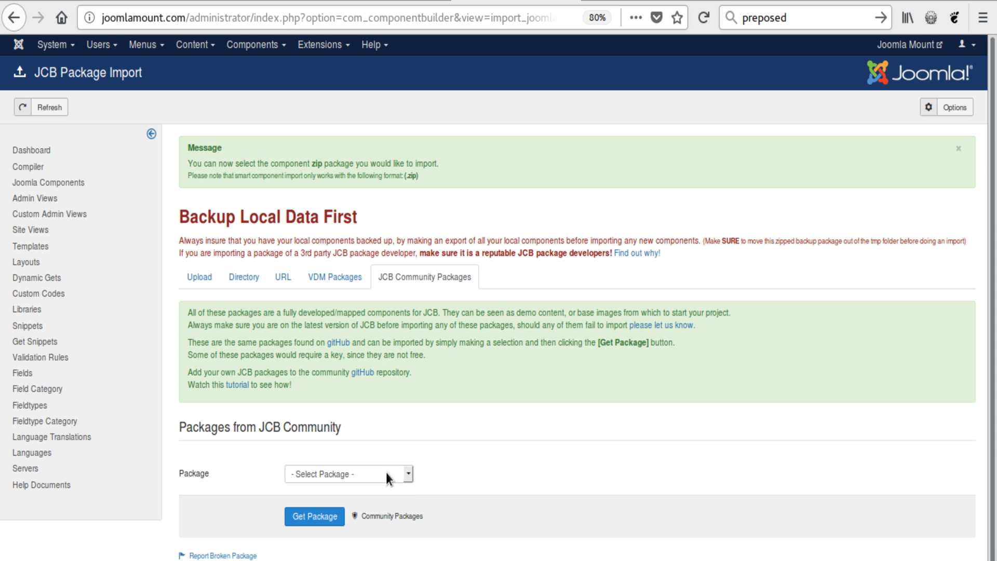
click(349, 474)
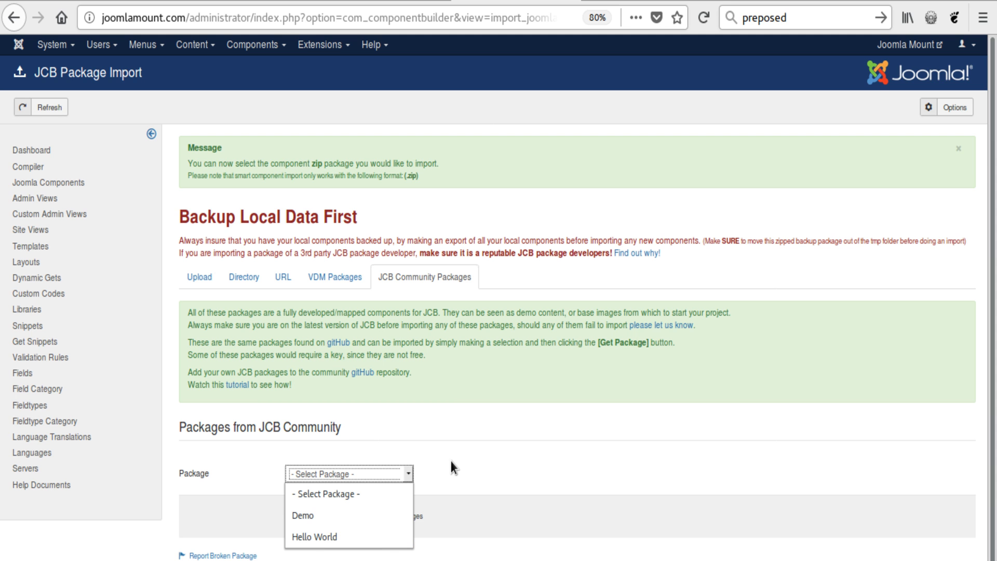
click(334, 276)
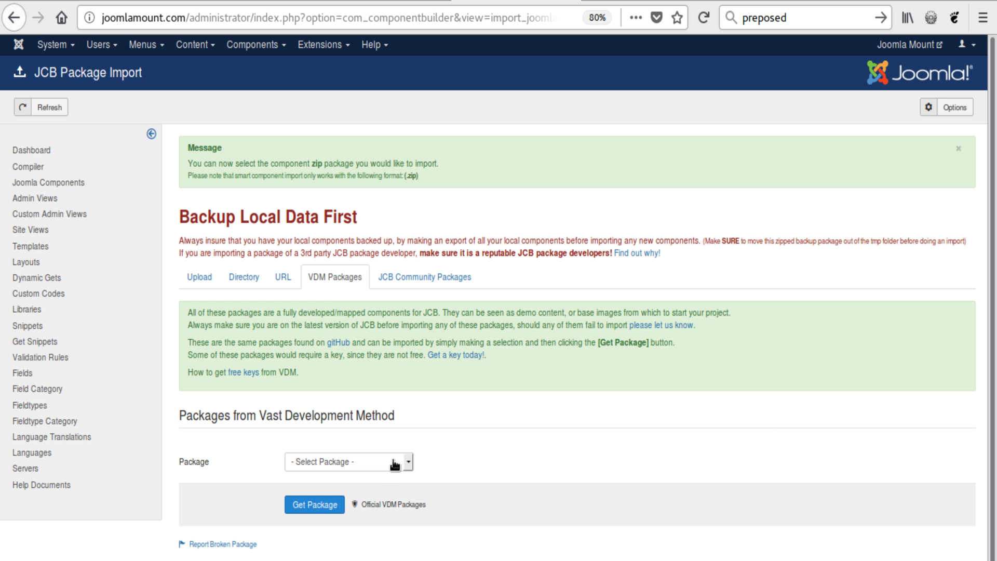
mouse_move(245, 380)
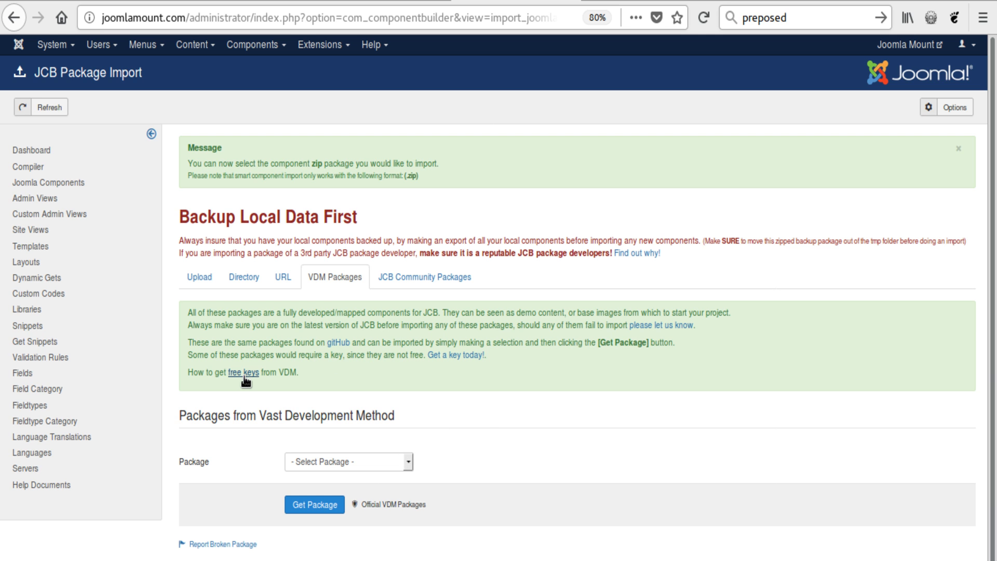
mouse_move(241, 372)
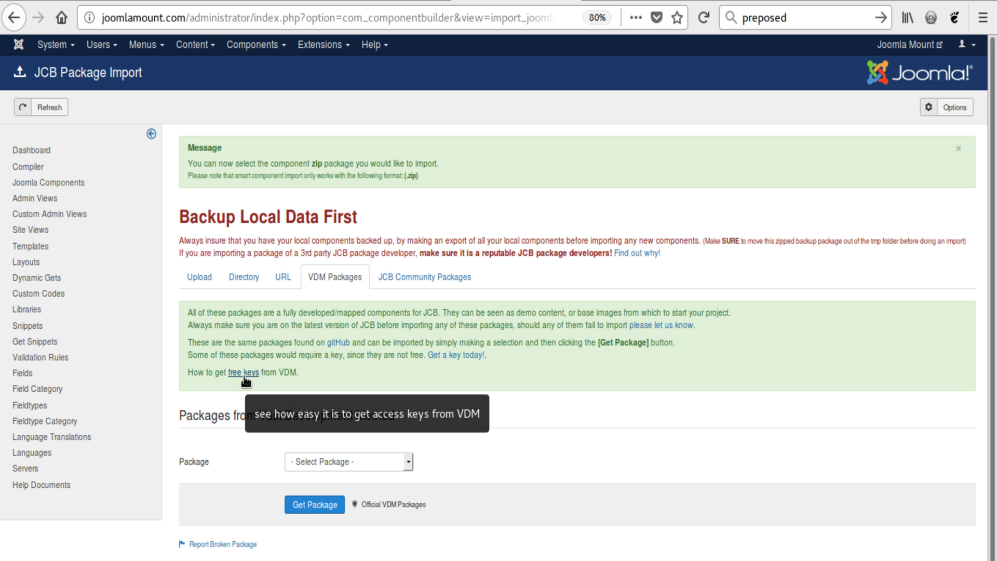
mouse_move(424, 449)
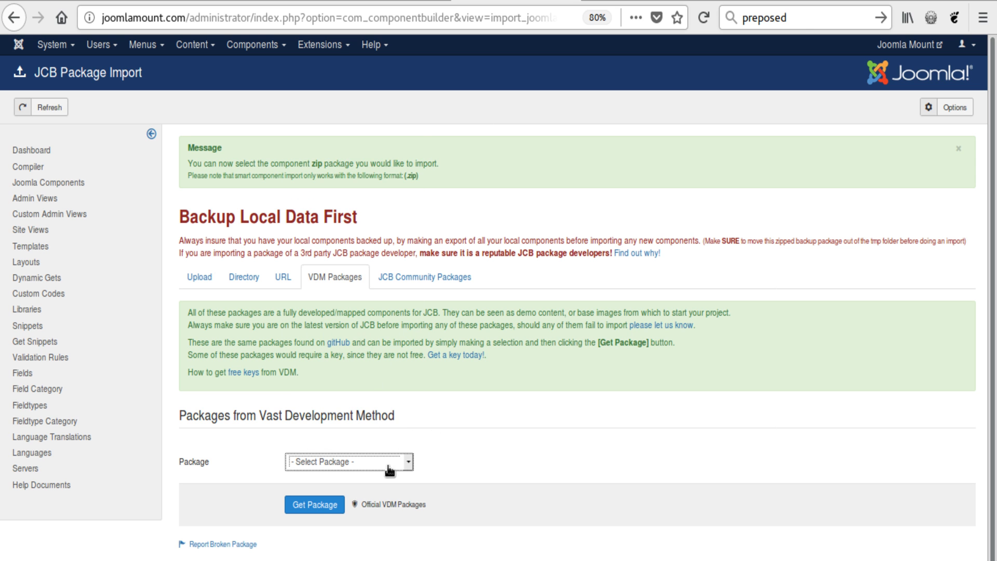
Step: Select Component Builder Public from the VDM package list and view its Paid/Locked details
click(349, 461)
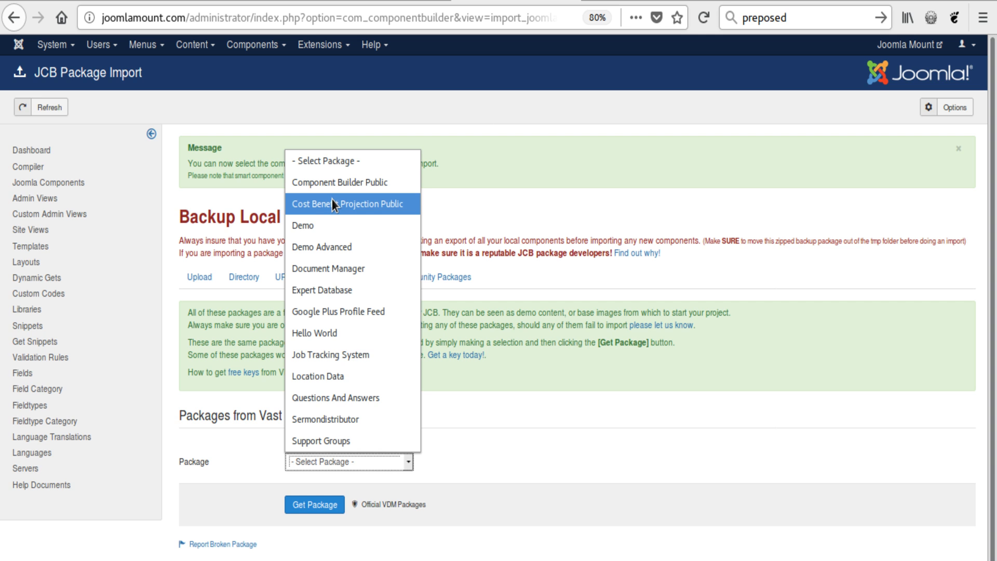
mouse_move(311, 183)
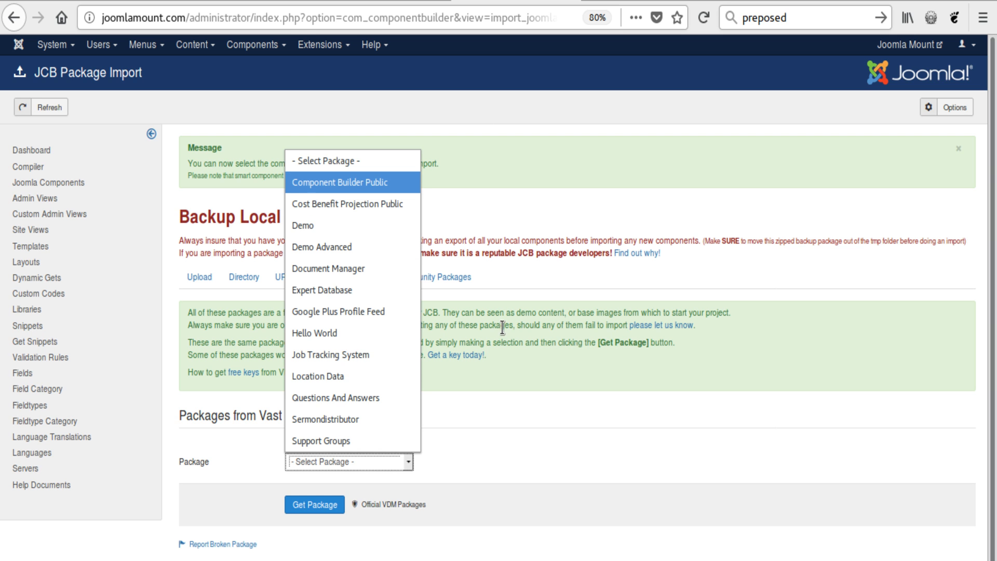
click(338, 182)
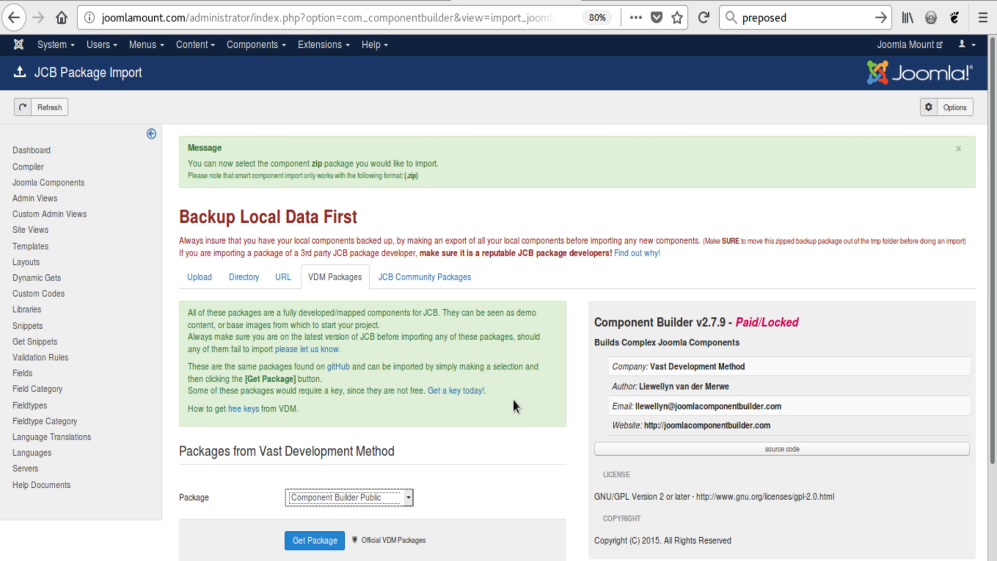
scroll(down, 3)
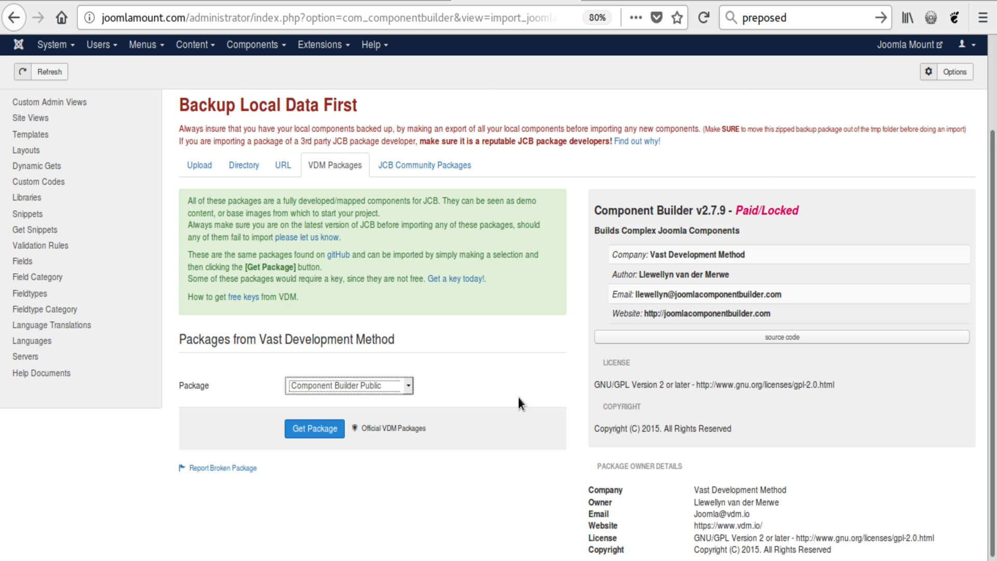
mouse_move(313, 428)
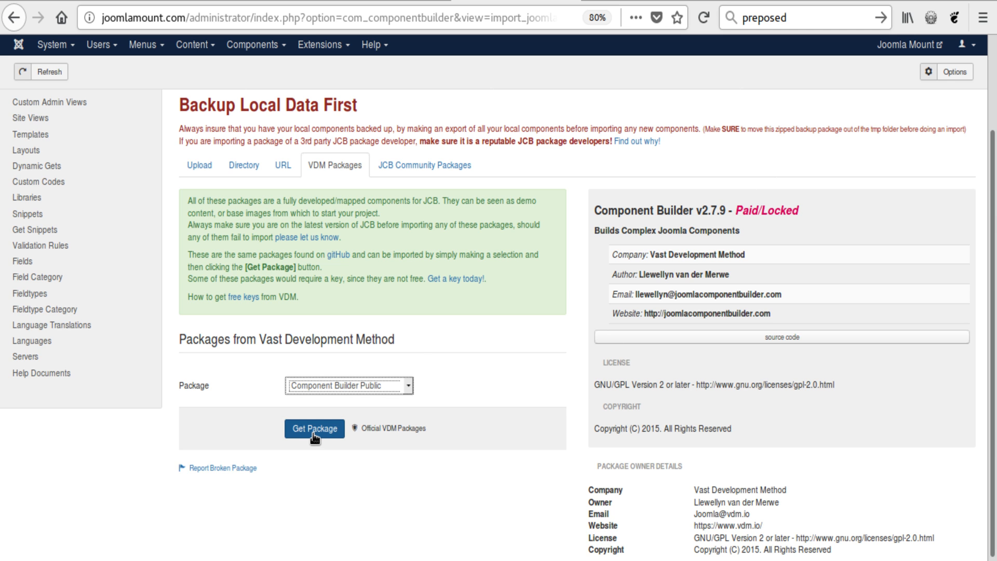
Step: Get the package, highlight its checksum and open the published raw.githubusercontent checksum file to compare
click(313, 428)
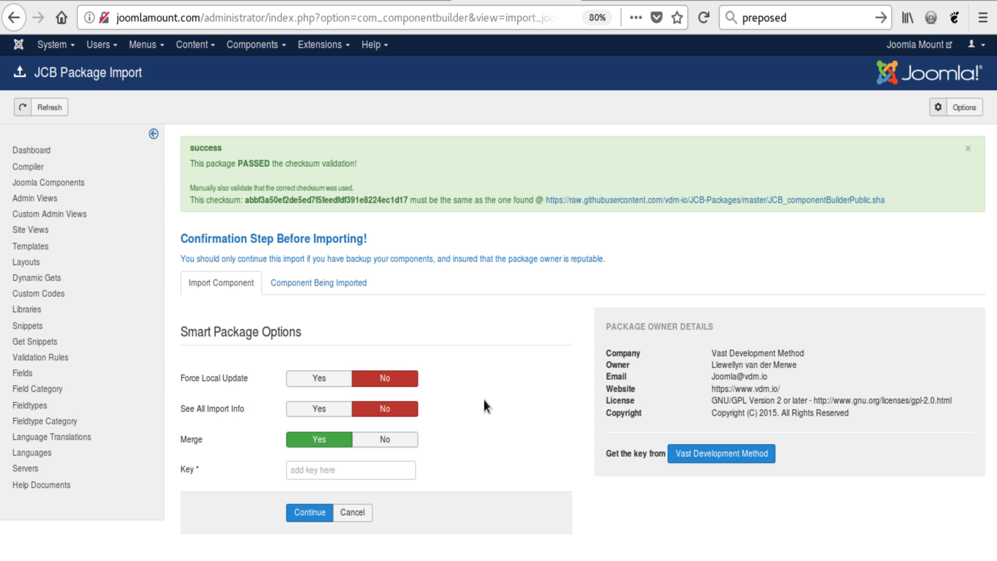
mouse_move(248, 203)
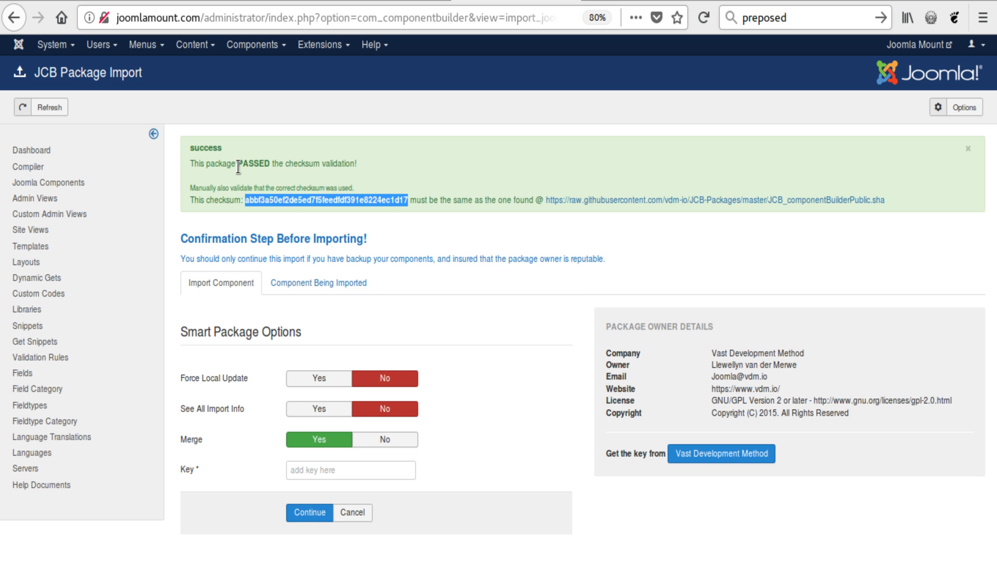
click(329, 200)
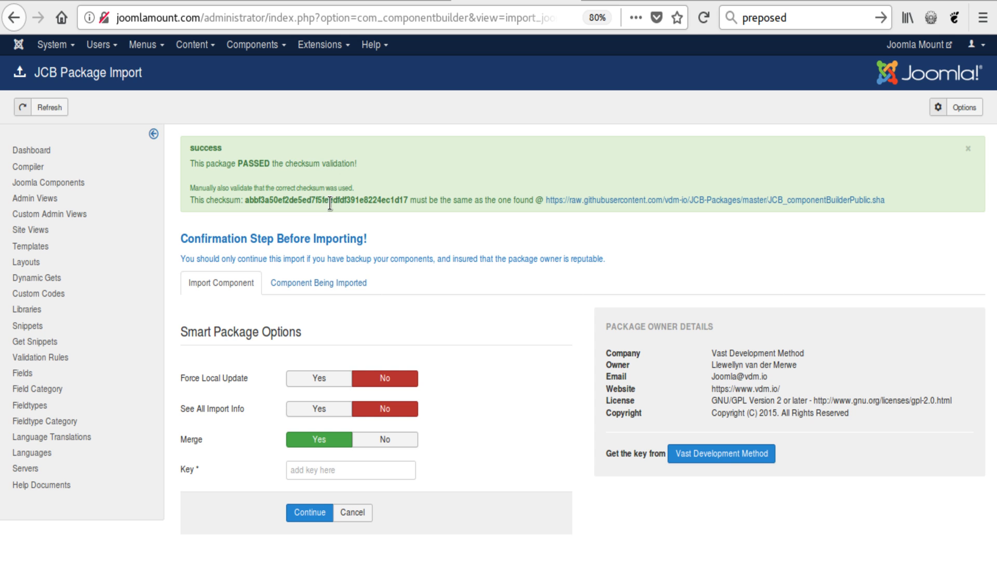
double_click(324, 199)
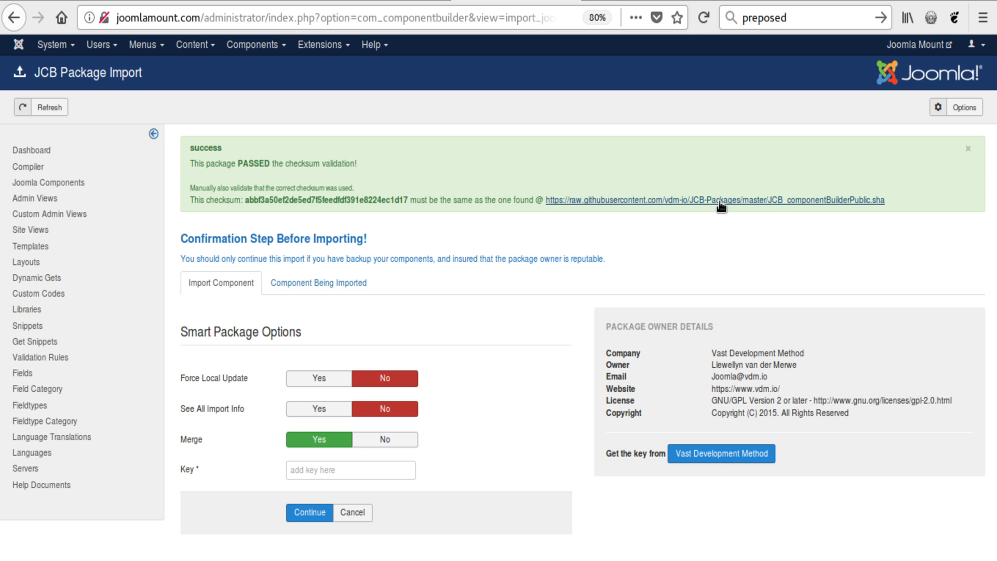
mouse_move(713, 203)
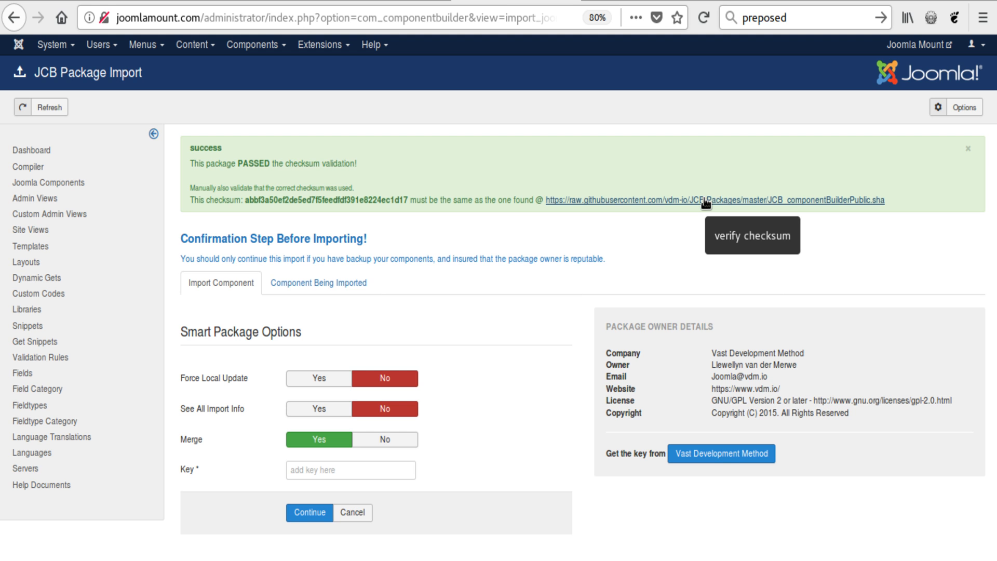
click(710, 200)
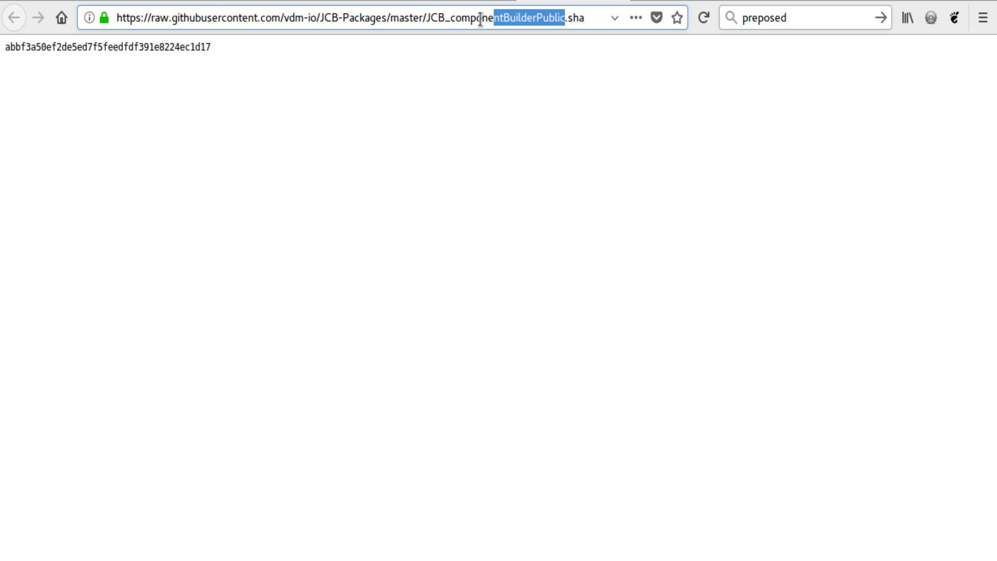
Step: Return to the import confirmation page showing the passed checksum validation
click(14, 18)
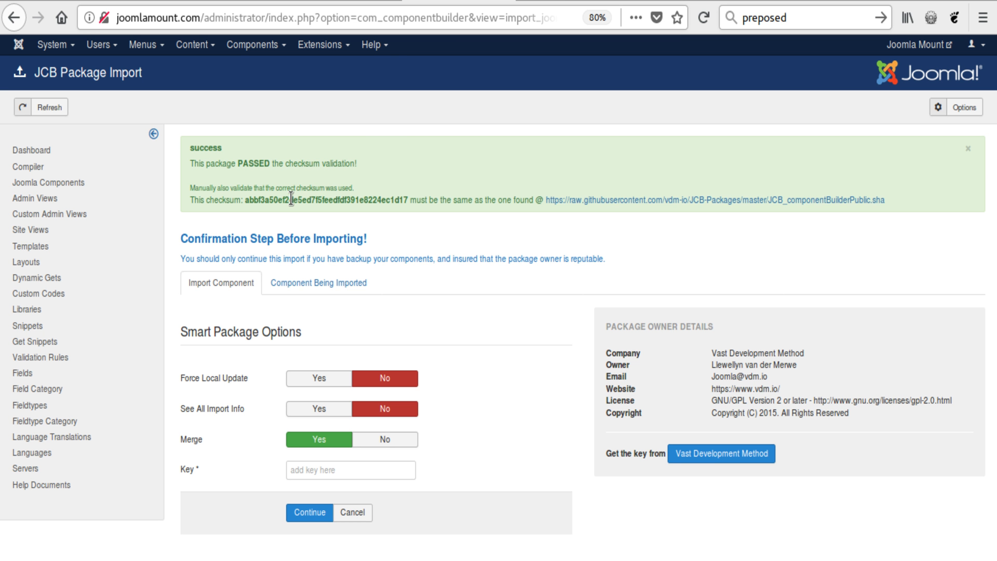
mouse_move(401, 177)
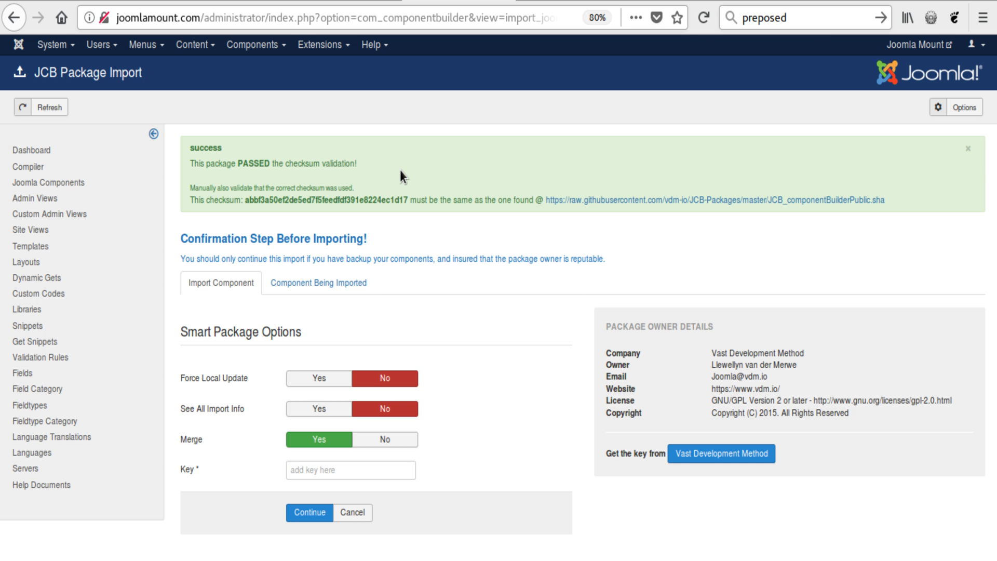
mouse_move(543, 472)
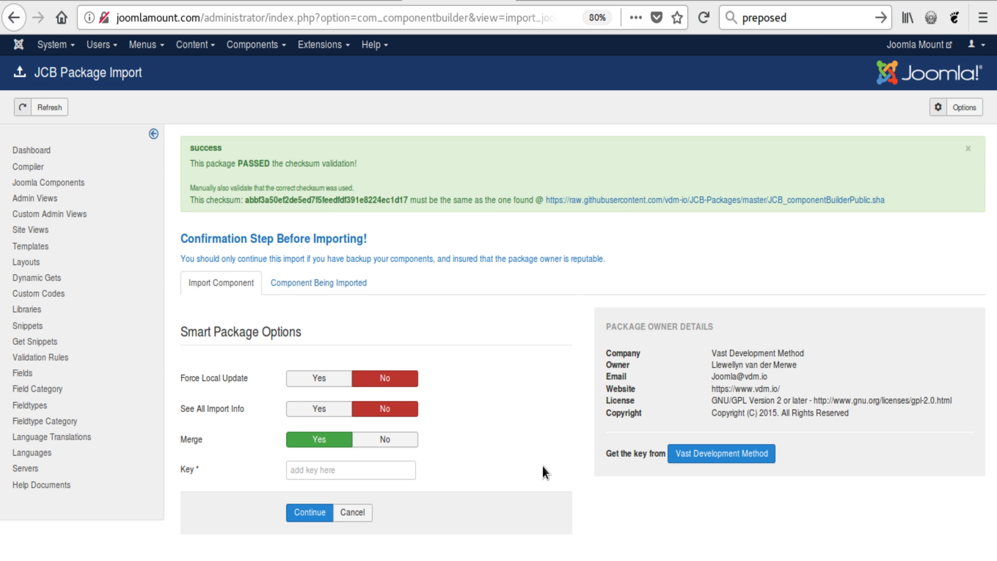
mouse_move(494, 481)
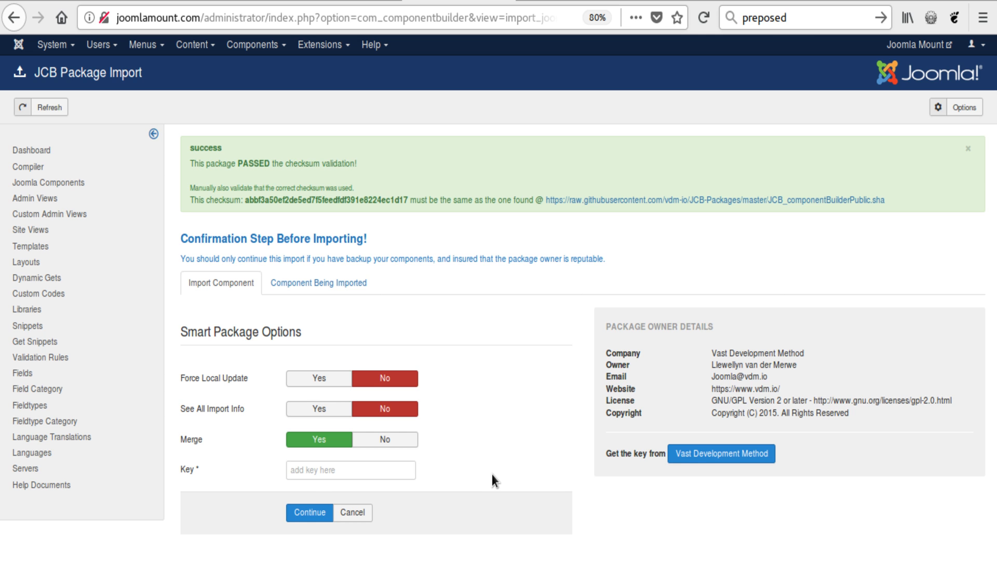
Step: Enter the package key, keep Merge on Yes and set See All Import Info to Yes
click(309, 512)
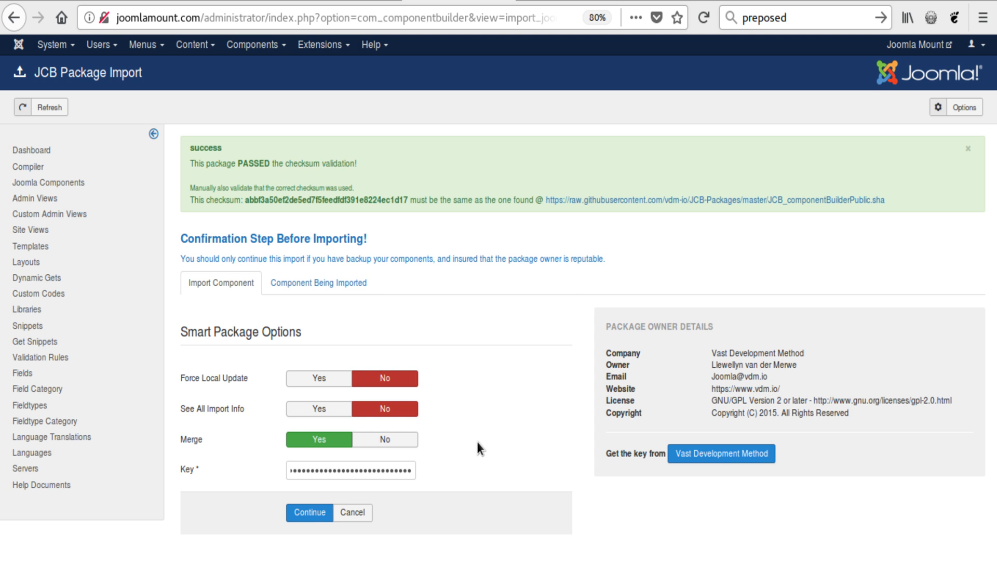
mouse_move(465, 430)
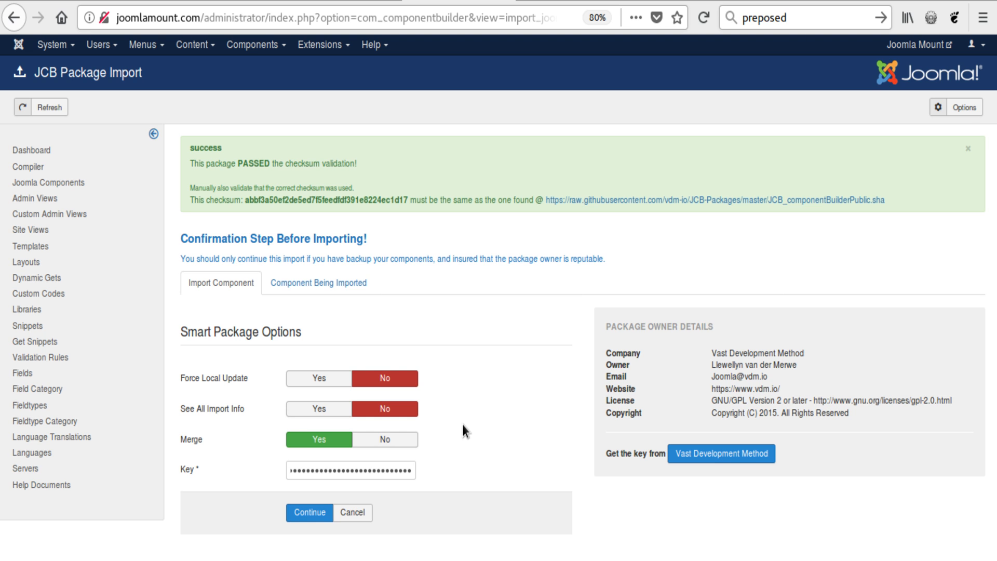
mouse_move(211, 413)
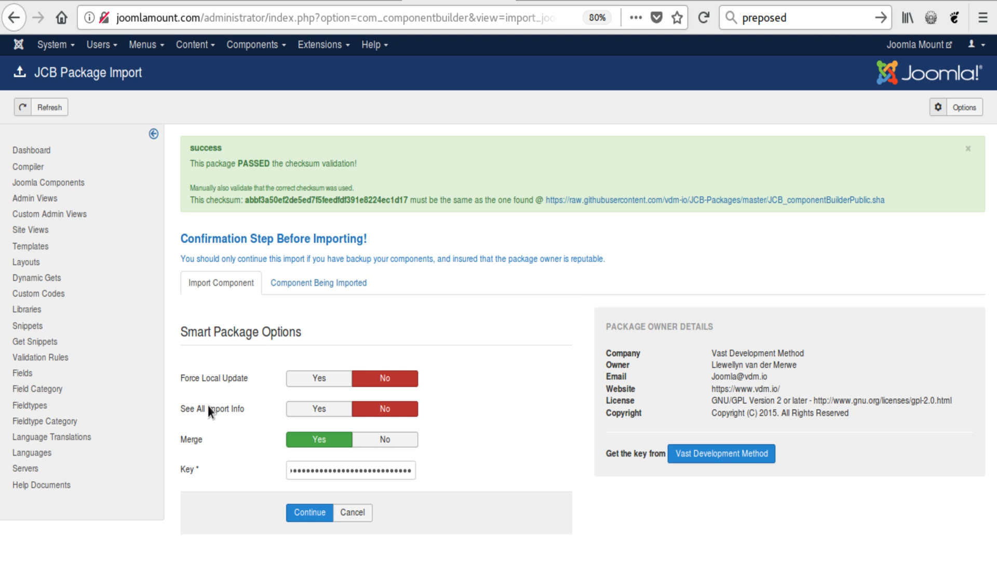
mouse_move(191, 439)
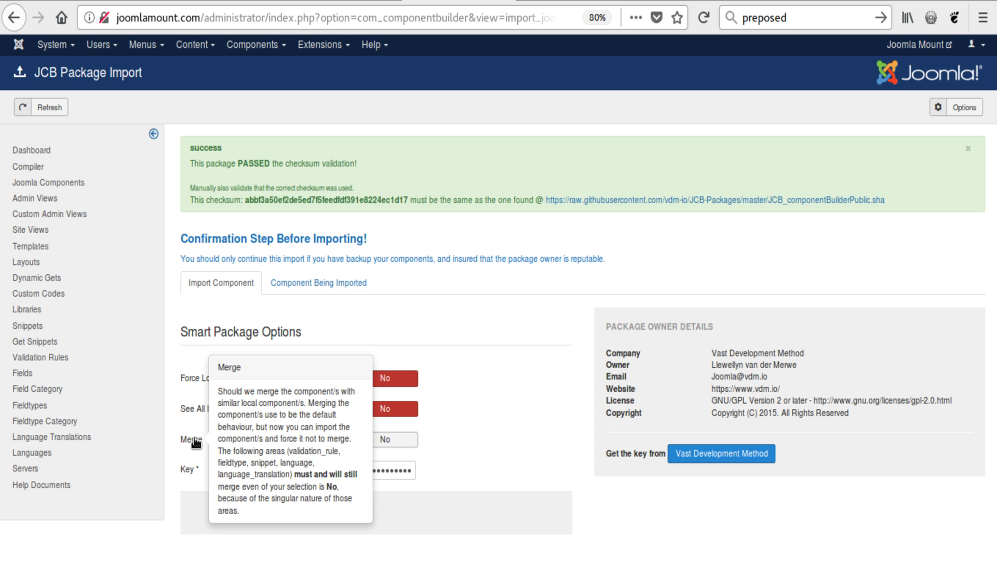
click(319, 438)
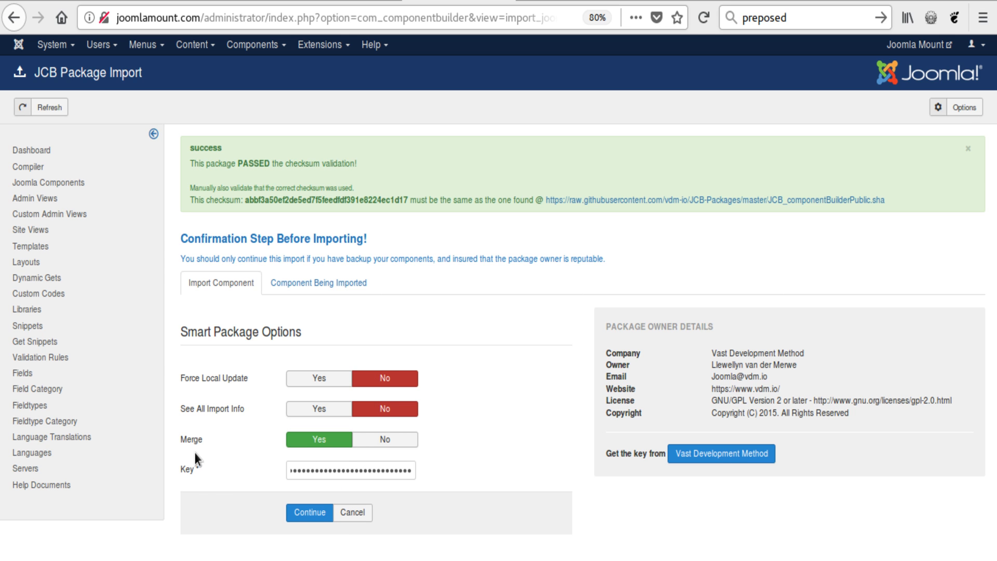
click(384, 438)
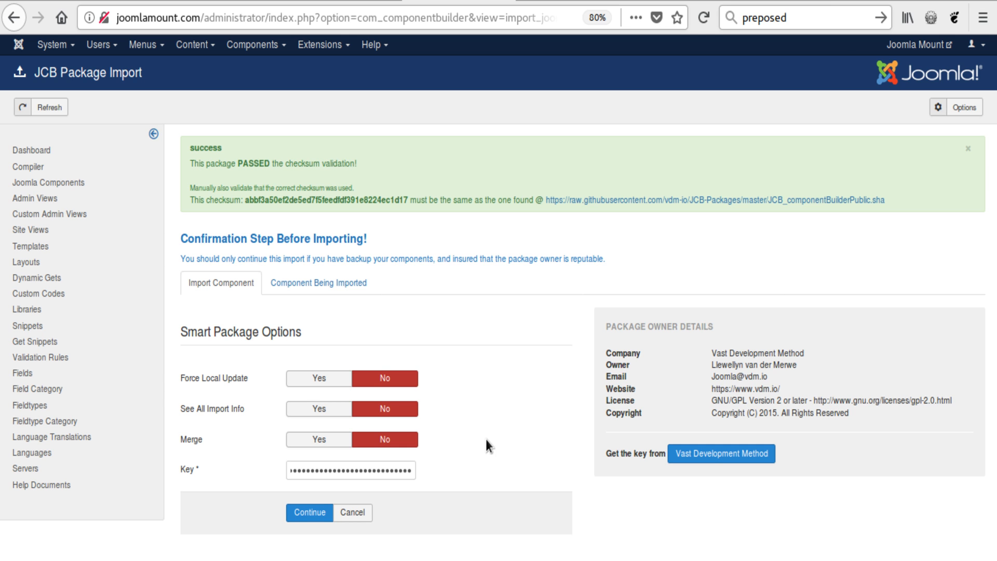
mouse_move(343, 458)
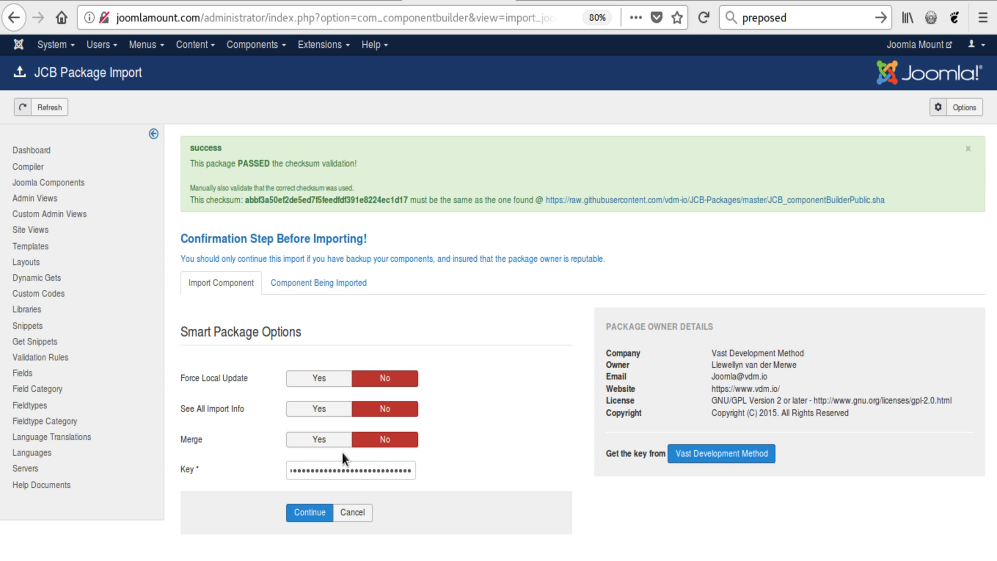
click(319, 438)
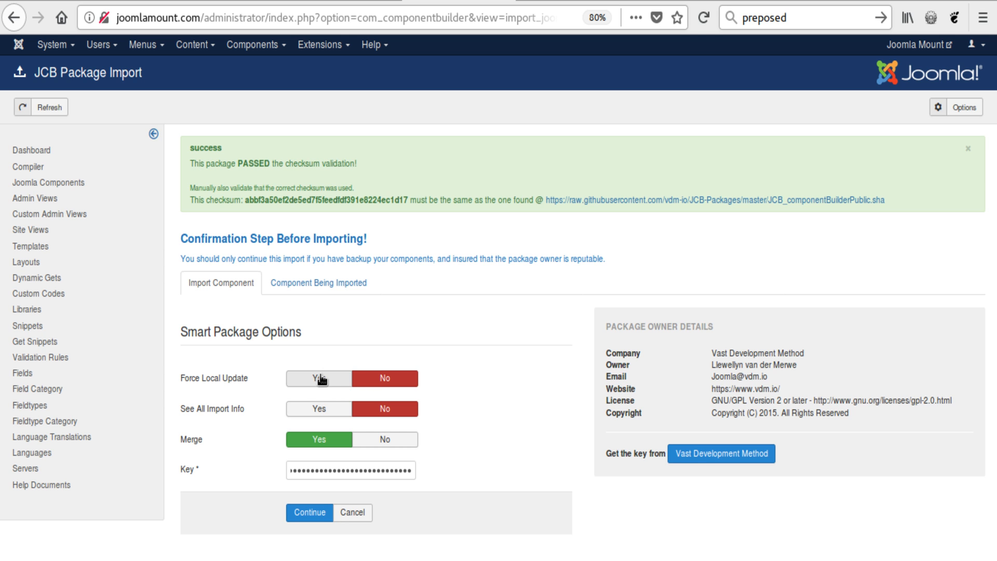
mouse_move(212, 378)
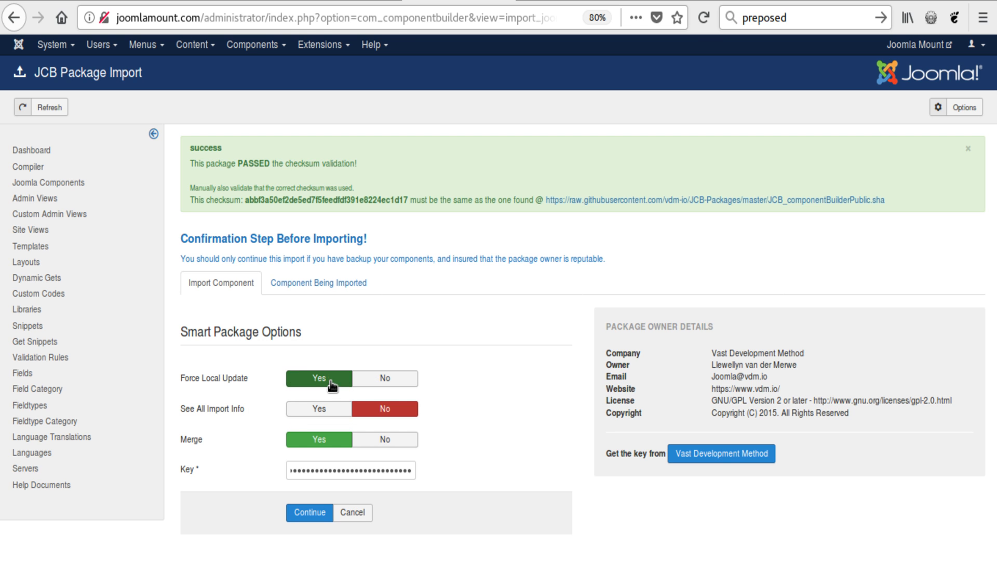
mouse_move(326, 442)
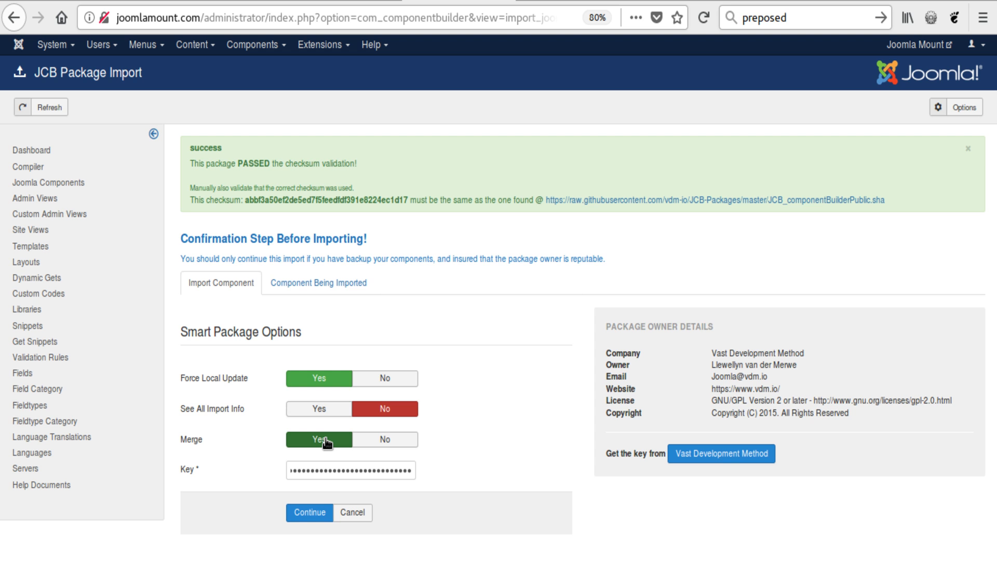
mouse_move(212, 408)
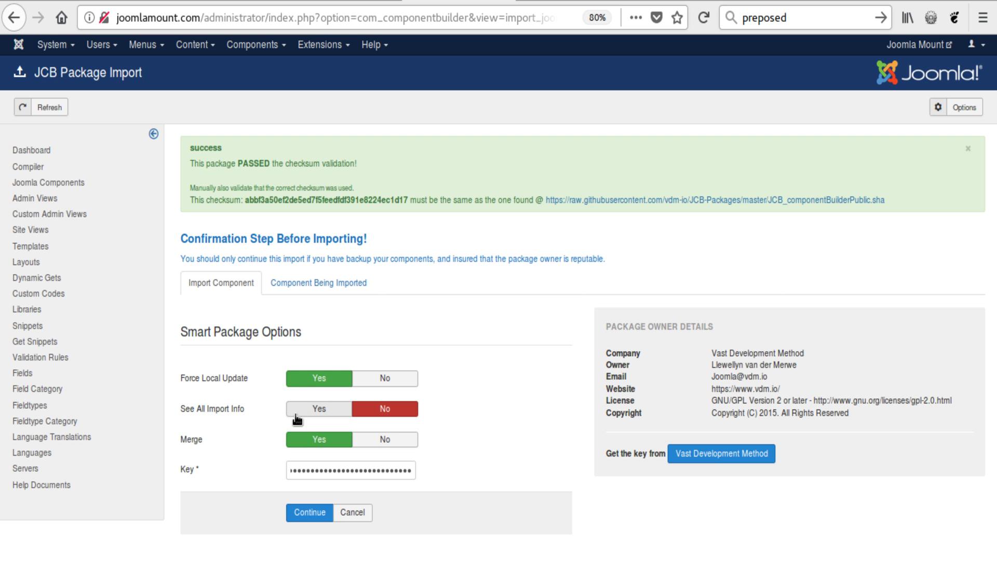
mouse_move(305, 417)
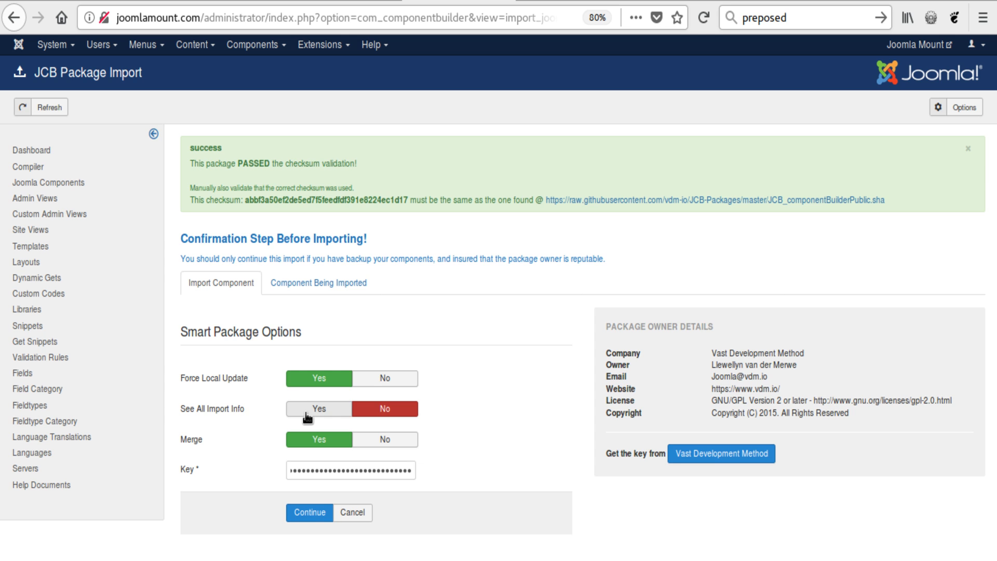
click(318, 408)
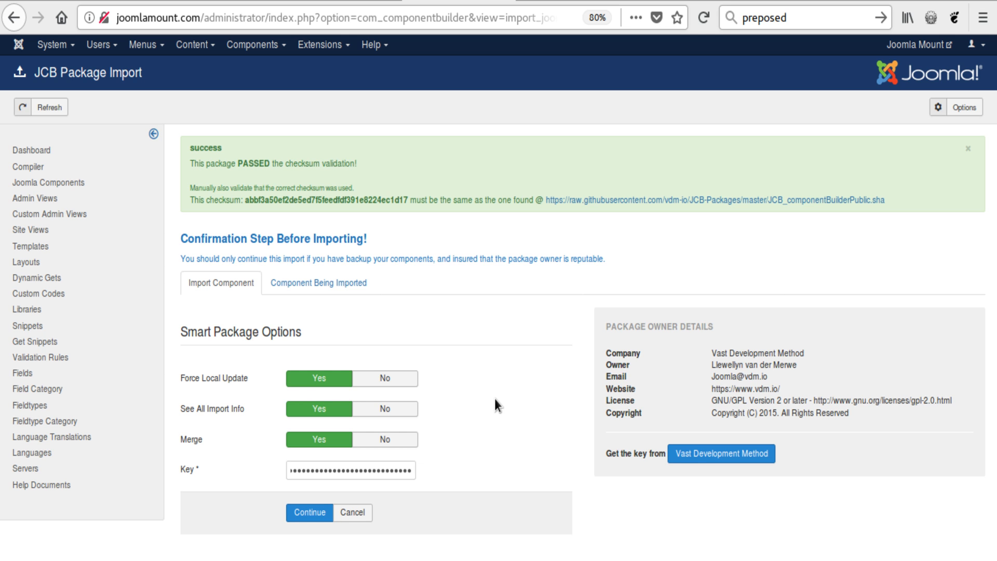
click(318, 283)
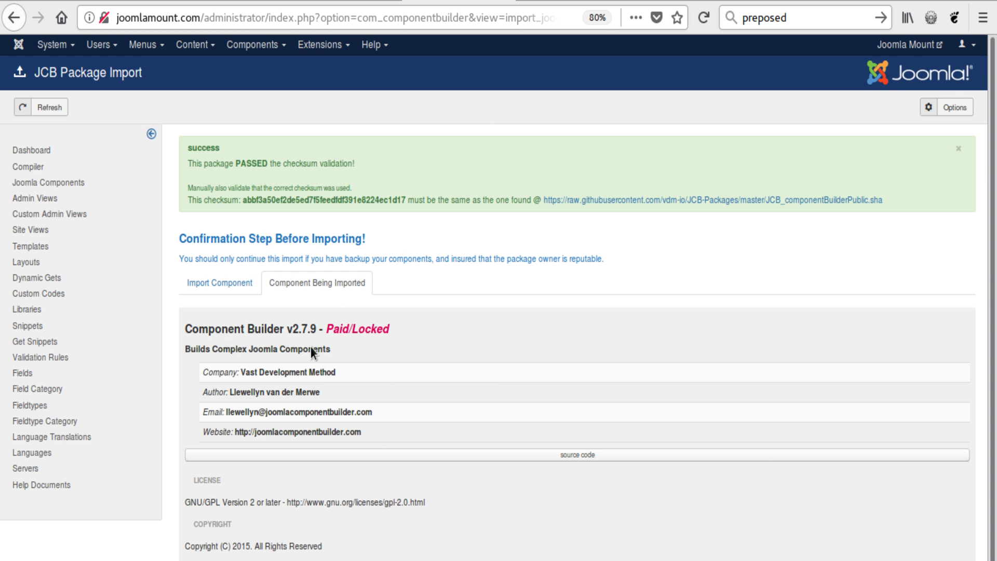
scroll(down, 3)
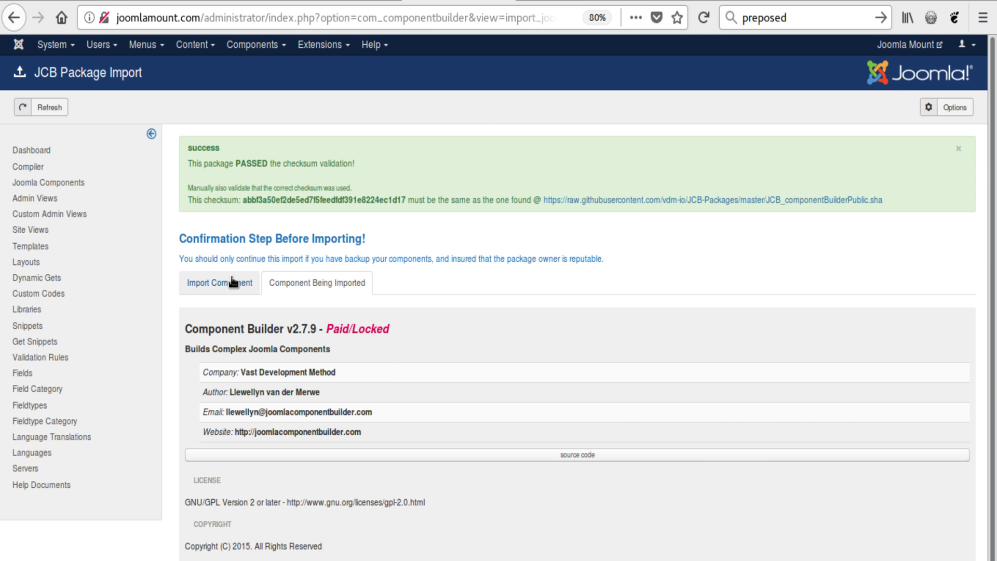
click(219, 283)
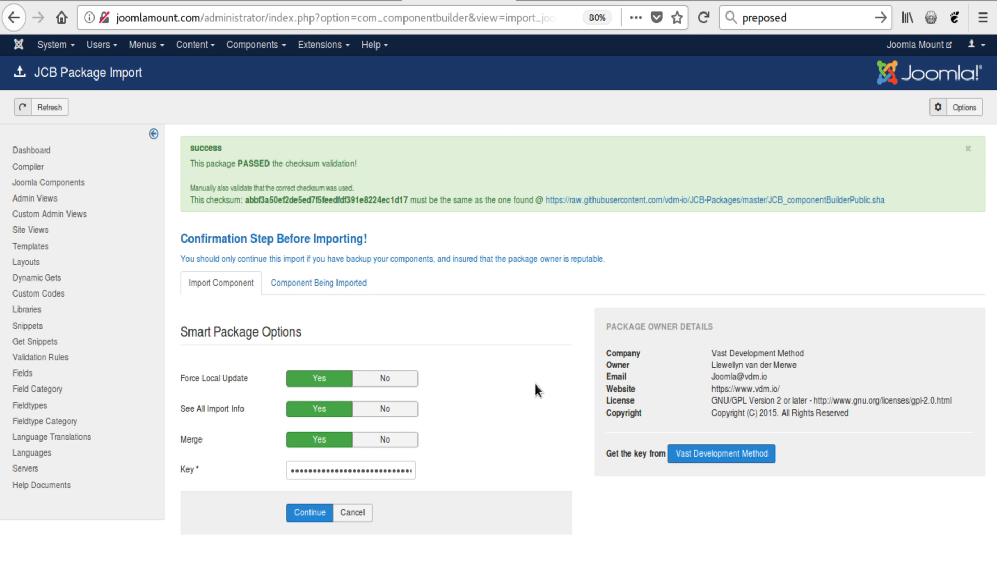
mouse_move(466, 230)
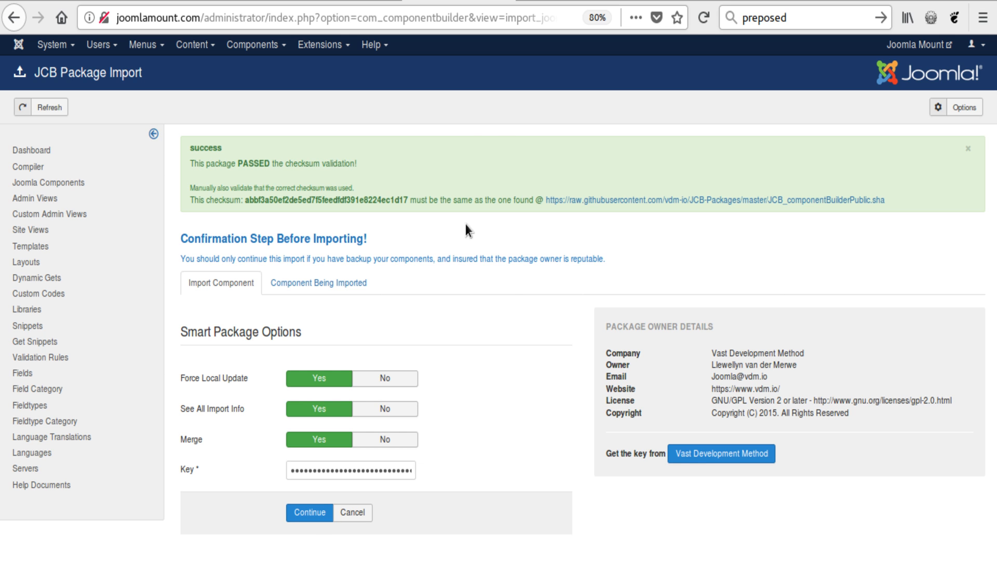
Step: Continue the import and wait while the package is processed into the Joomla Components list
click(309, 512)
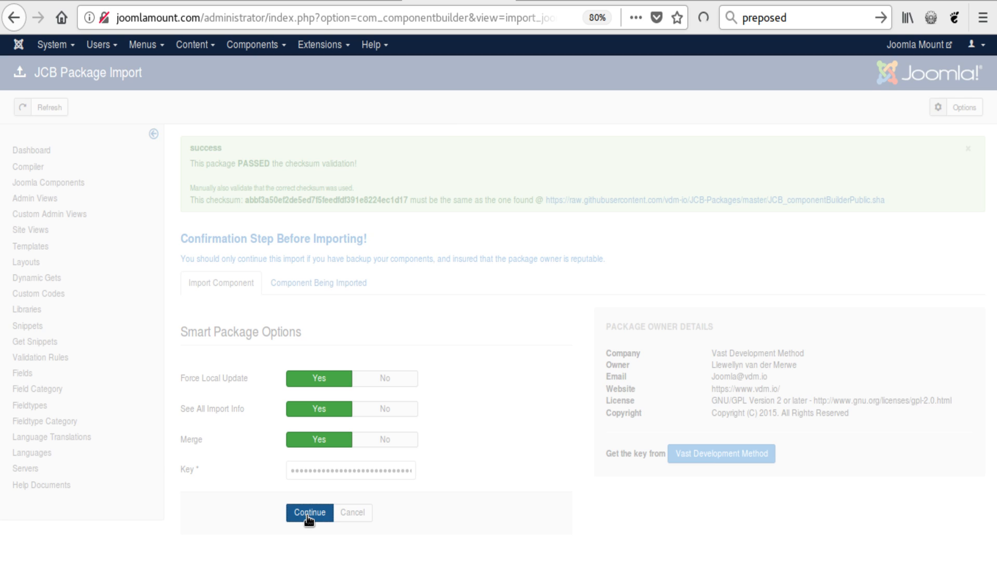
click(309, 512)
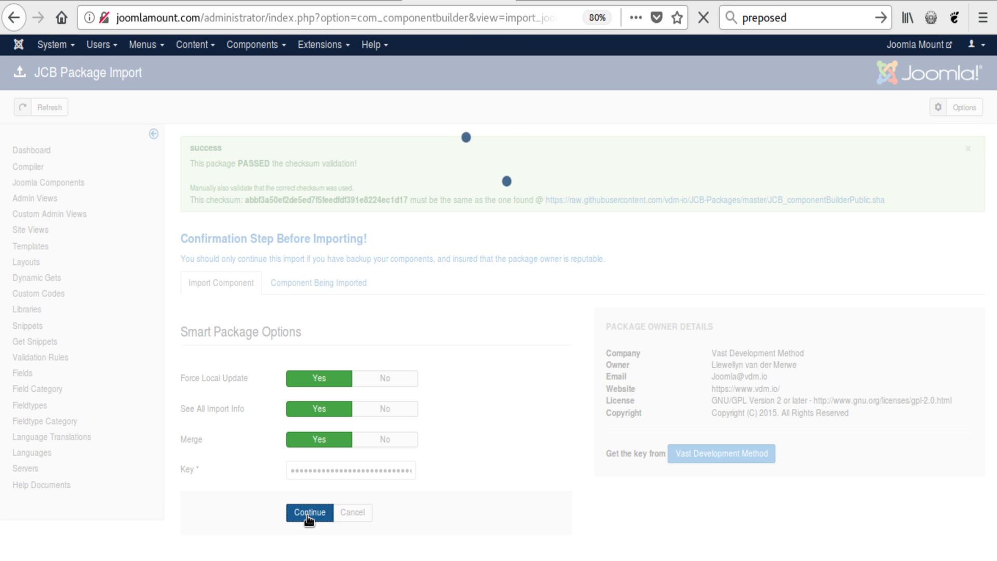
click(309, 511)
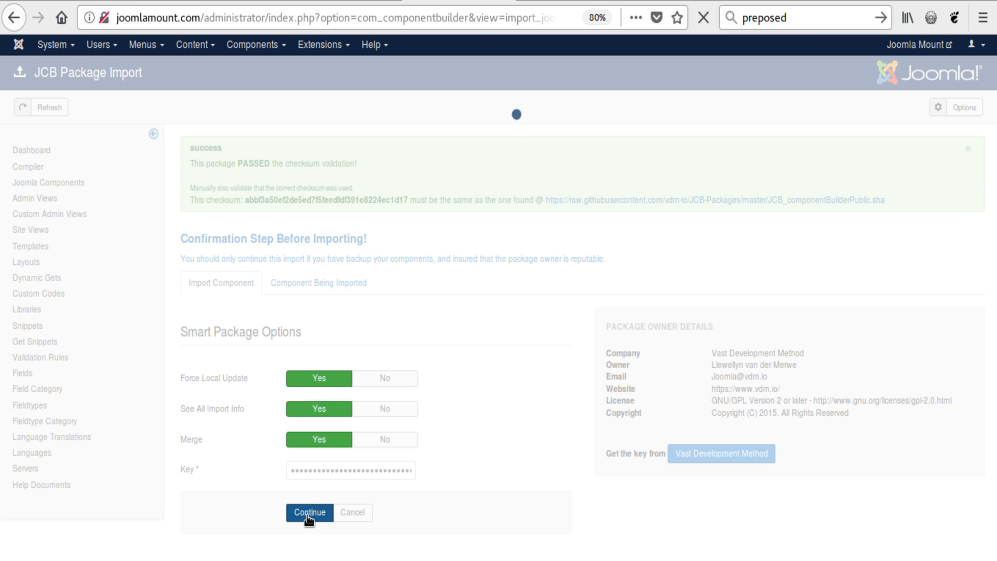
click(310, 512)
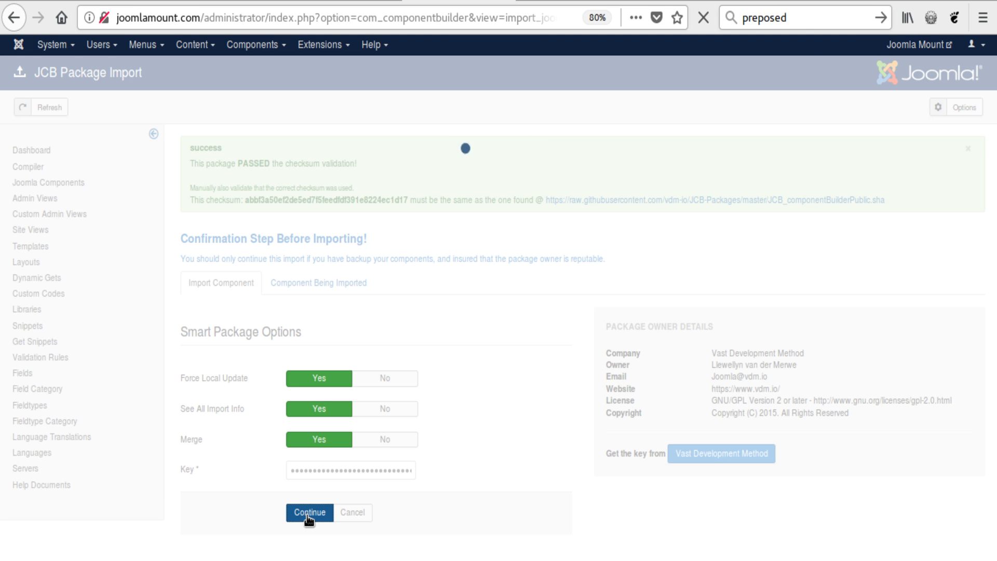
click(309, 512)
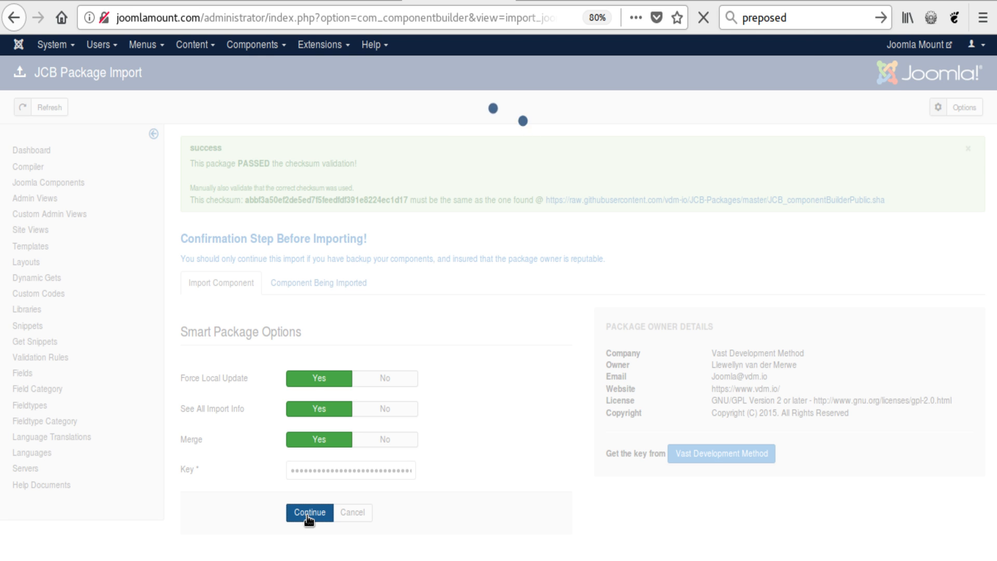
click(310, 512)
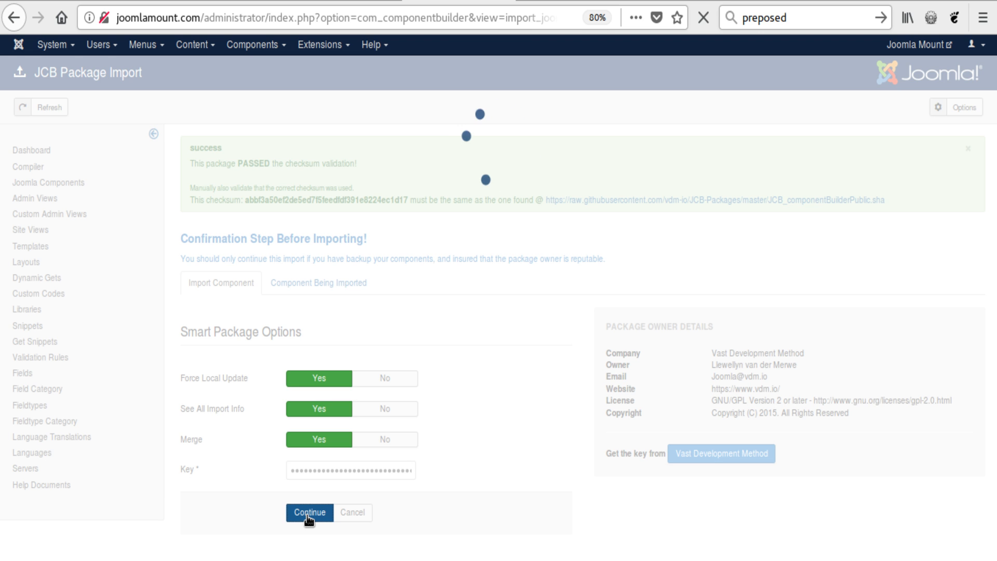
click(310, 512)
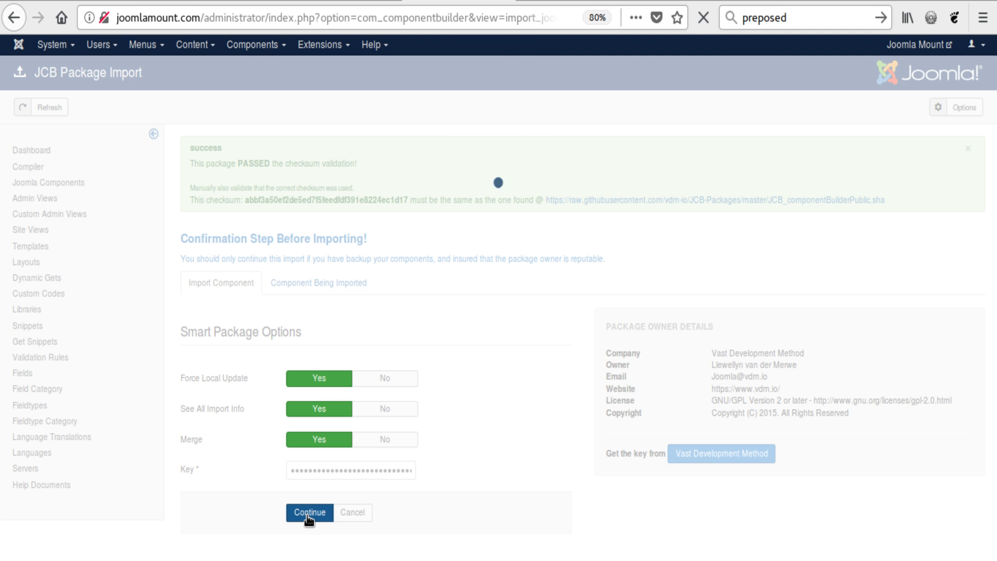
click(309, 512)
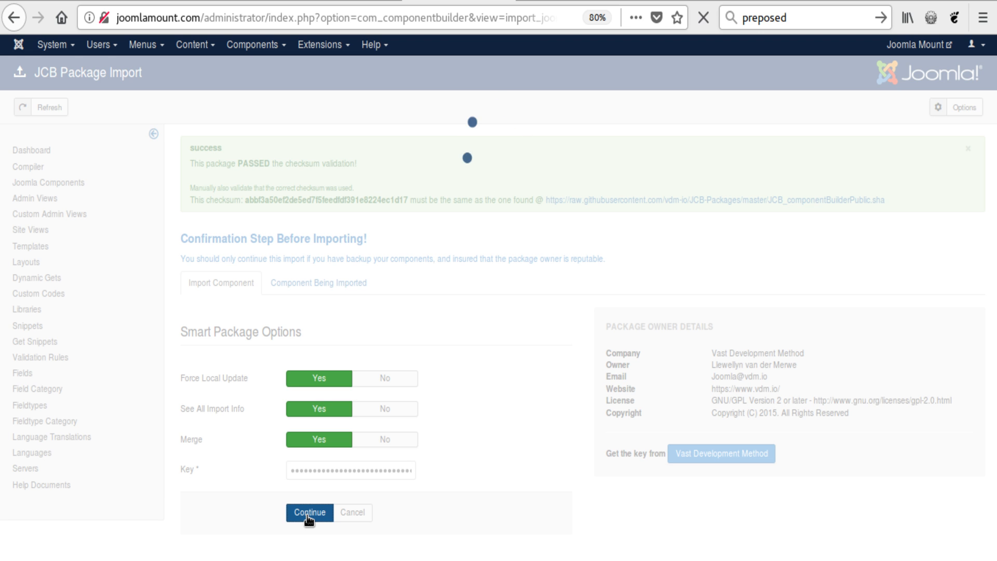
click(309, 516)
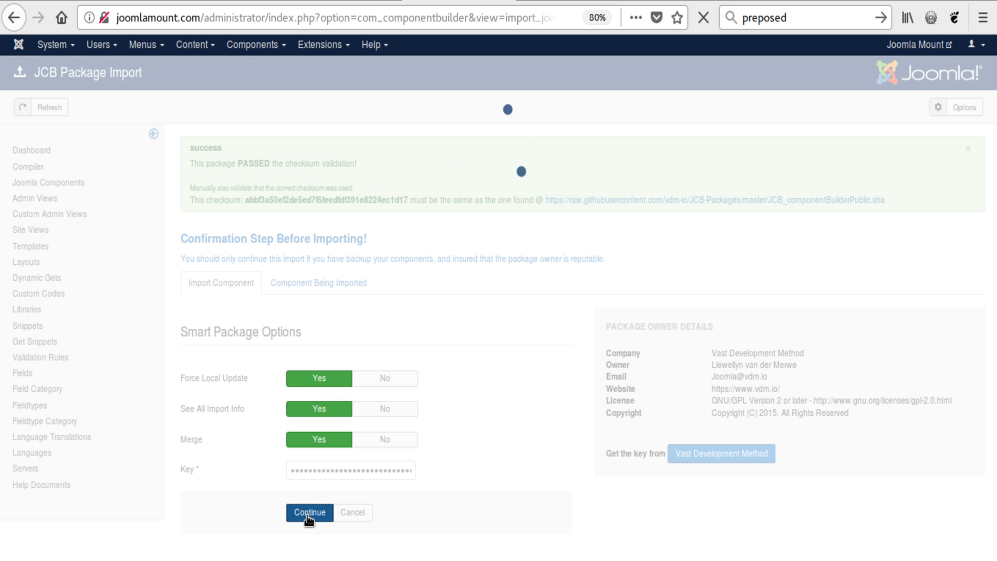
click(309, 512)
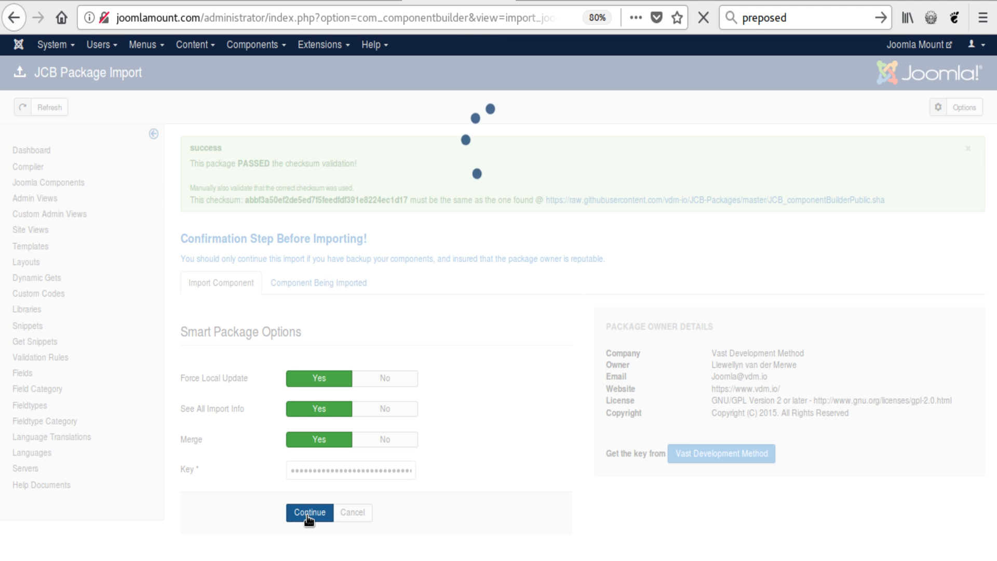
click(309, 512)
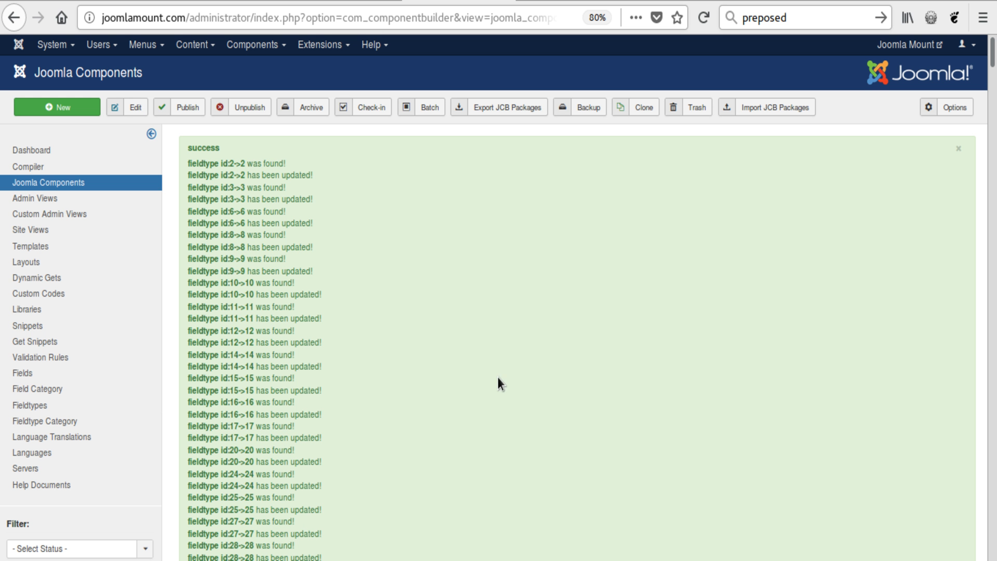
mouse_move(725, 314)
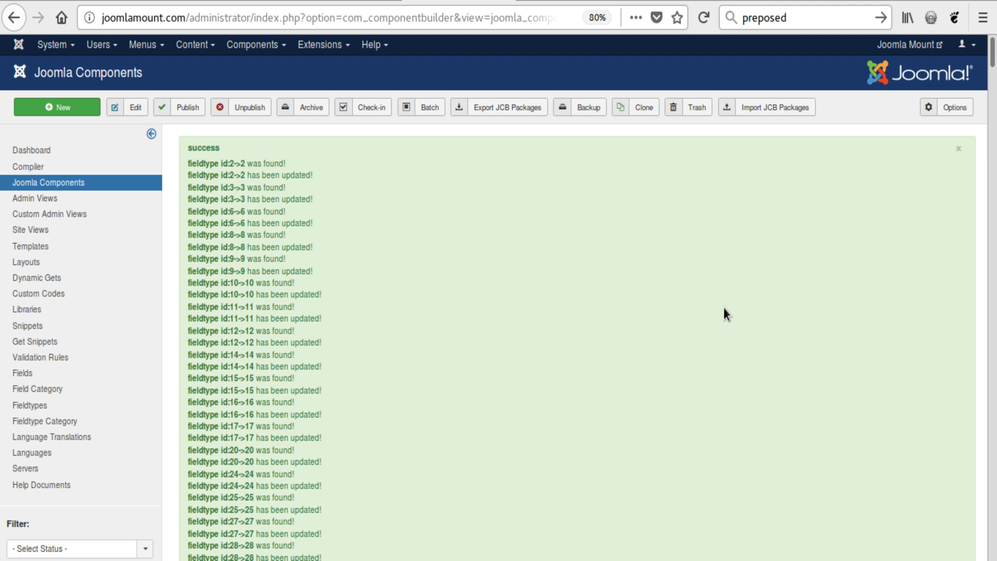
mouse_move(779, 320)
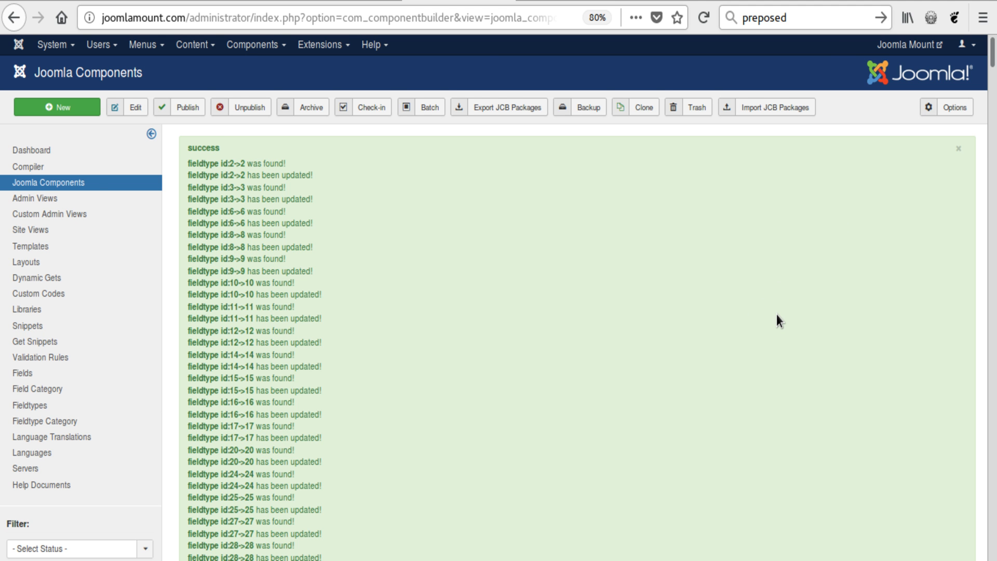
scroll(down, 3)
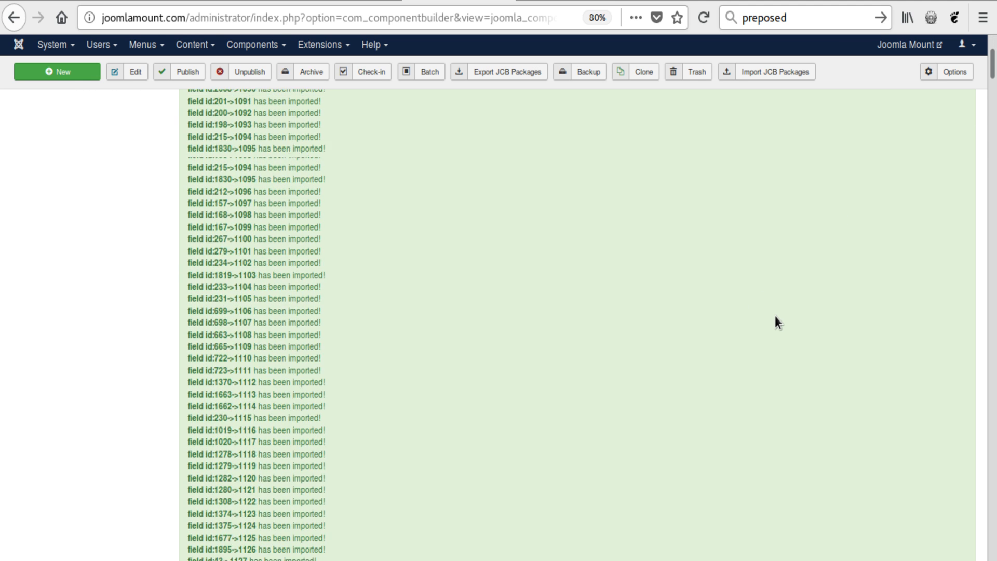
scroll(down, 3)
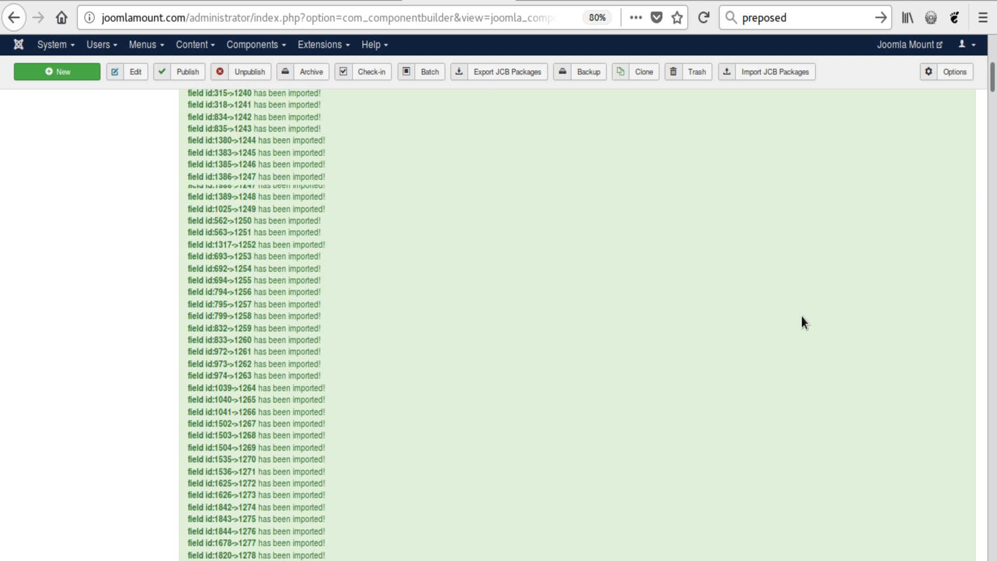
scroll(down, 3)
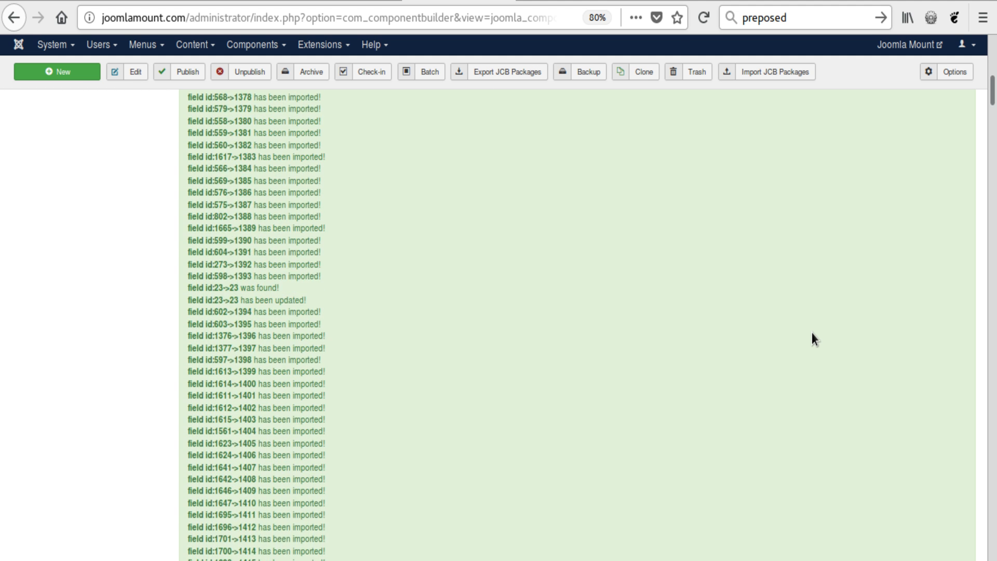
scroll(down, 3)
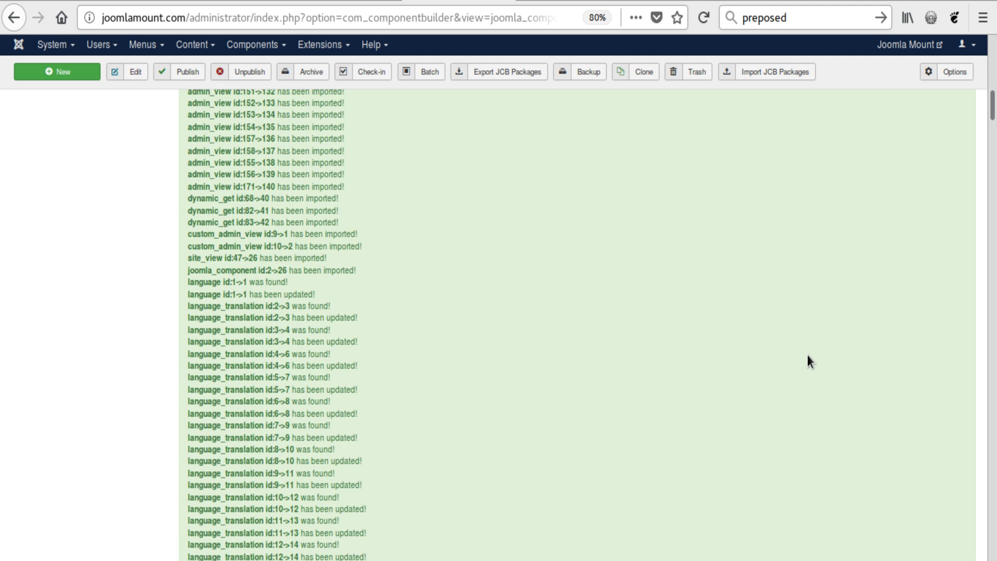
scroll(down, 3)
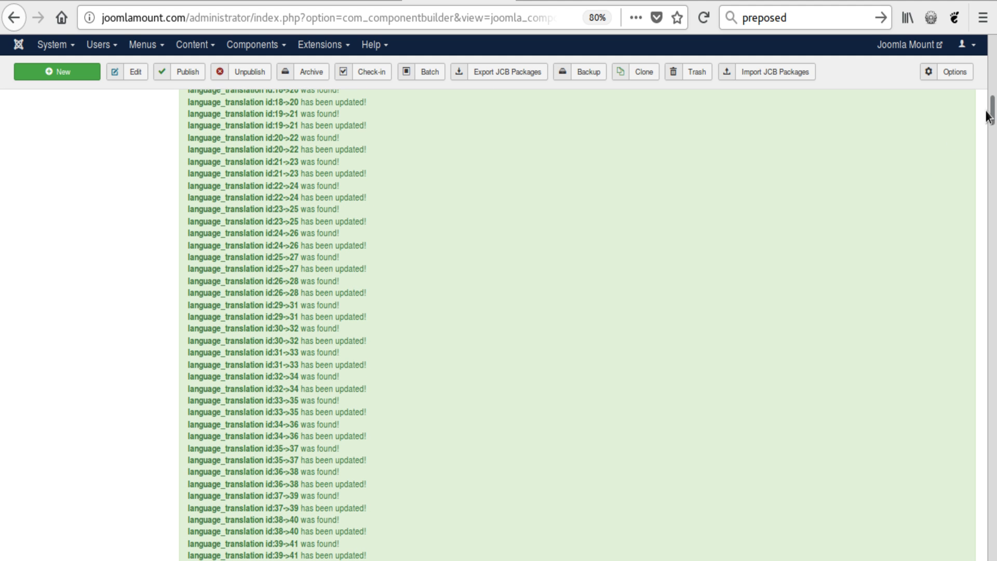
scroll(down, 3)
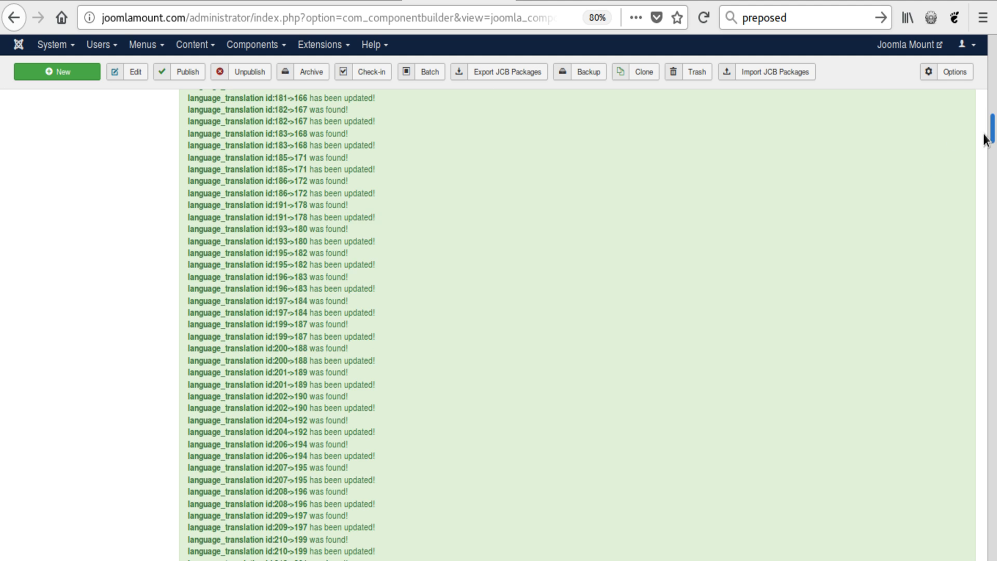
scroll(down, 3)
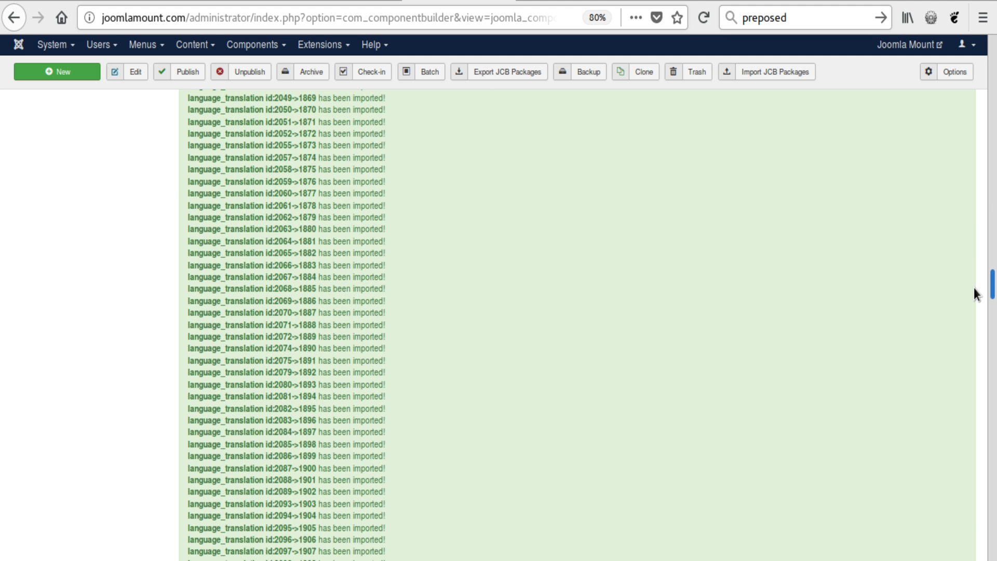
scroll(down, 3)
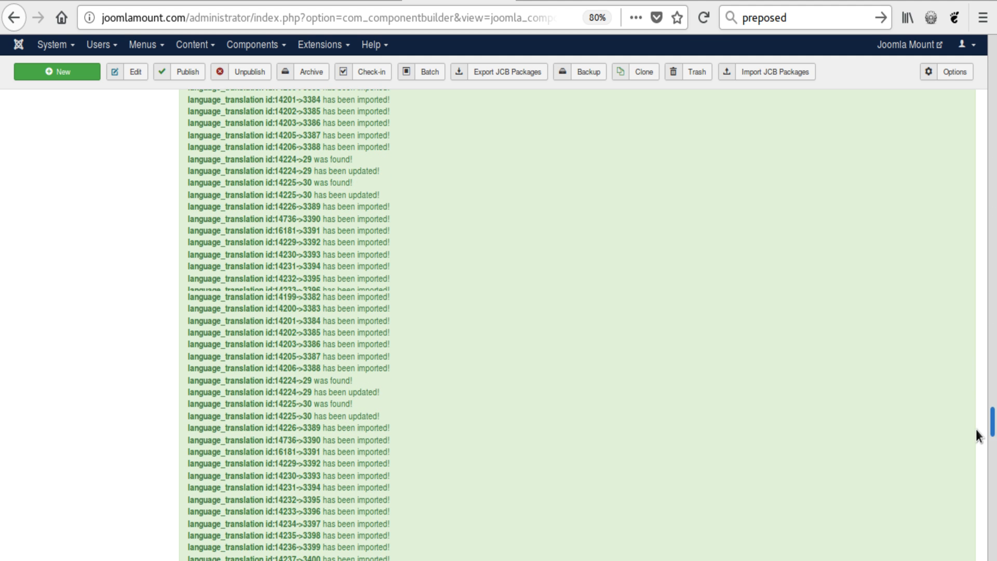
scroll(down, 3)
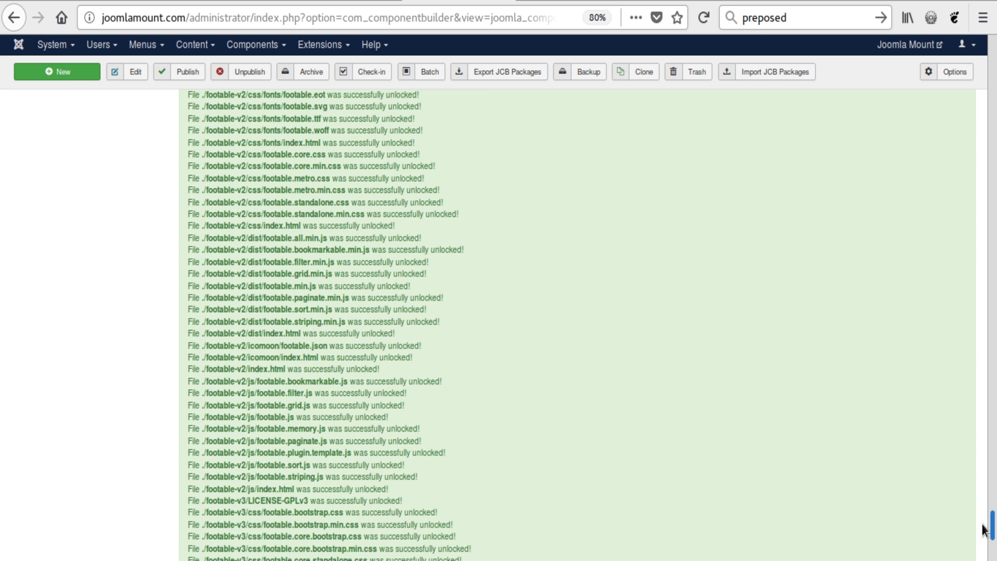
scroll(down, 3)
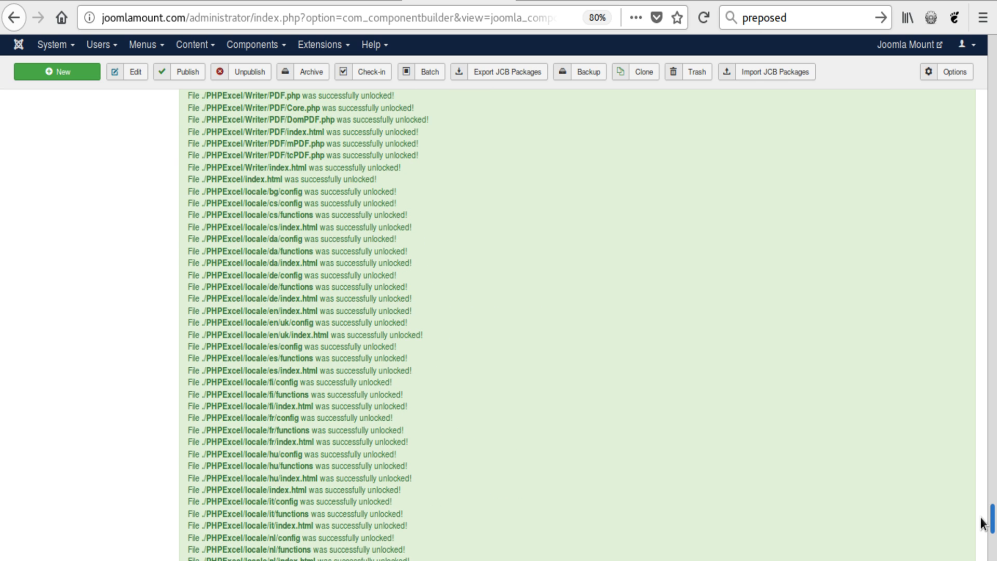
scroll(down, 3)
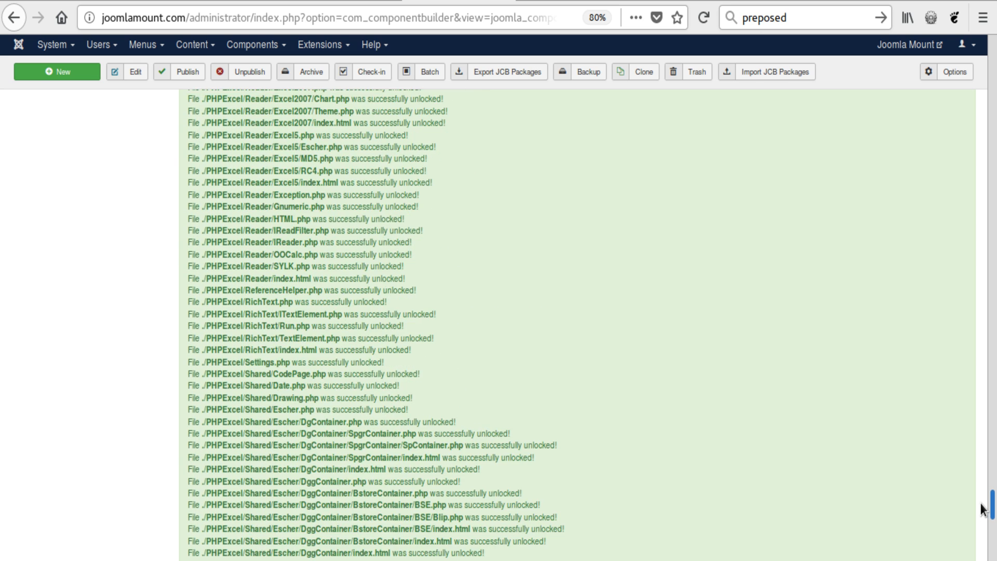
scroll(down, 3)
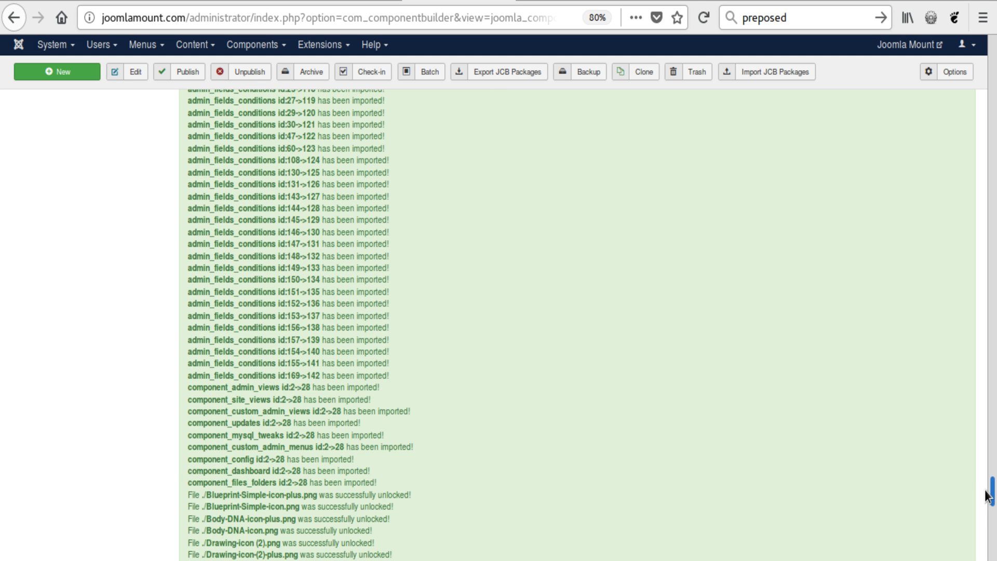
scroll(down, 3)
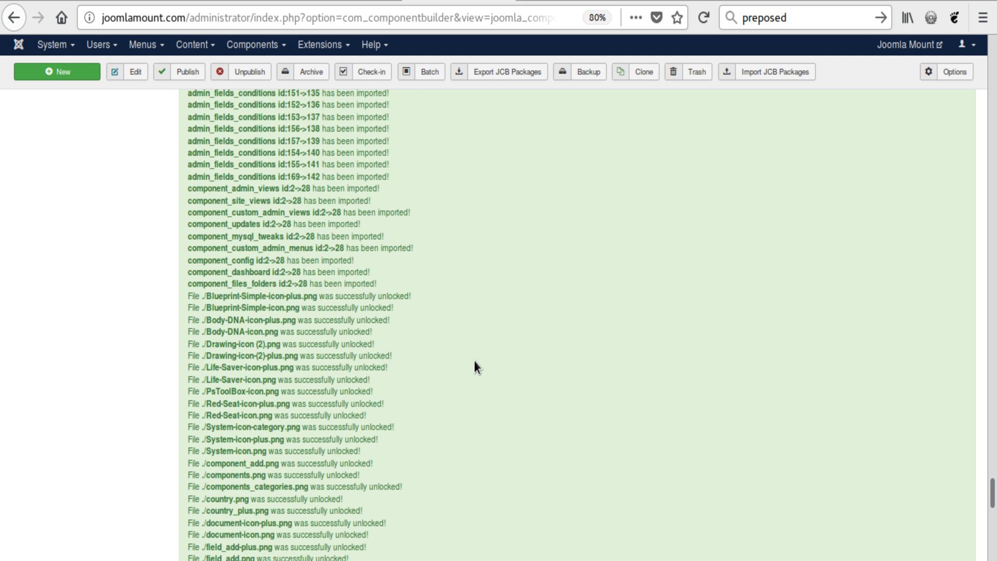
scroll(down, 3)
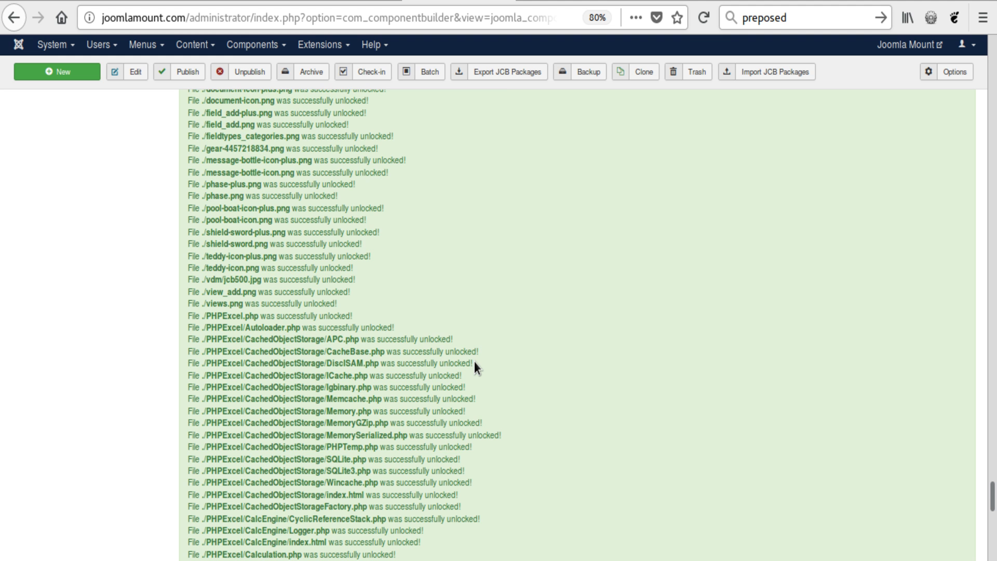
scroll(down, 3)
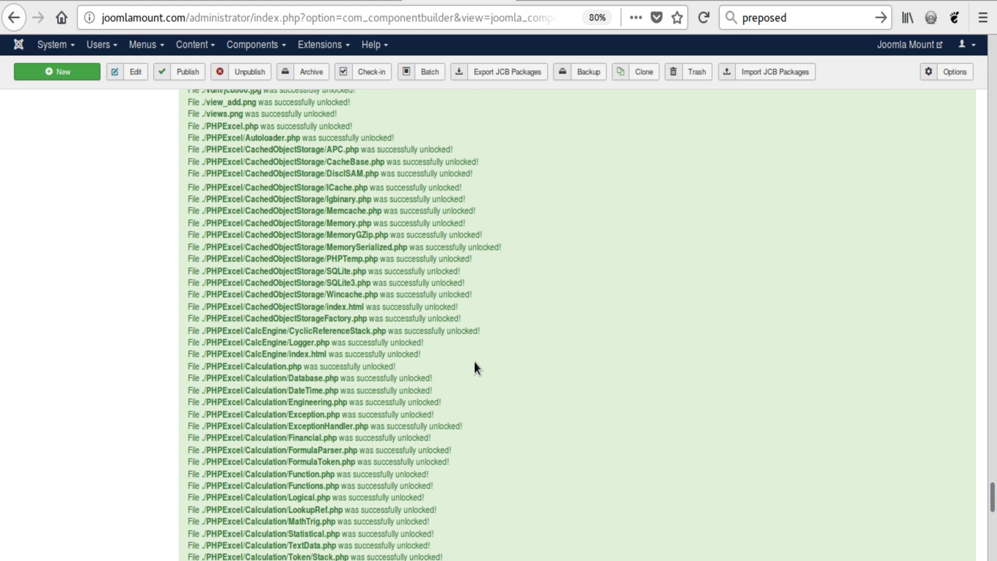
scroll(down, 3)
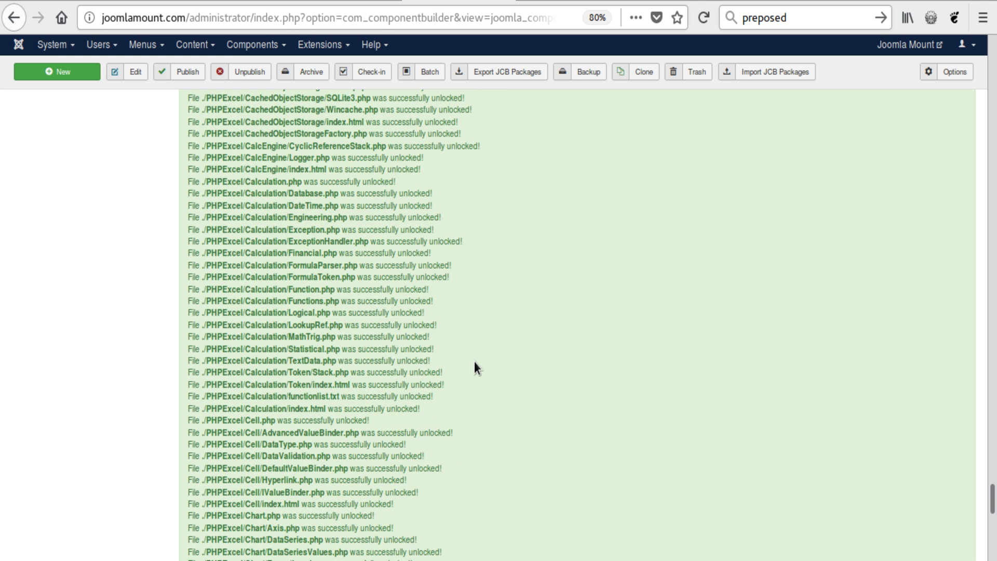
scroll(down, 3)
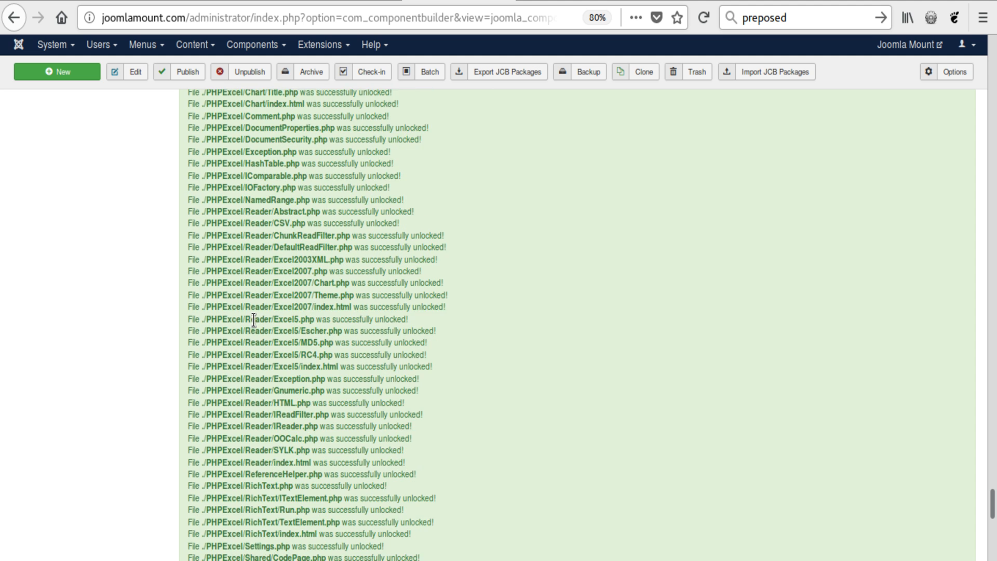
scroll(down, 3)
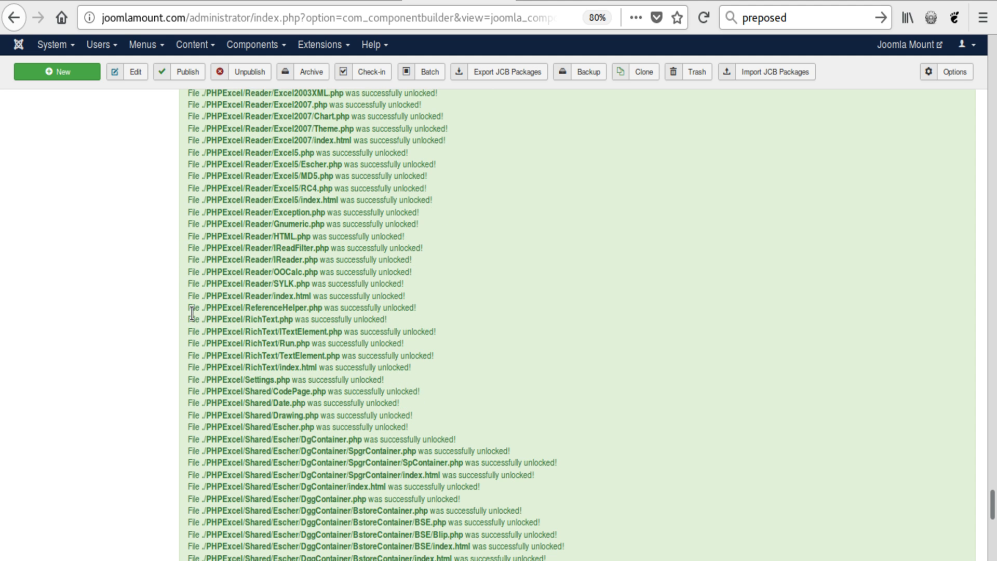
scroll(down, 3)
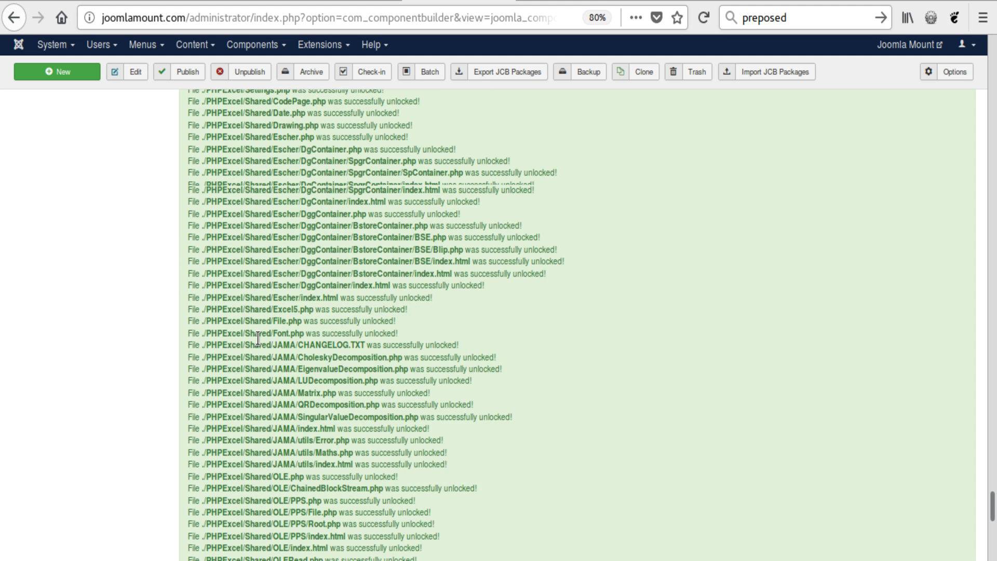
scroll(down, 3)
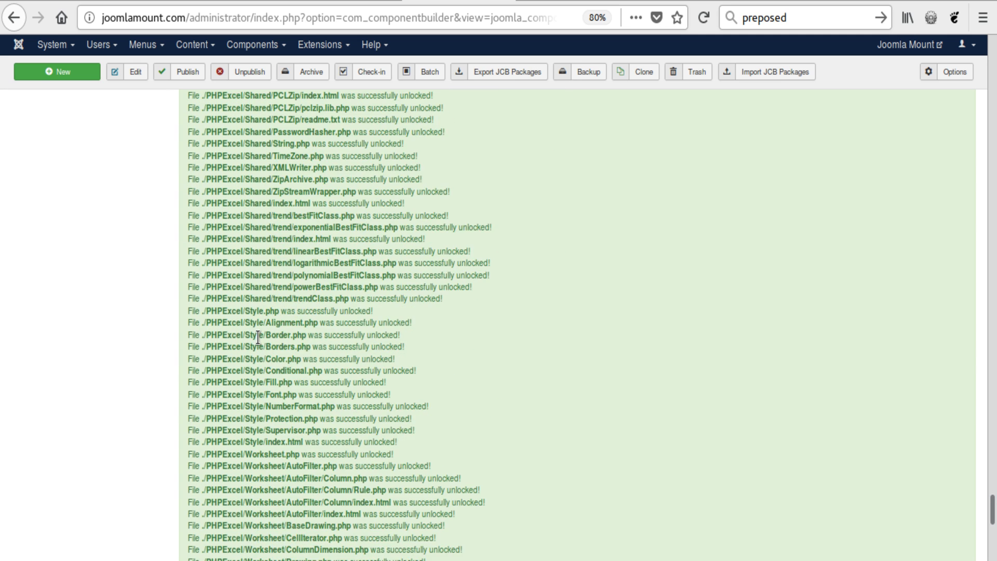
scroll(down, 3)
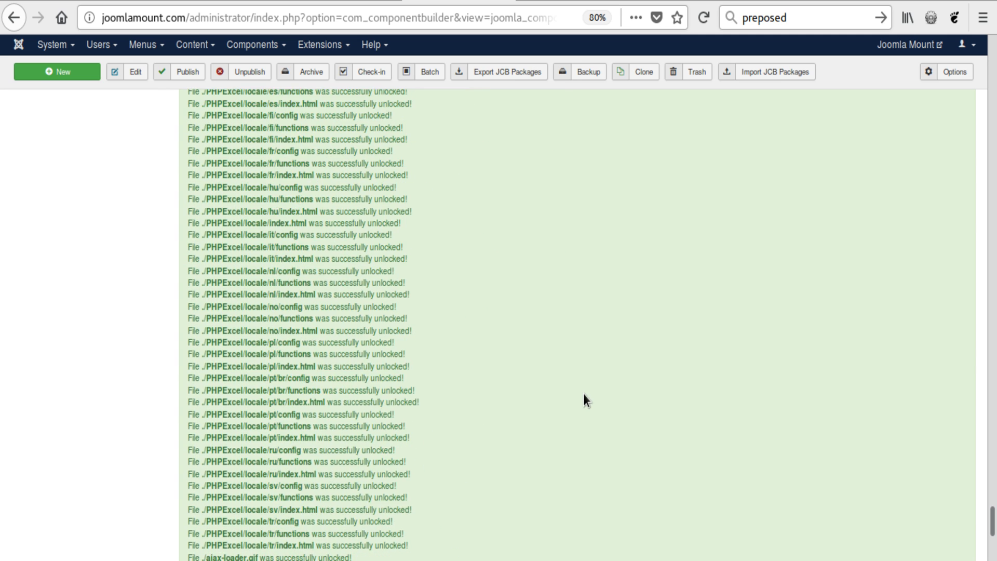
scroll(down, 3)
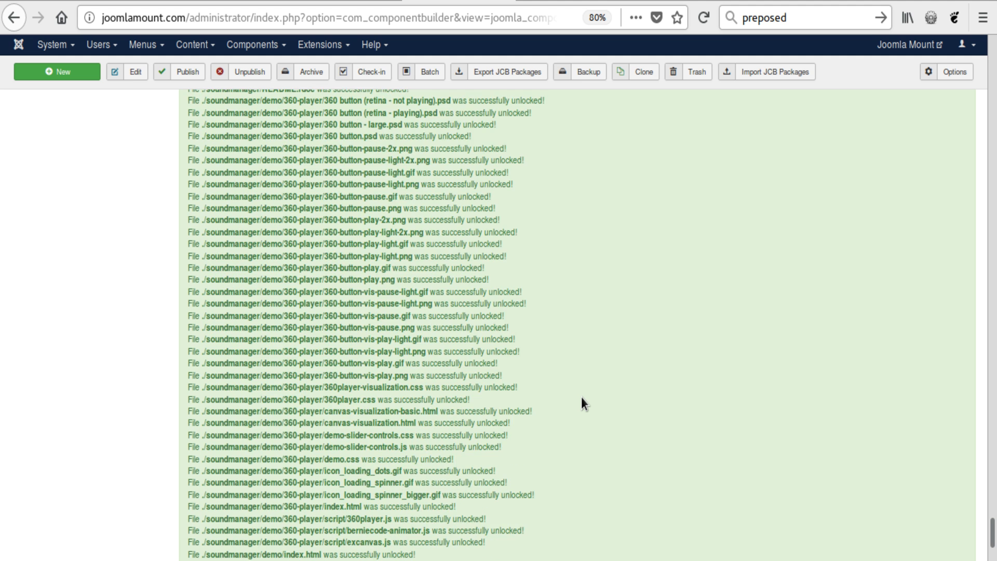
scroll(down, 3)
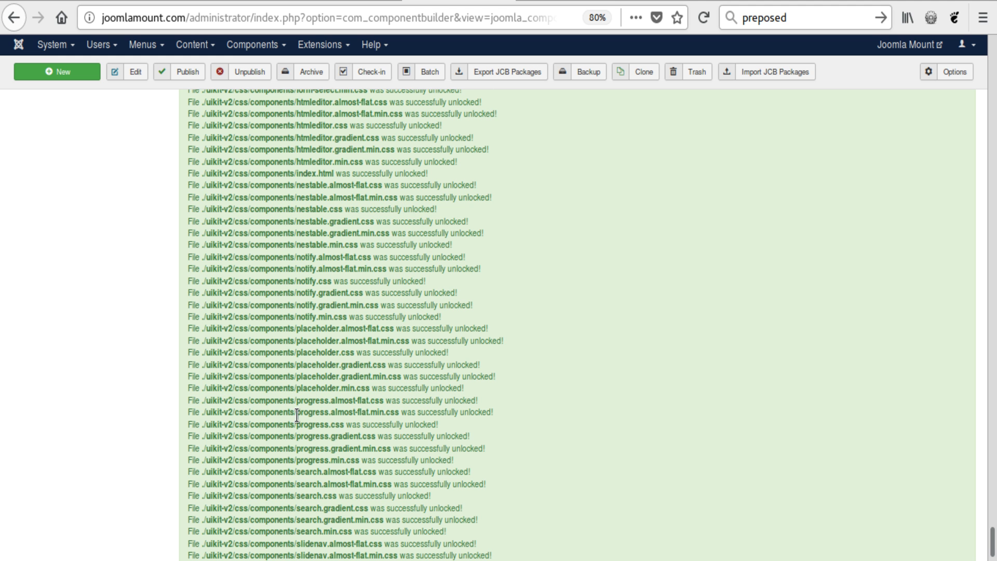
scroll(down, 3)
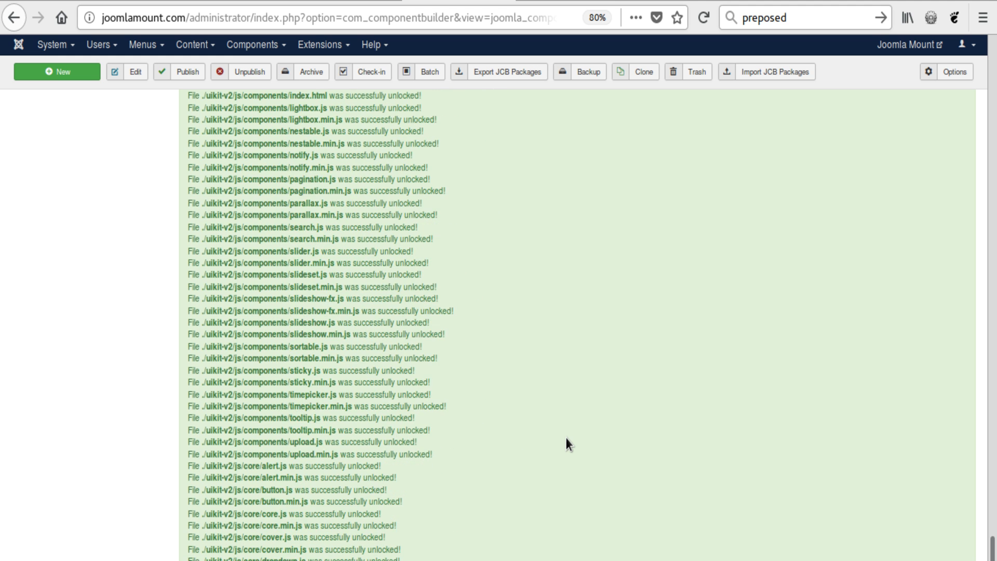
scroll(down, 3)
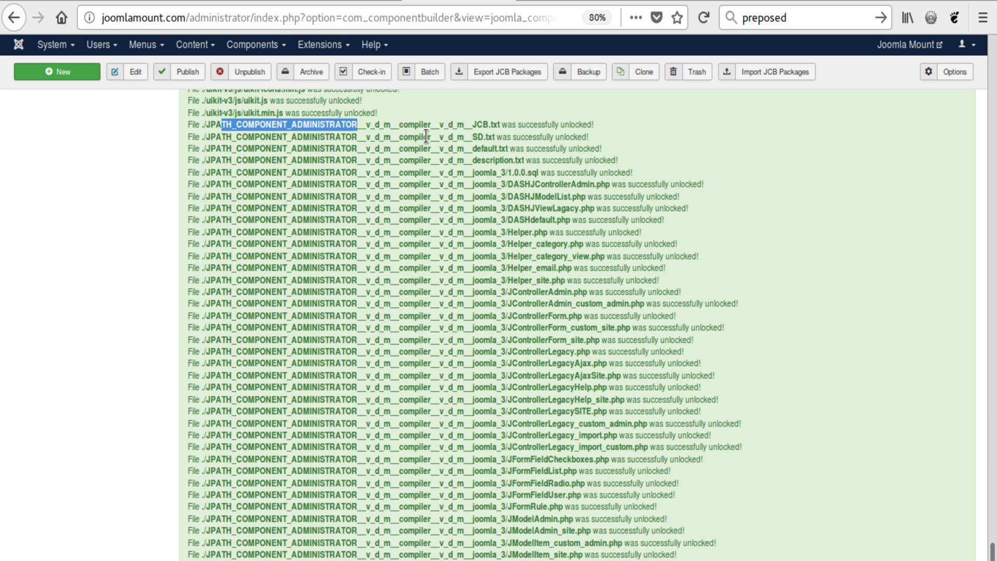
click(424, 125)
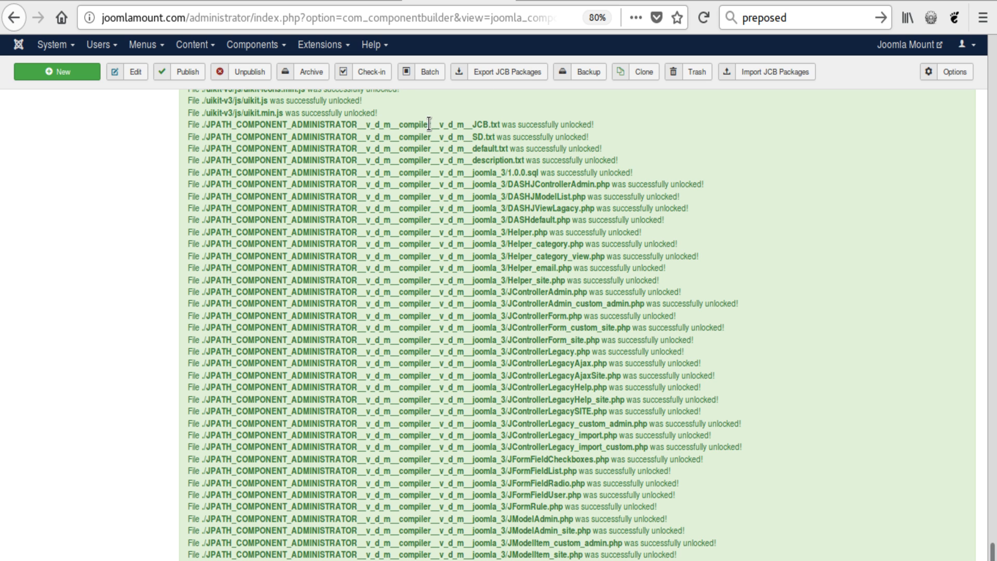
scroll(down, 3)
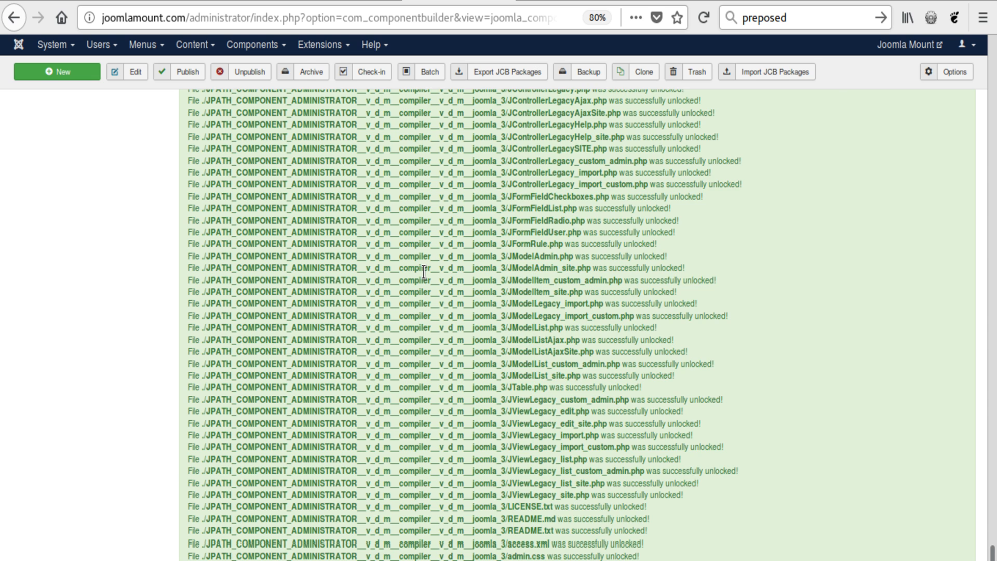
scroll(down, 3)
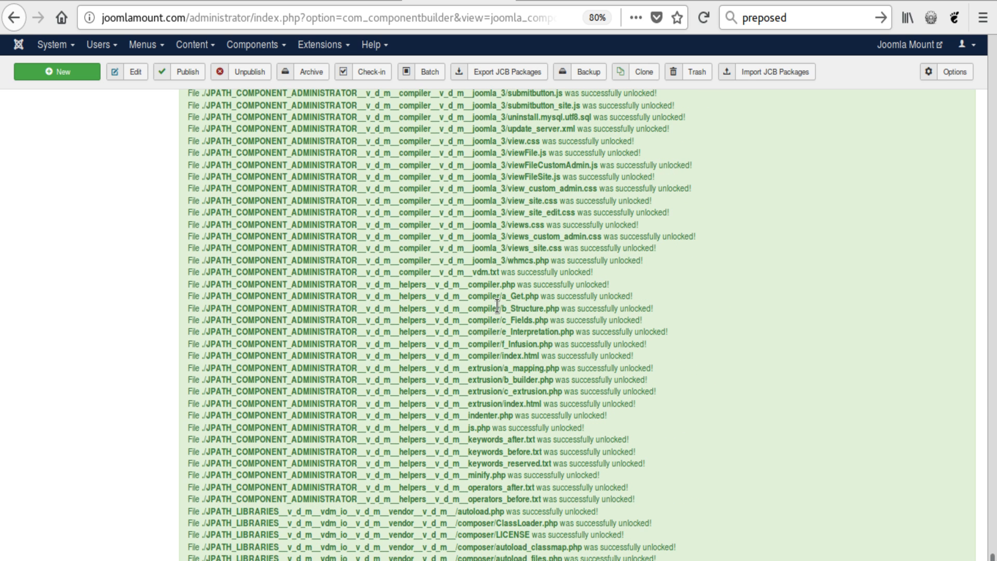
scroll(down, 3)
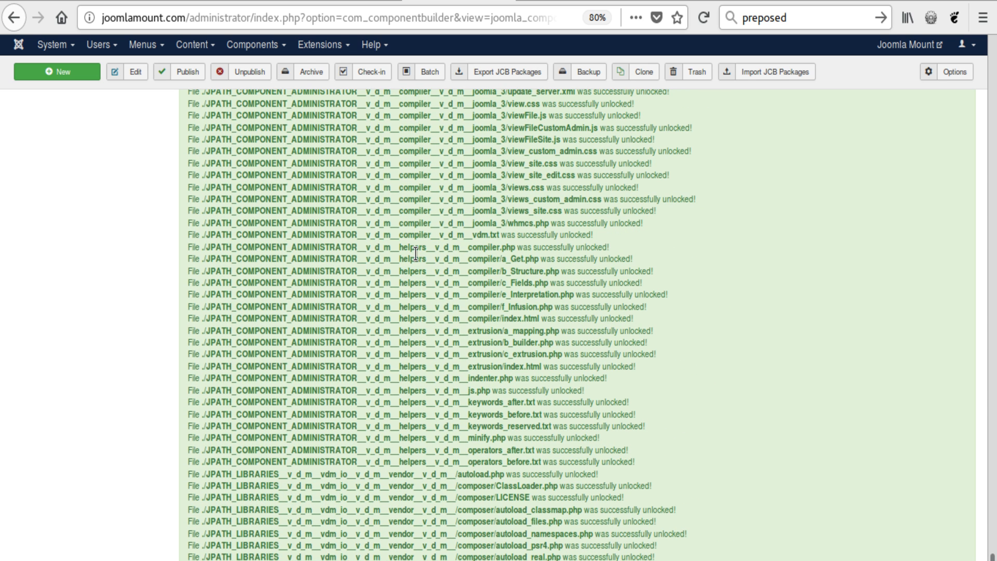
double_click(445, 247)
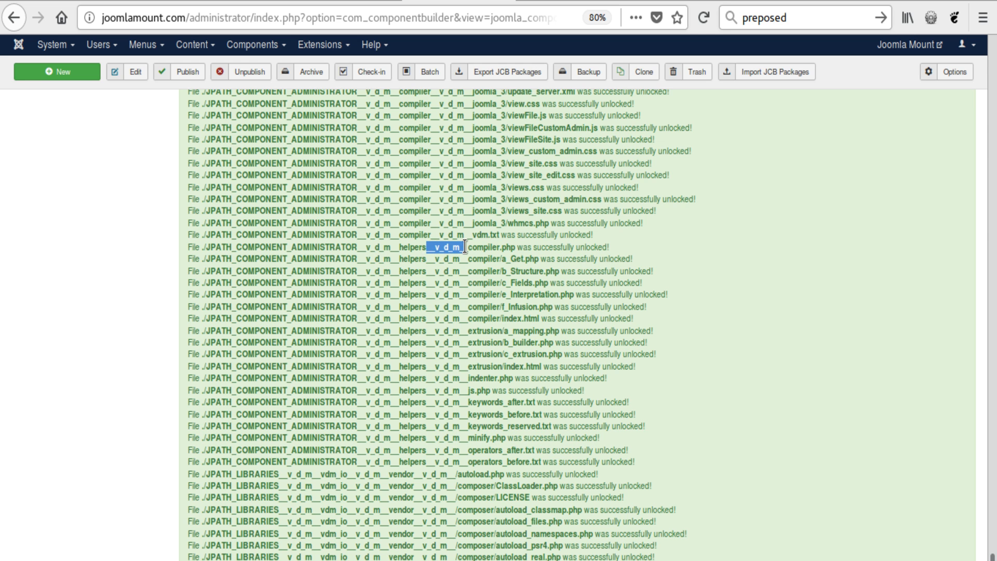
mouse_move(431, 298)
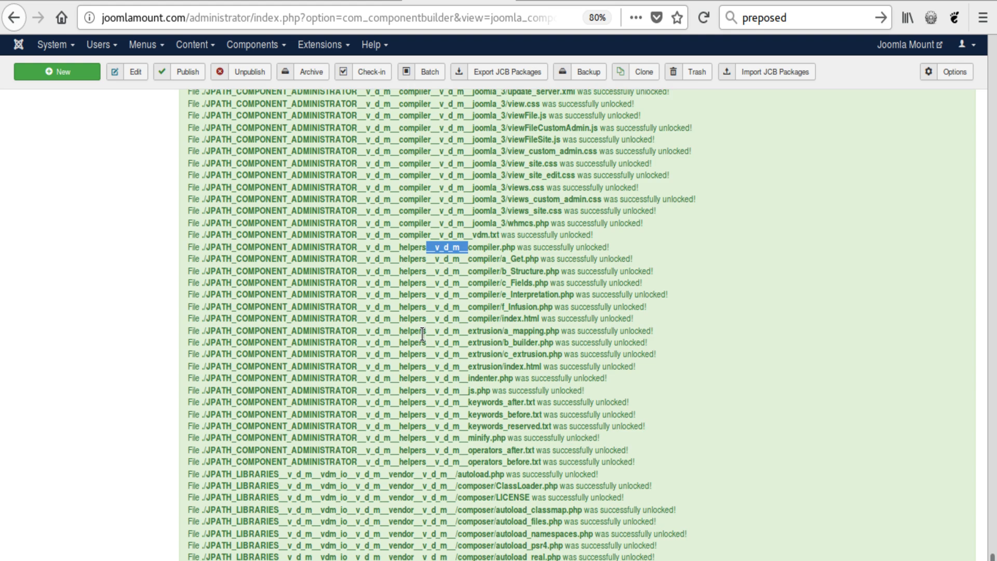
scroll(down, 3)
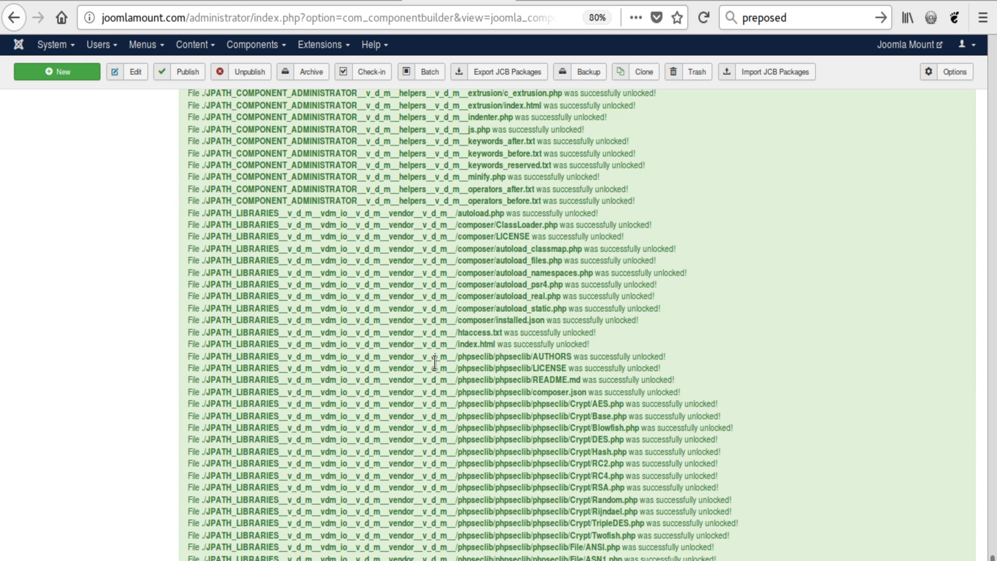
scroll(down, 3)
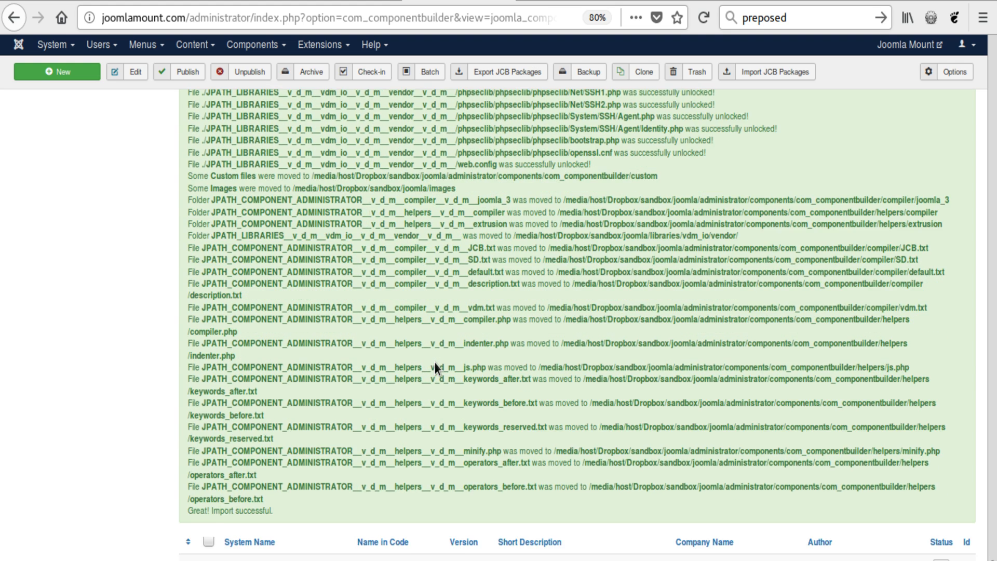
scroll(down, 3)
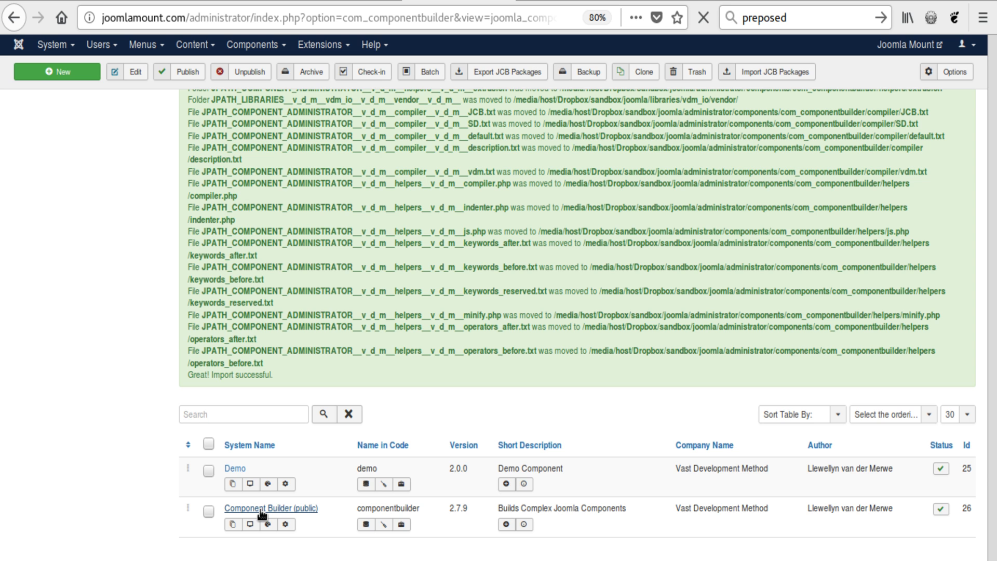
Step: Review the linked Admin Views of 'Component Builder (public)' and go into the Component (Joomla) admin view
click(261, 508)
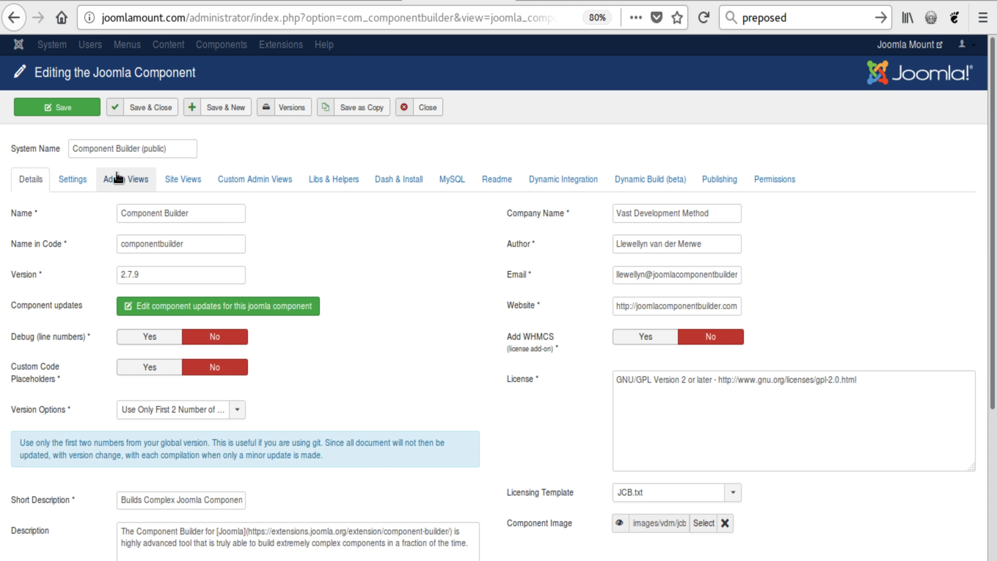
click(183, 178)
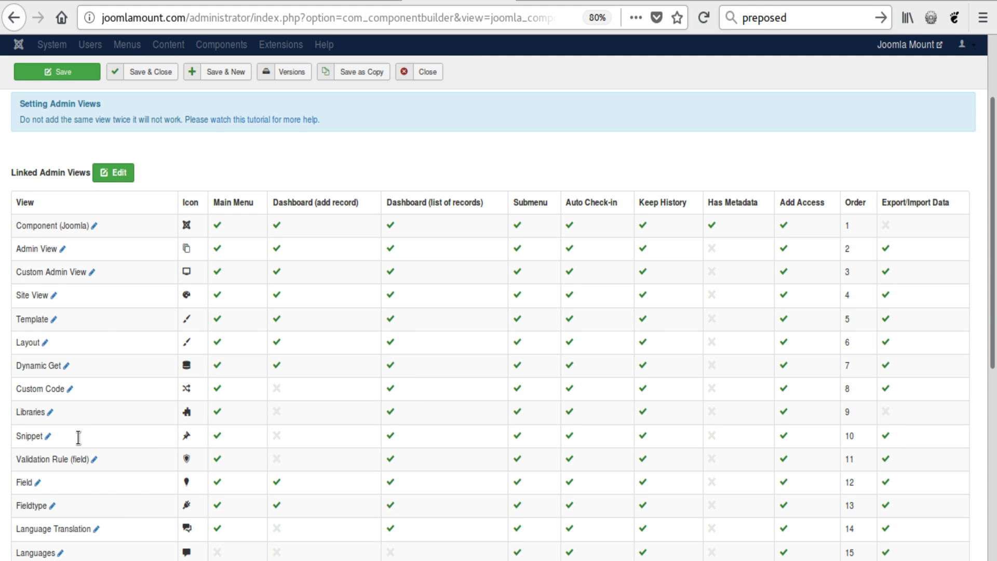
scroll(down, 3)
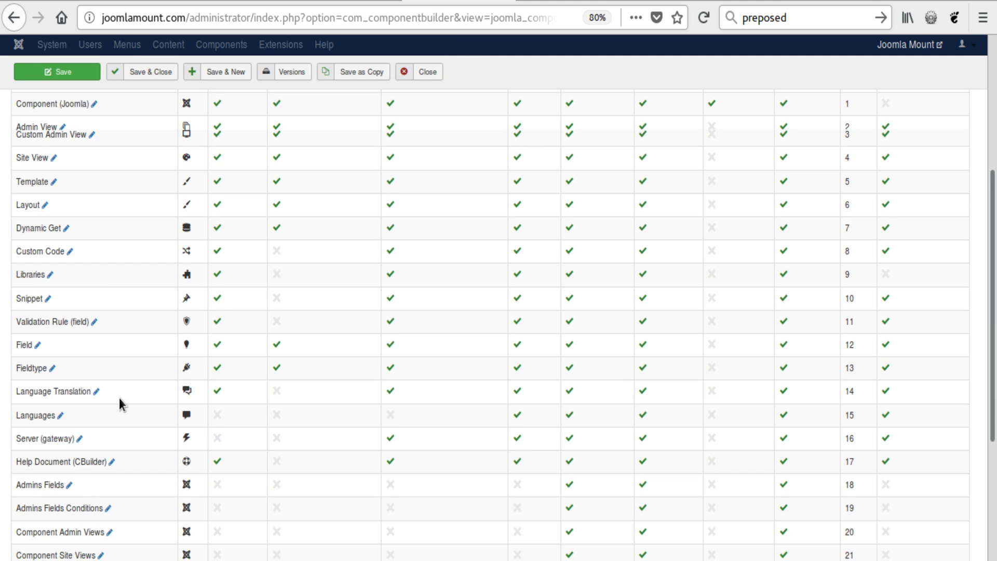
scroll(up, 3)
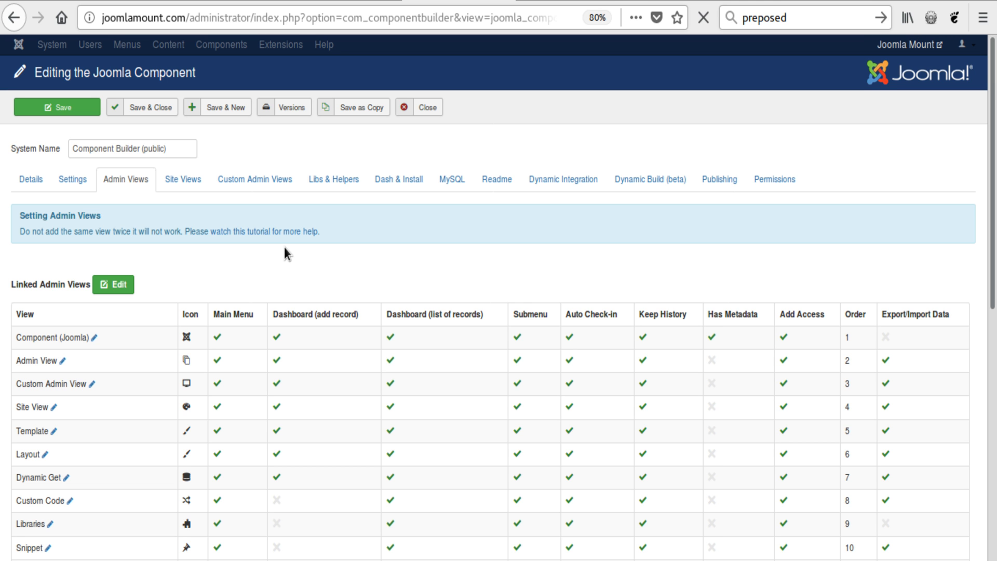
click(56, 360)
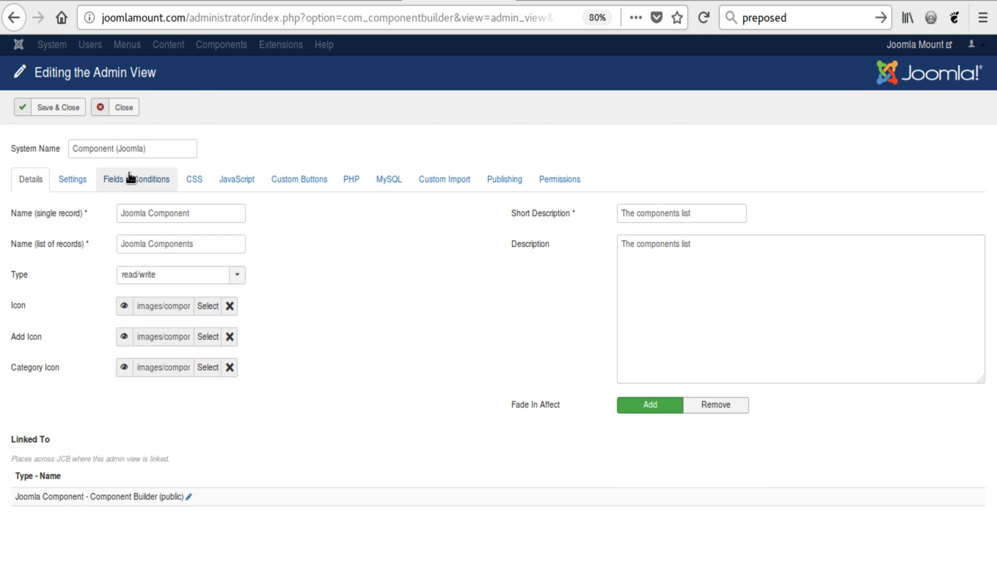
Step: Show the 104 linked fields under Fields & Conditions and edit the Component Name field
click(136, 178)
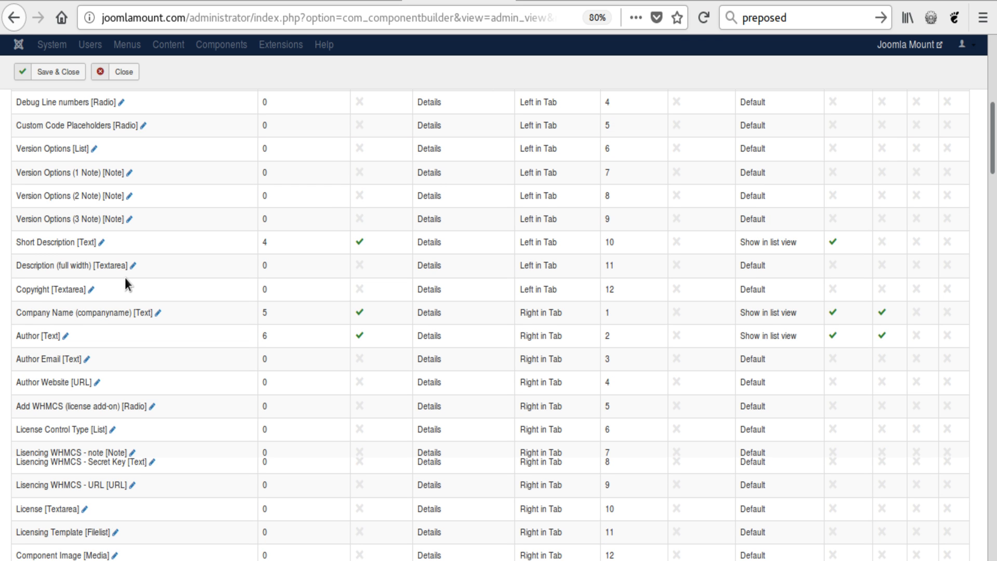
scroll(up, 3)
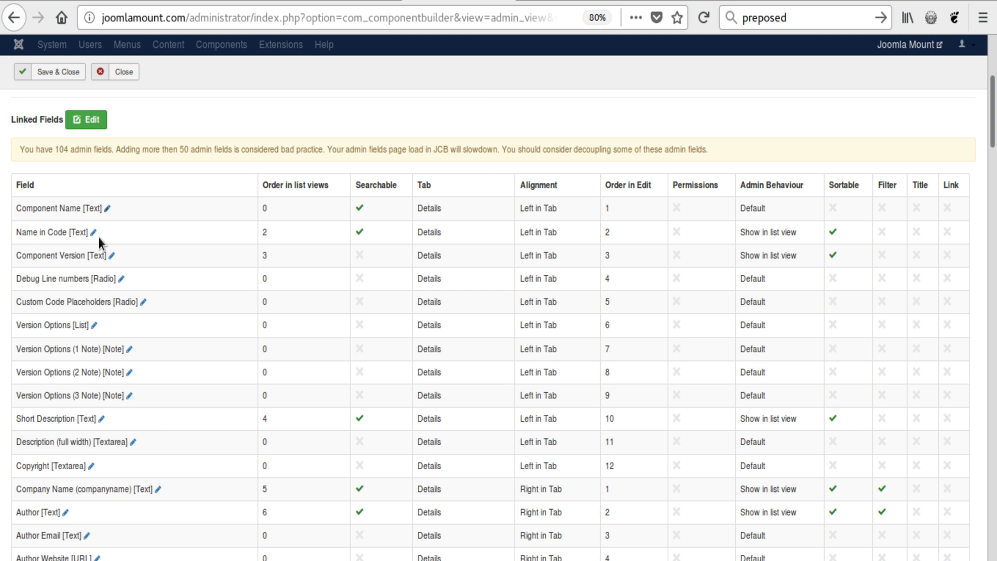
mouse_move(196, 395)
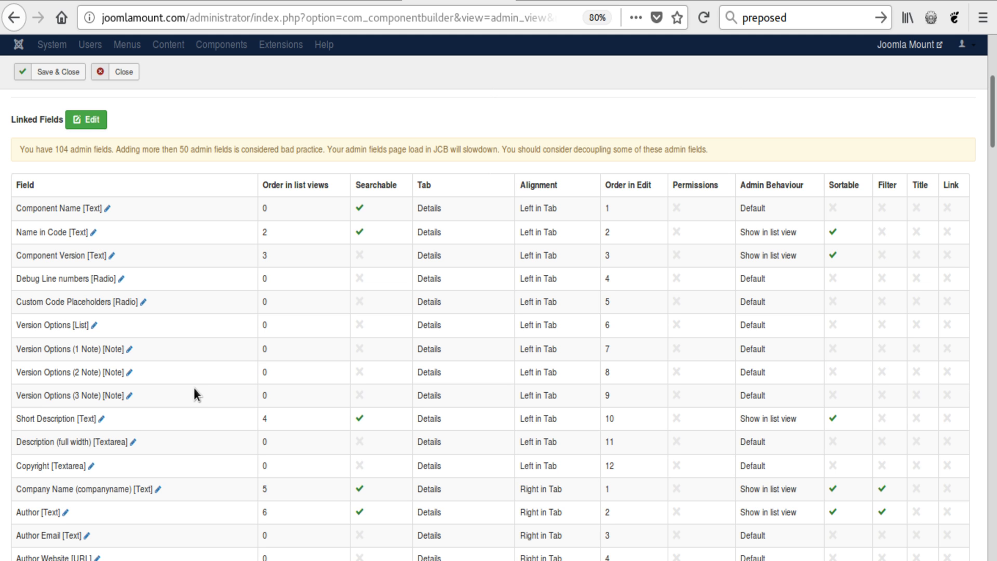
mouse_move(107, 209)
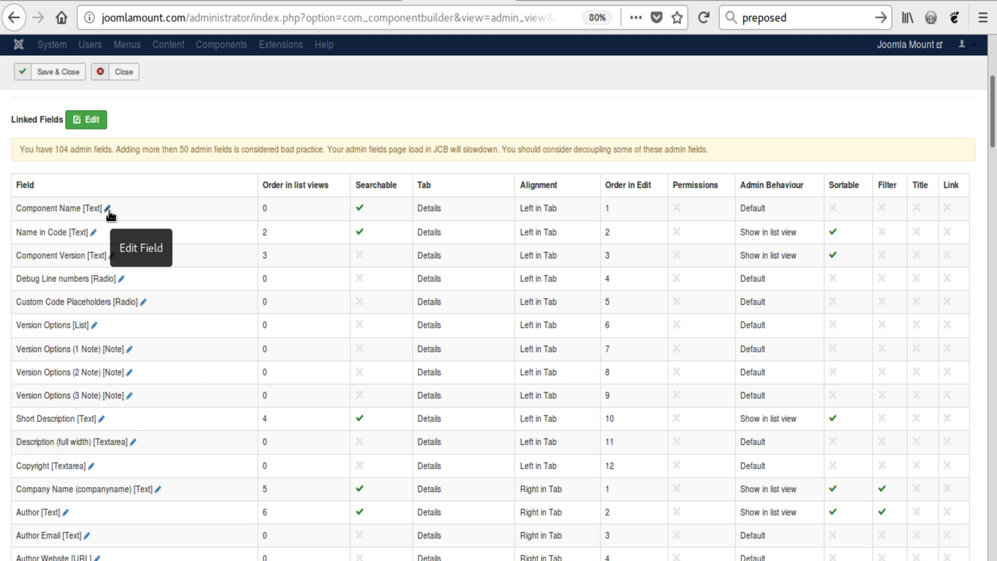
click(106, 208)
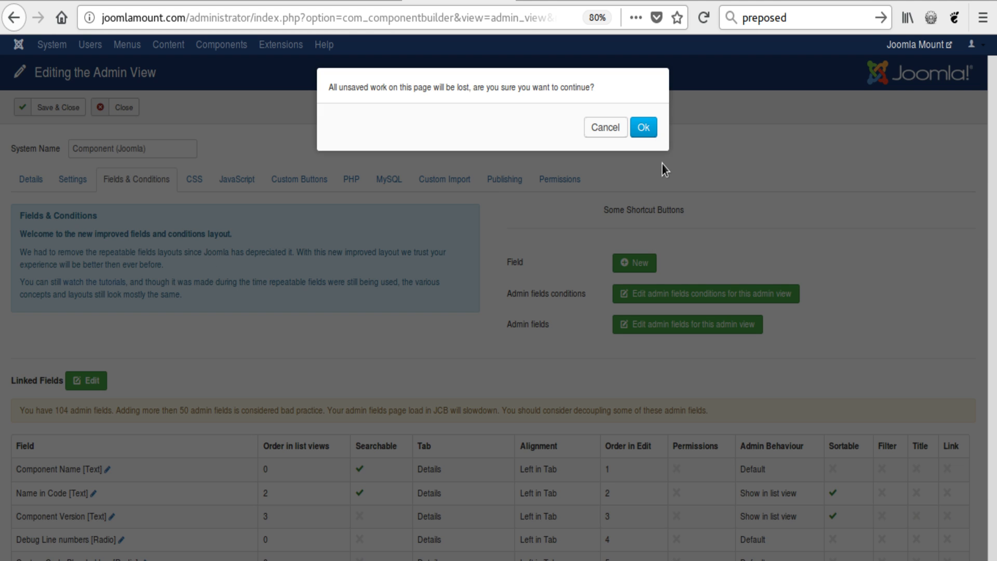
Step: Confirm the warning, review the Component Name field's Set Properties, Data Base and Scripts settings, and close it
click(642, 127)
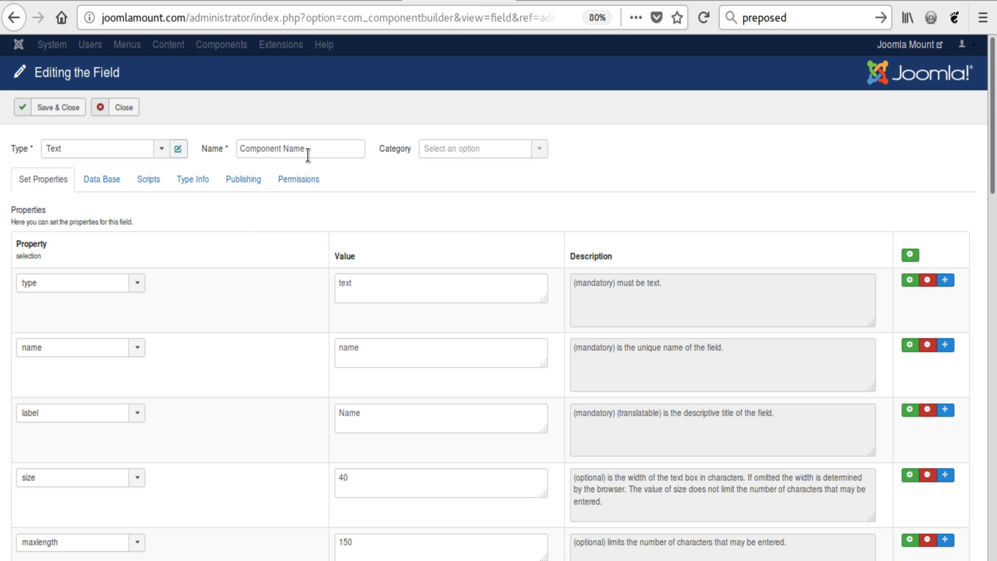
scroll(down, 3)
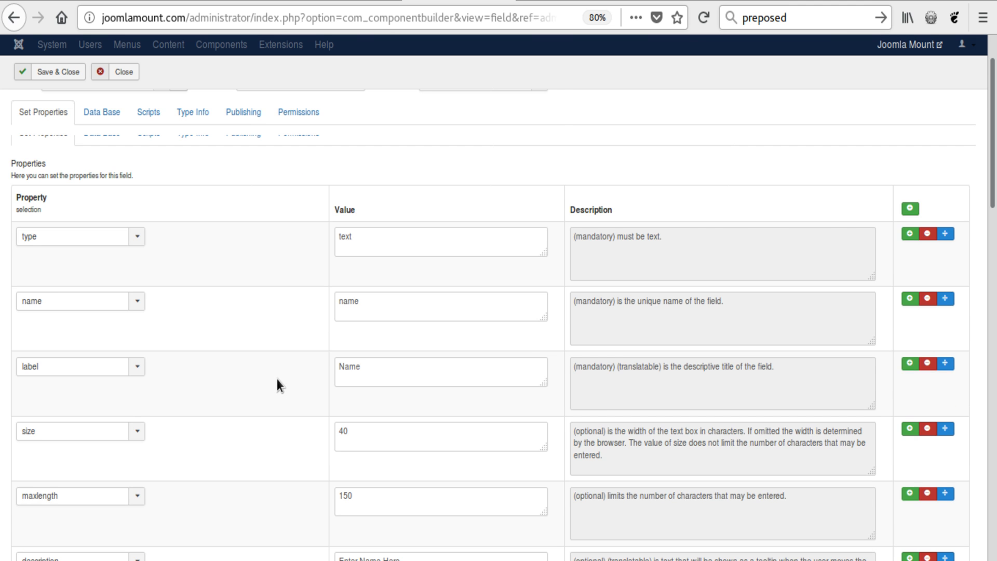
scroll(down, 3)
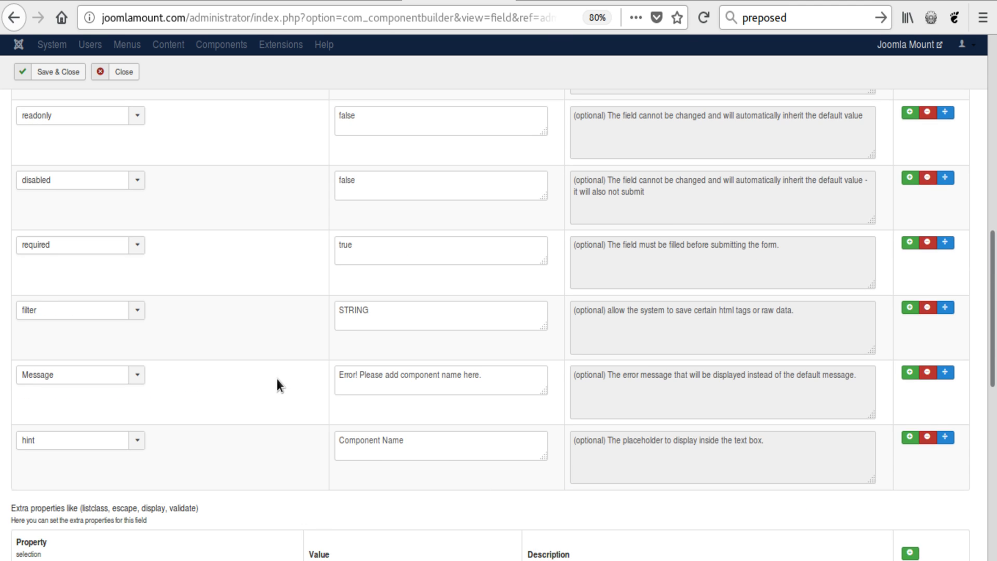
scroll(up, 3)
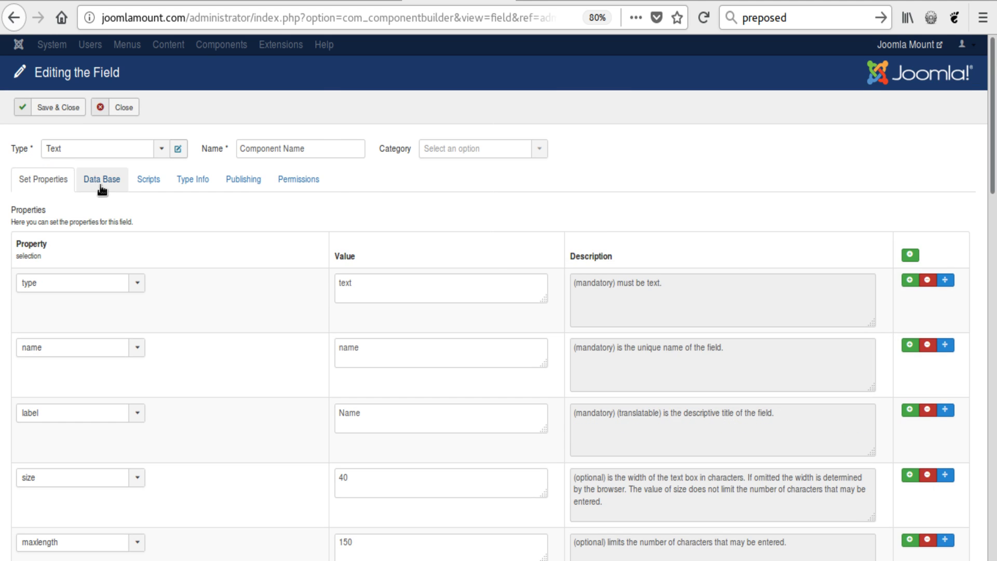
click(148, 180)
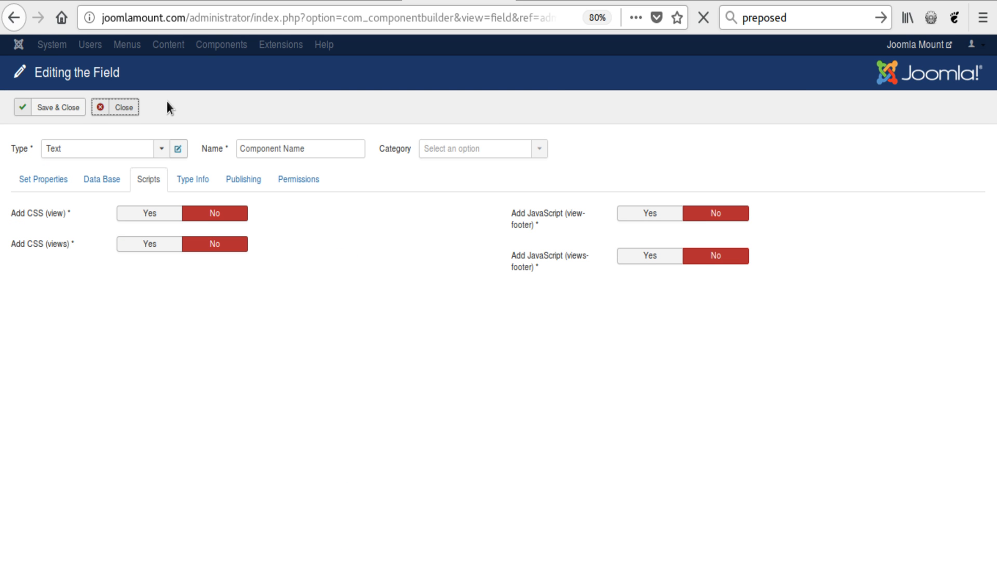
click(122, 107)
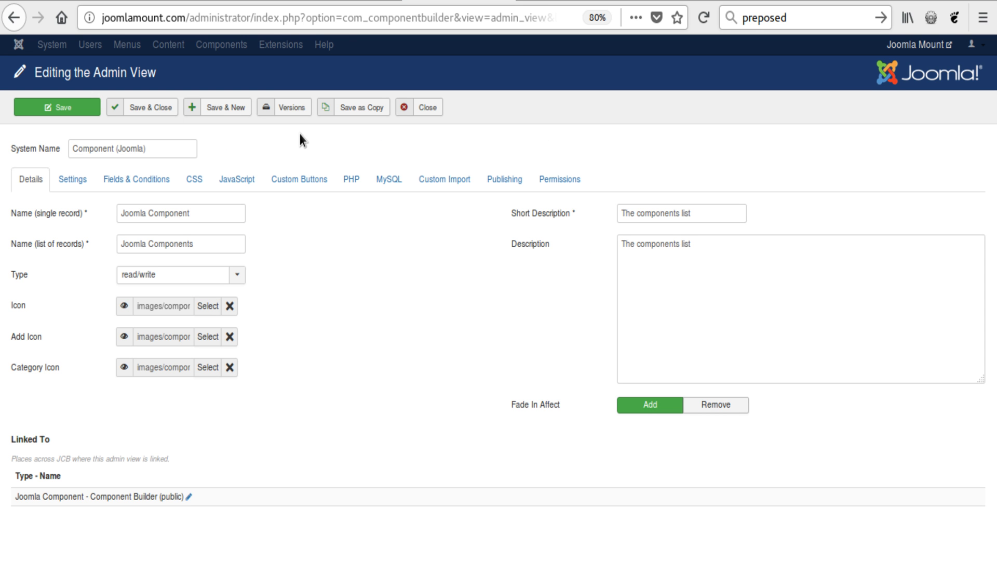
Step: Check the admin view's permission settings and close it, returning to the dashboard at version 2.7.9
click(135, 178)
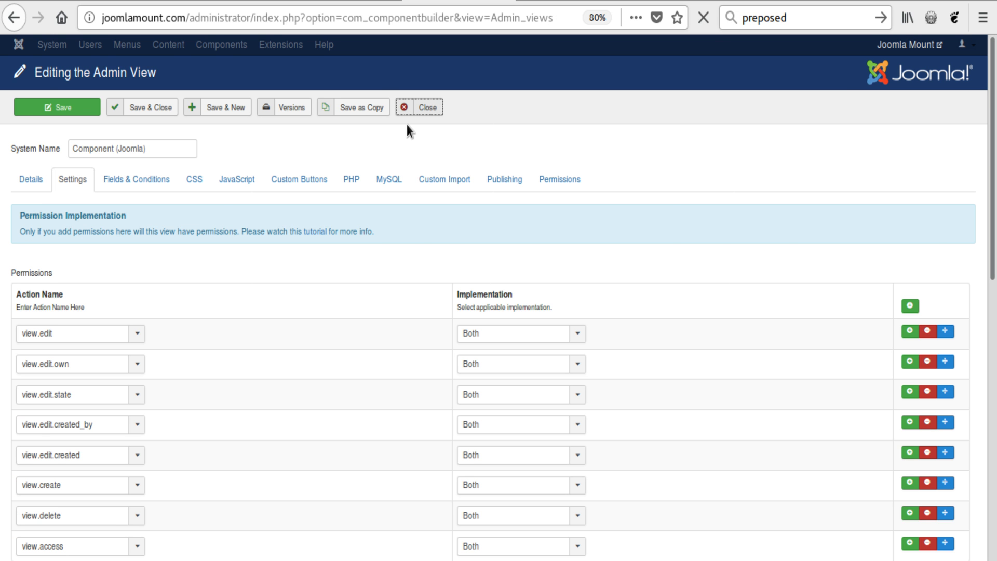
click(426, 107)
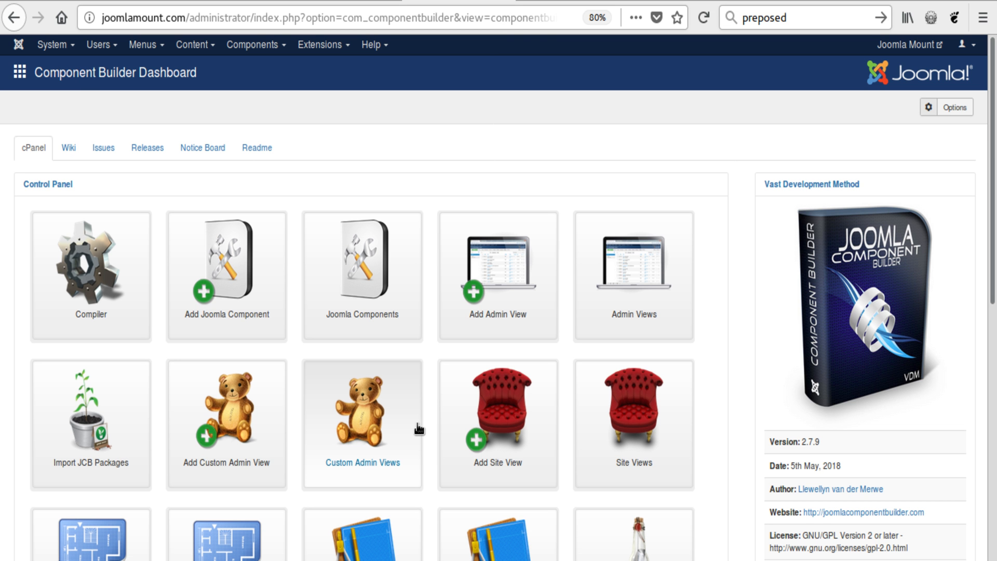
mouse_move(431, 414)
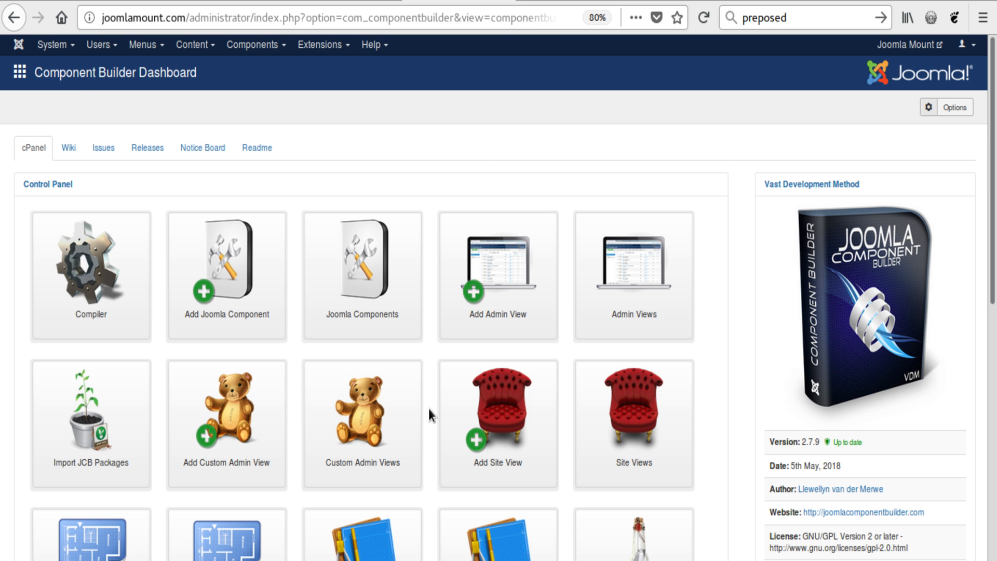